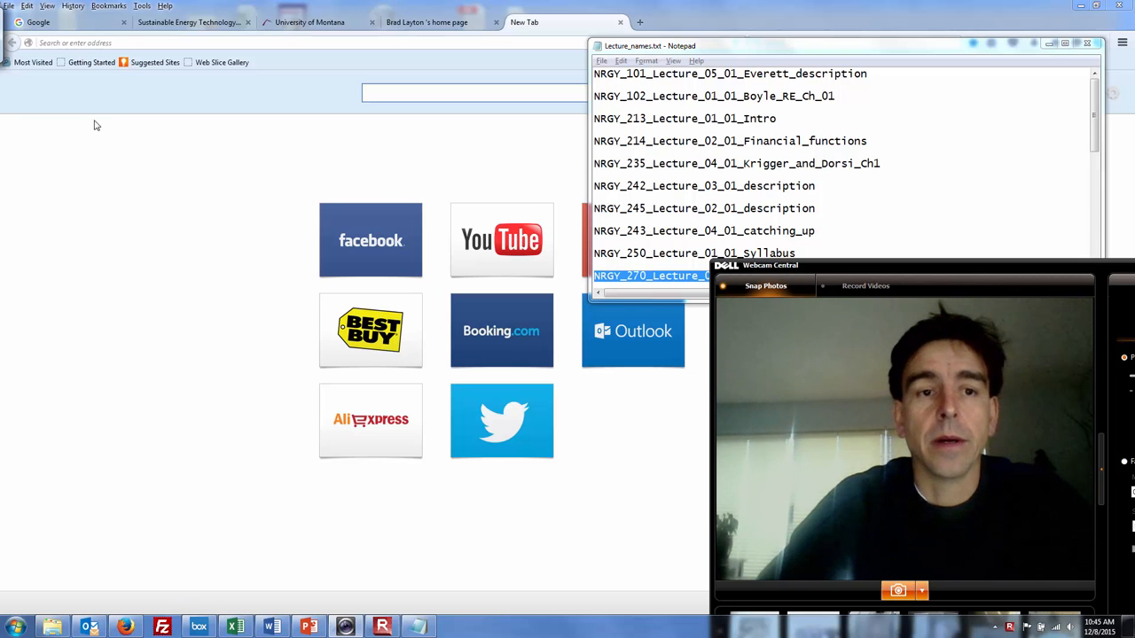
Switch to the Sustainable Energy Technology page, scroll to Program Delivery, and open NRGY 195 Practicum.
click(187, 22)
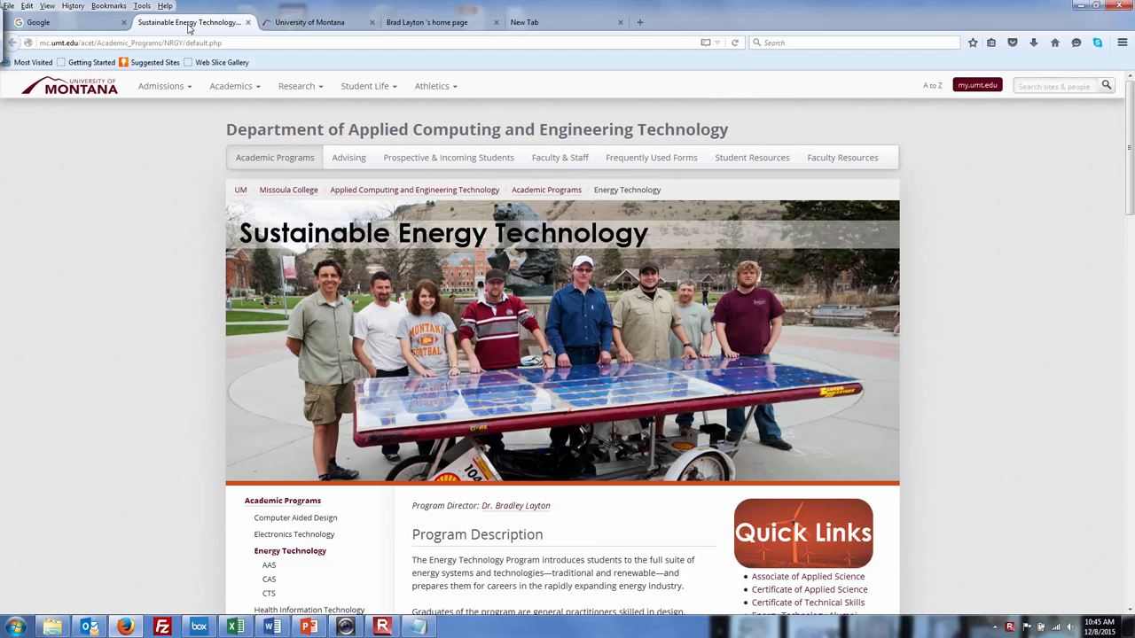
mouse_move(752, 157)
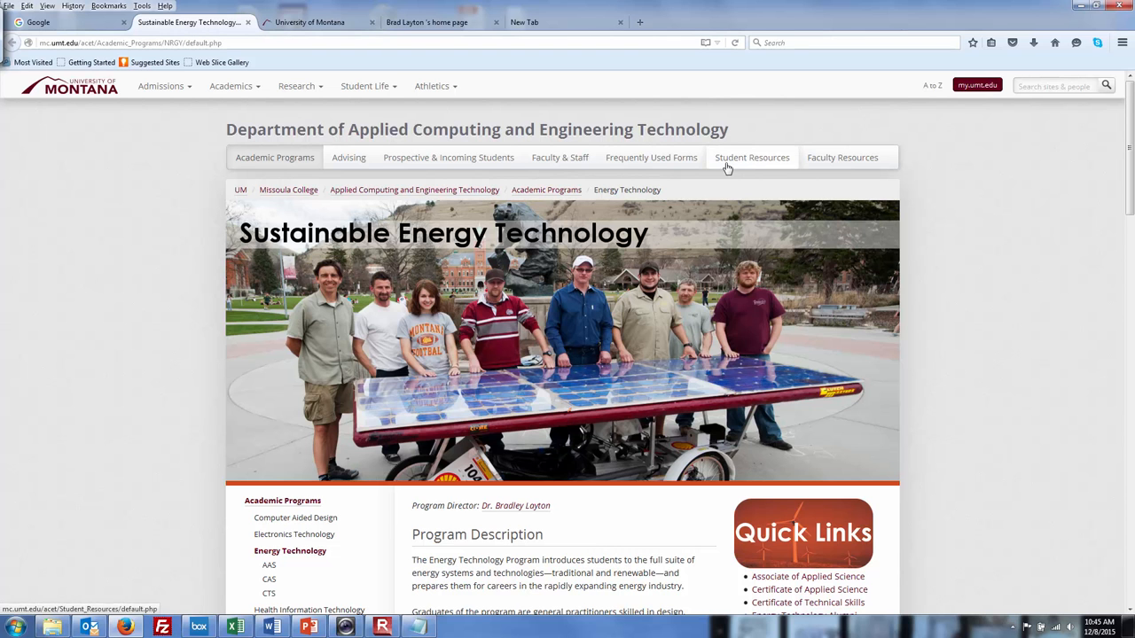
scroll(down, 3)
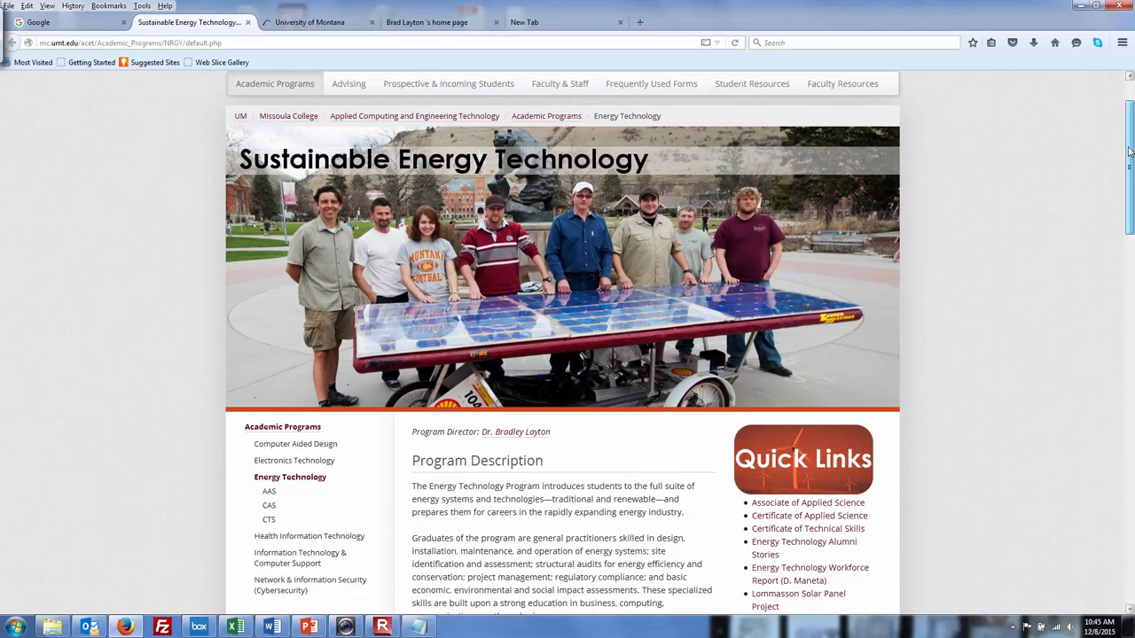
scroll(down, 3)
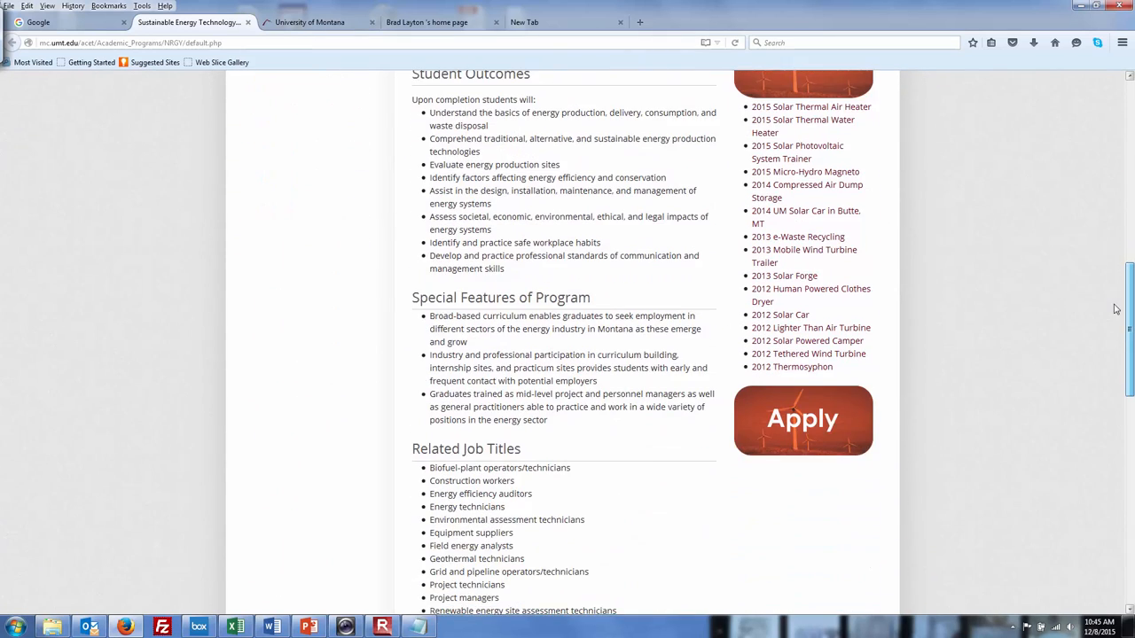
scroll(down, 3)
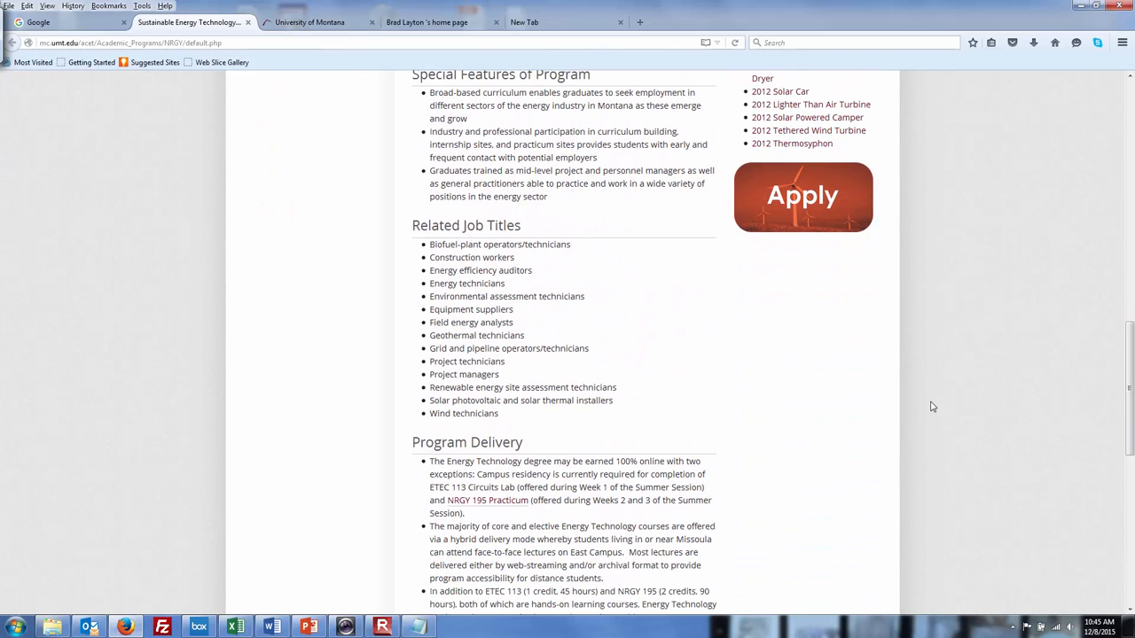
mouse_move(488, 501)
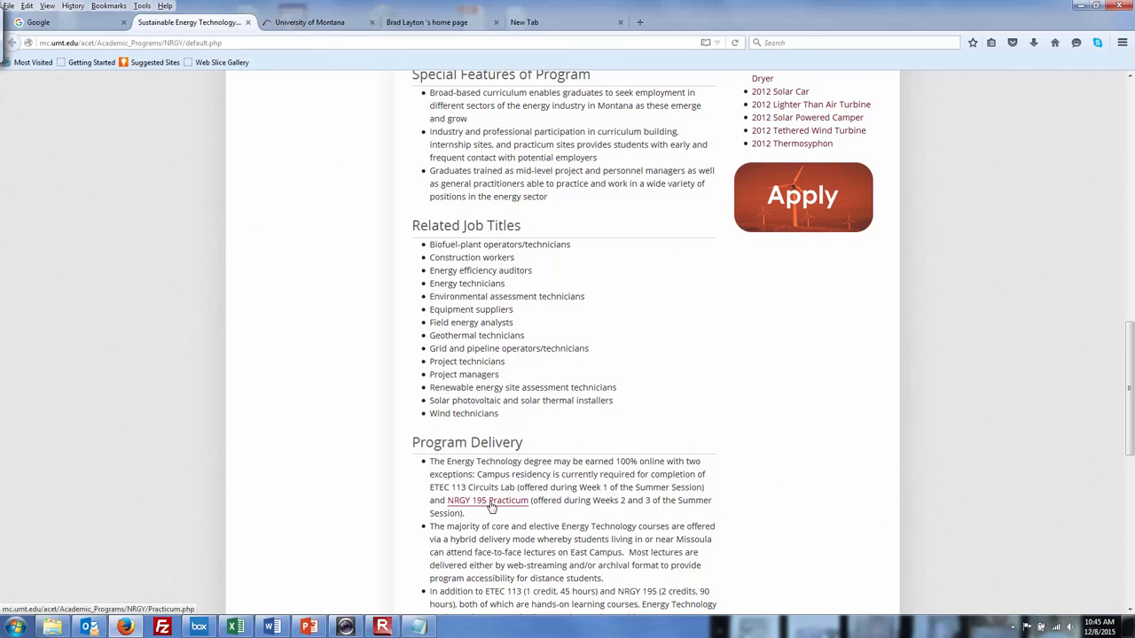
click(487, 500)
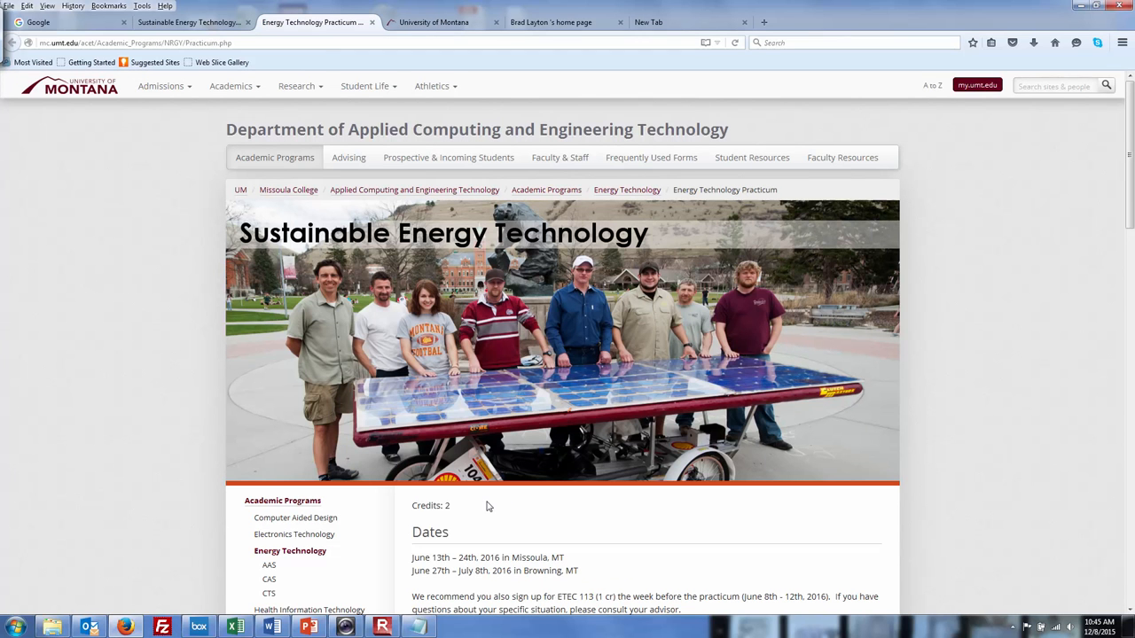
mouse_move(430, 563)
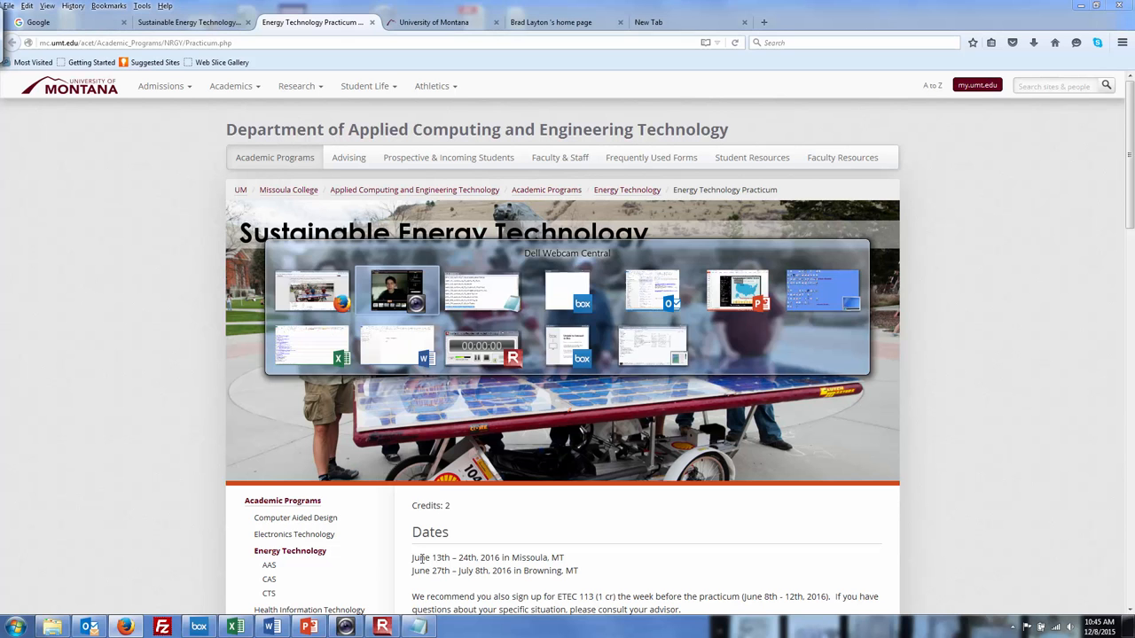
Click within the loaded Energy Technology Practicum page.
click(396, 290)
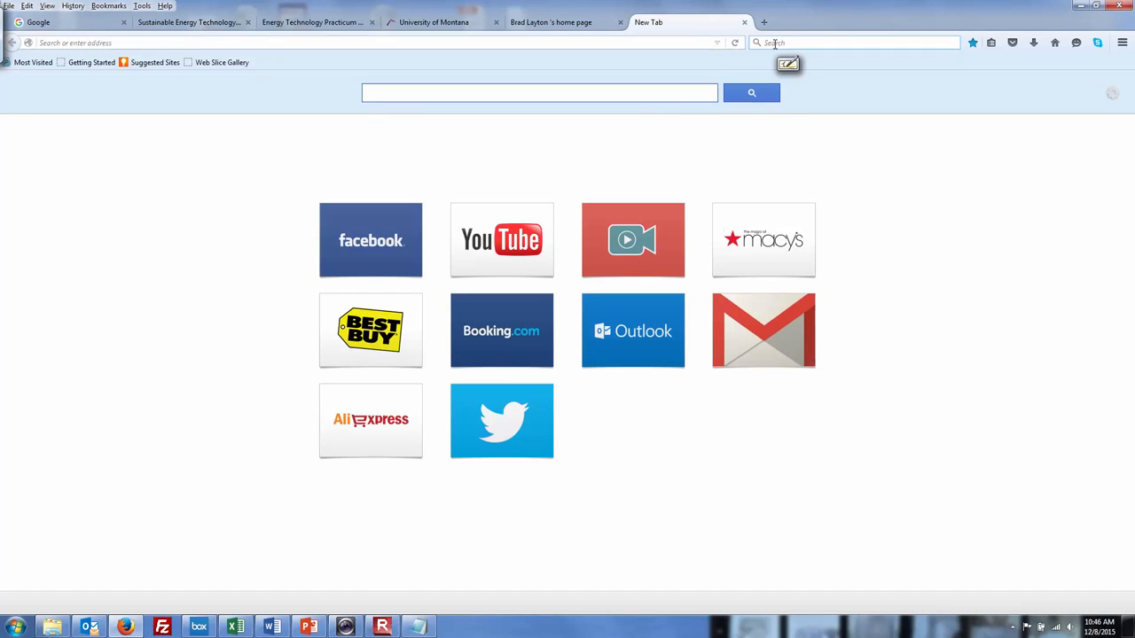
Type 'reinventing' into Google and choose the Reinventing Fire search suggestion.
text(reinventing fire)
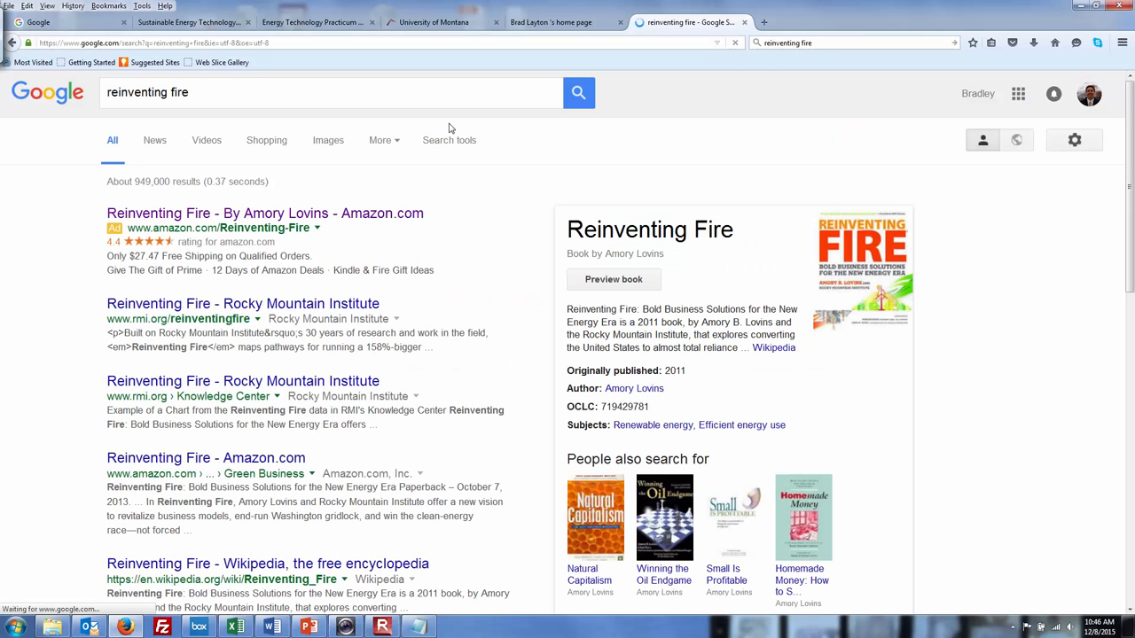
click(264, 213)
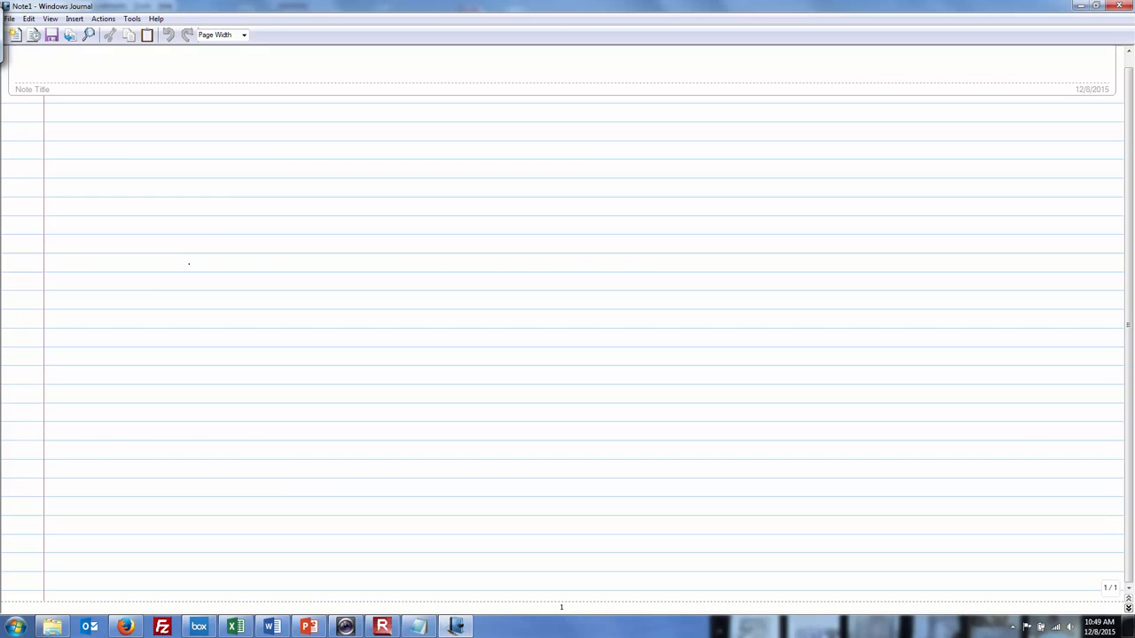
Draw the parallelogram outline of the lens.
drag(150, 286, 294, 160)
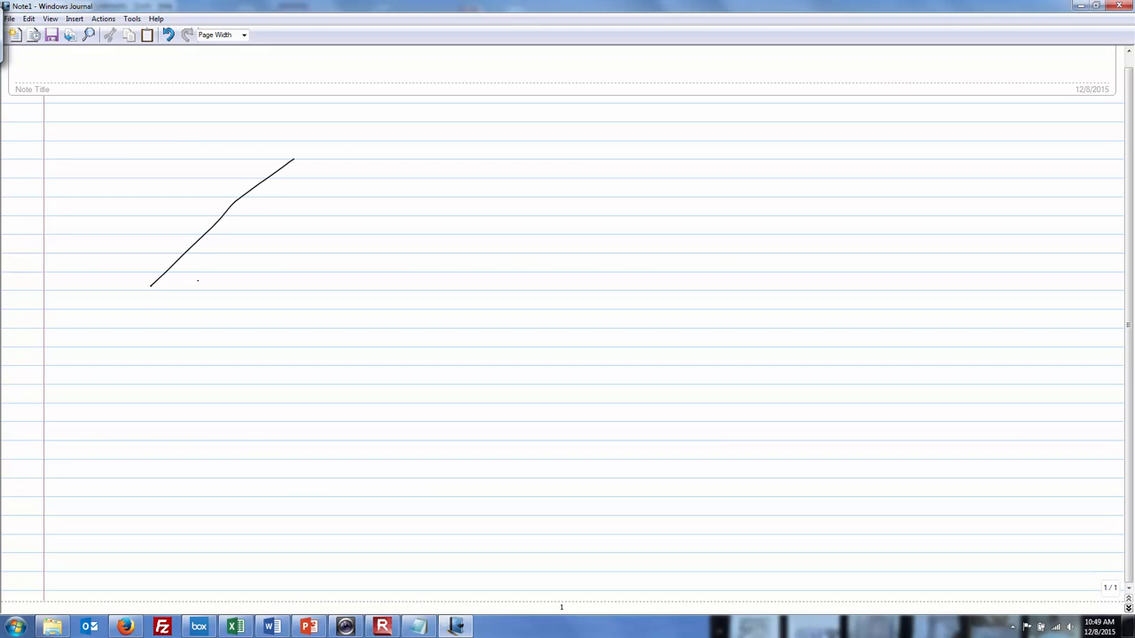
drag(152, 292, 332, 377)
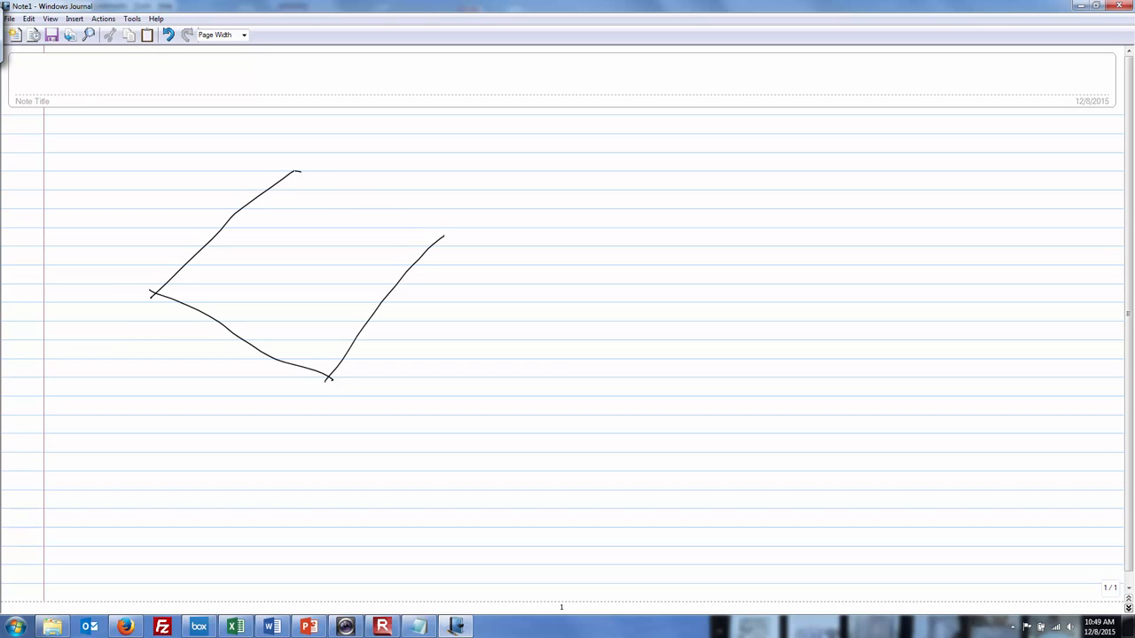
drag(297, 172, 443, 232)
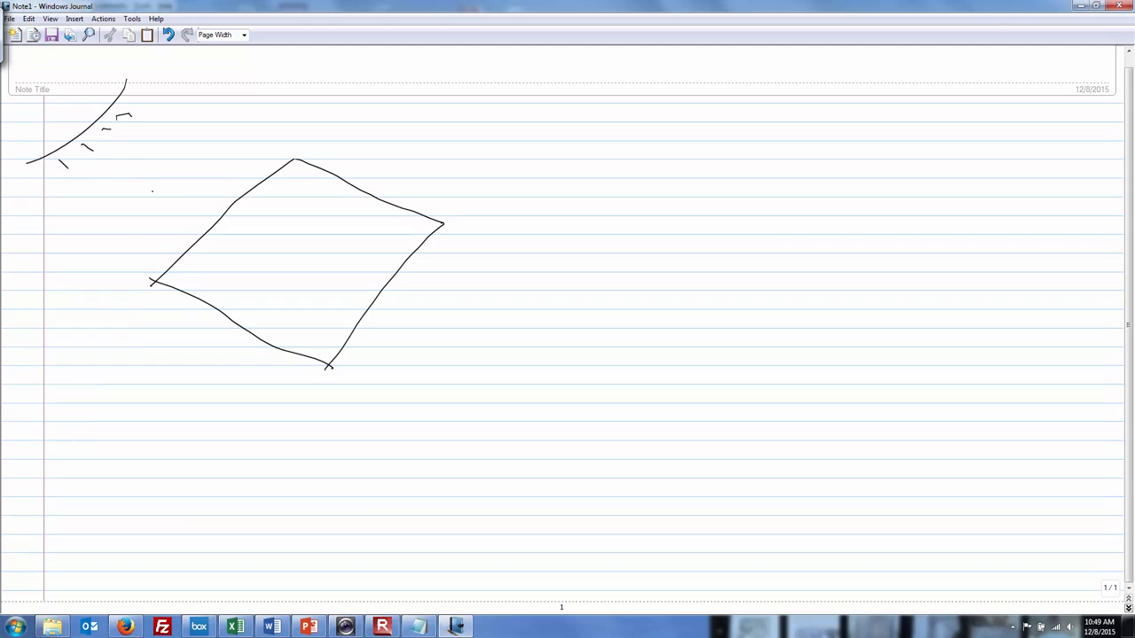
Draw the sun with rays striking the lens and label it 1000 W.
drag(141, 168, 293, 204)
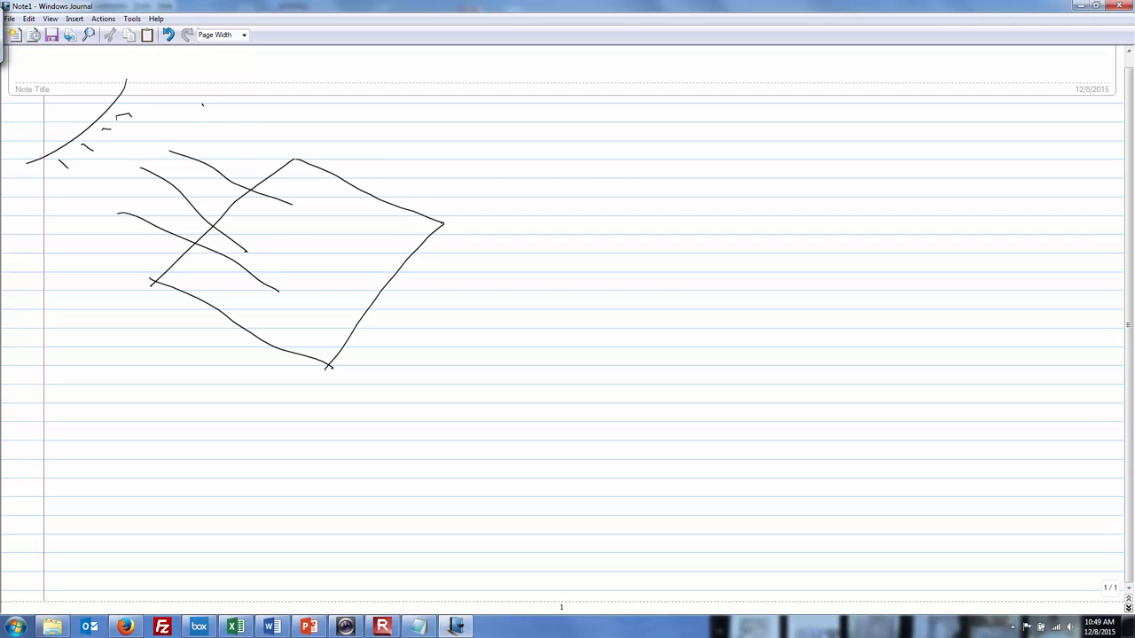
drag(202, 111, 262, 110)
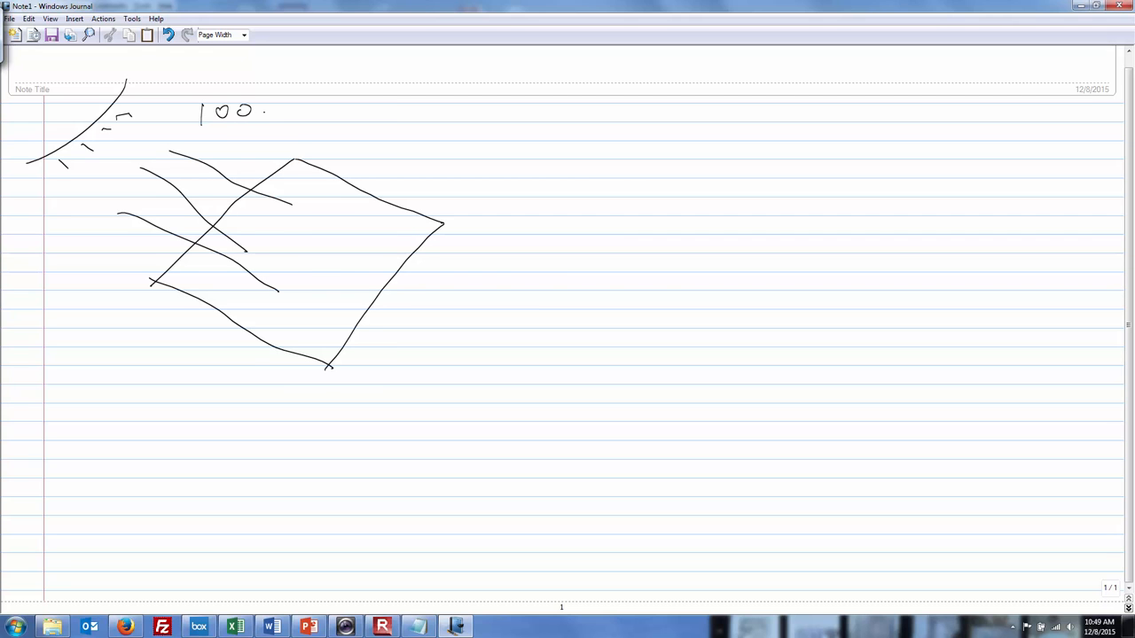
drag(302, 128, 337, 129)
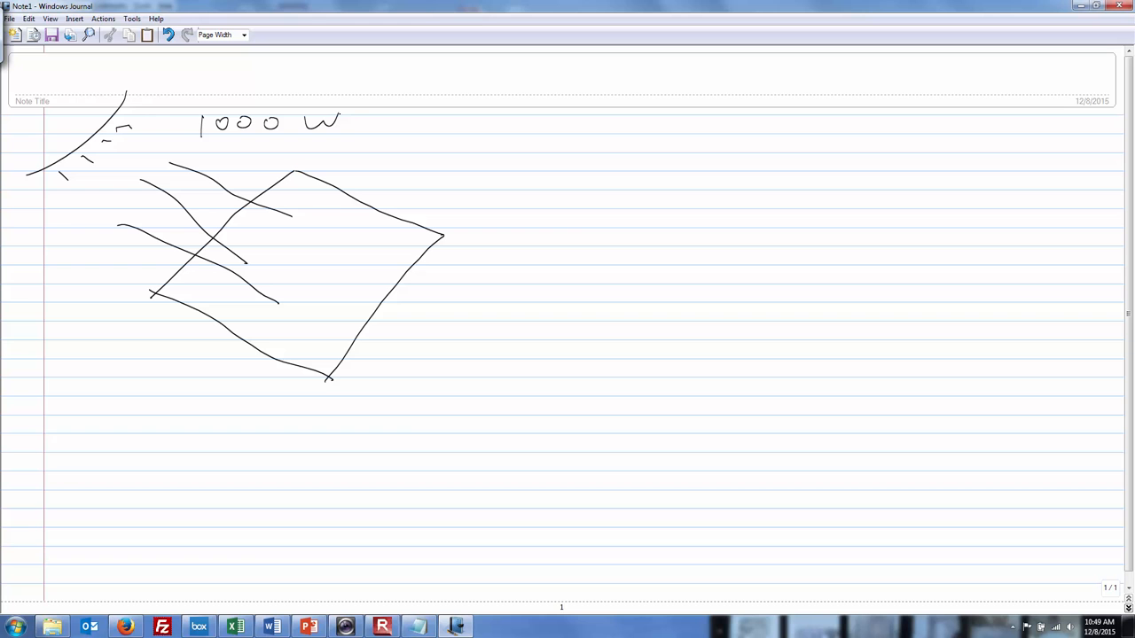
drag(346, 115, 390, 138)
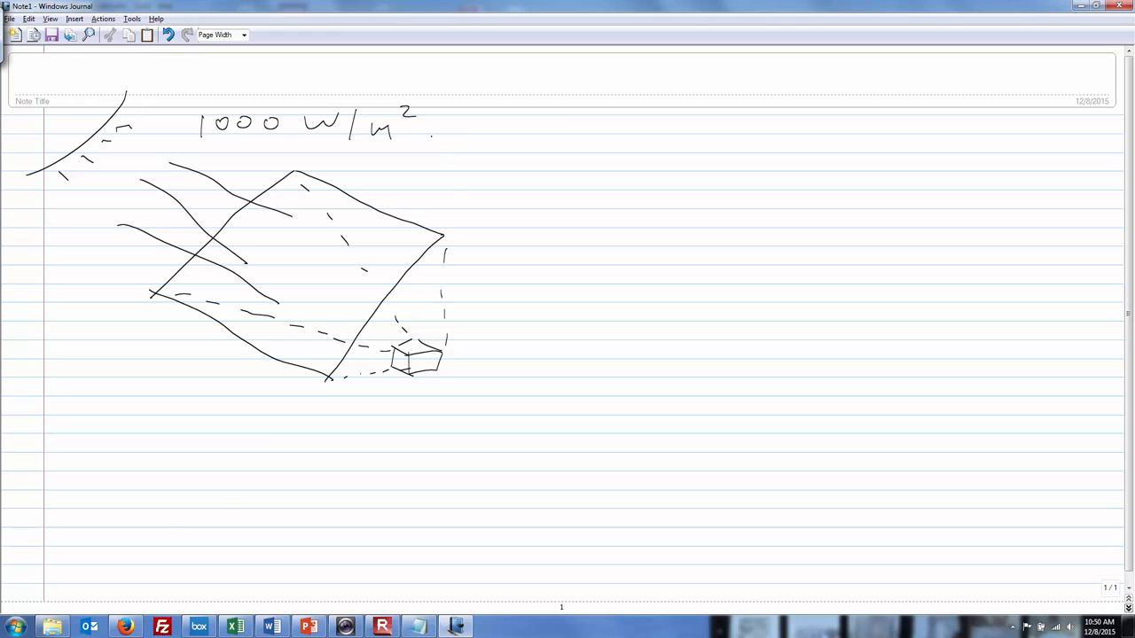
Draw dashed focus lines to a small box and a leader line labelled FRESNEL.
drag(399, 253, 470, 186)
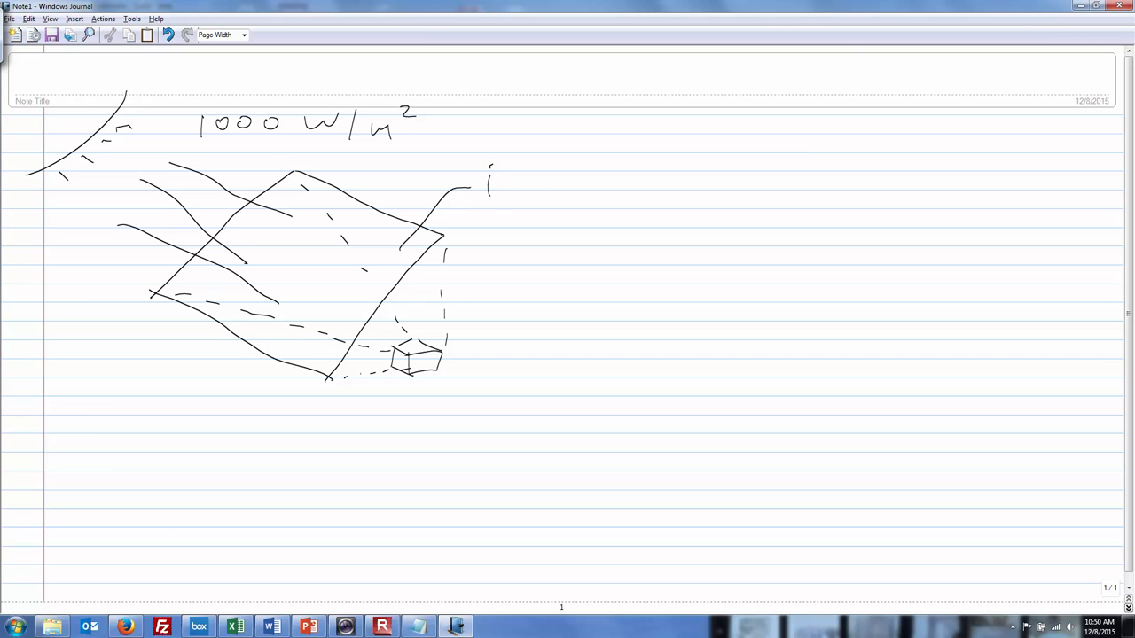
drag(486, 186, 567, 186)
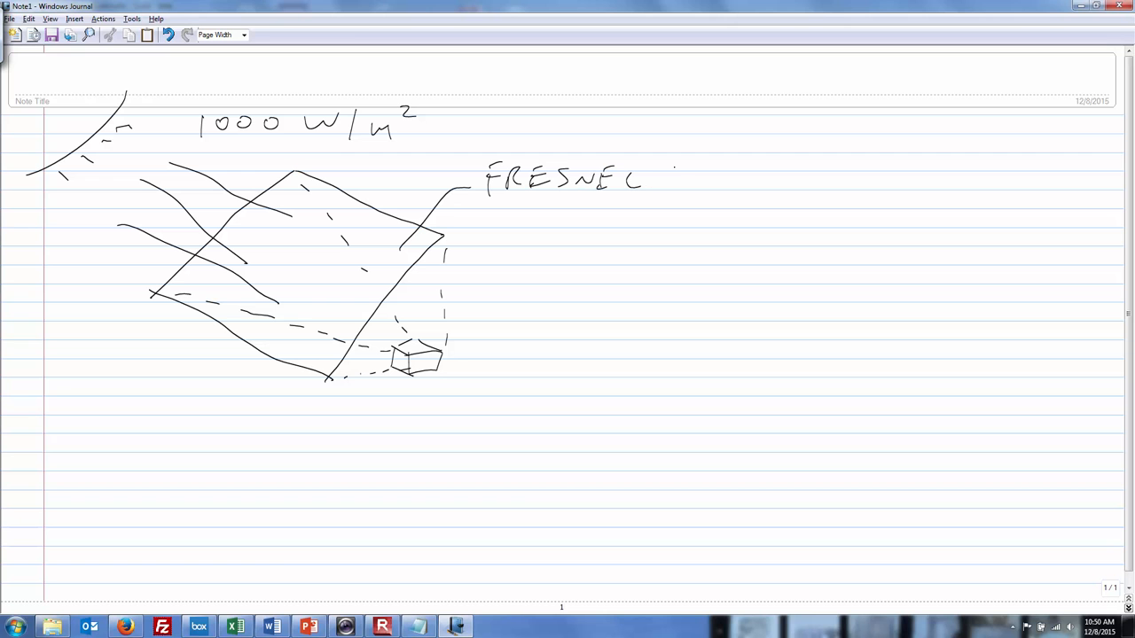
drag(674, 178, 758, 182)
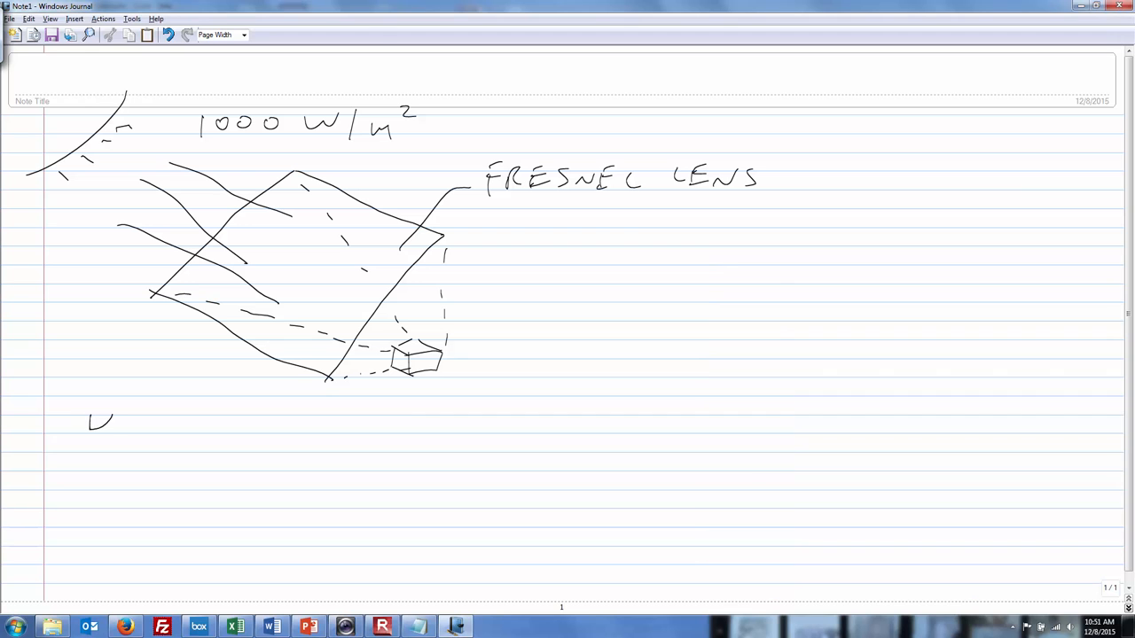
Draw a wavy zigzag line beneath the lens sketch.
drag(110, 412, 137, 430)
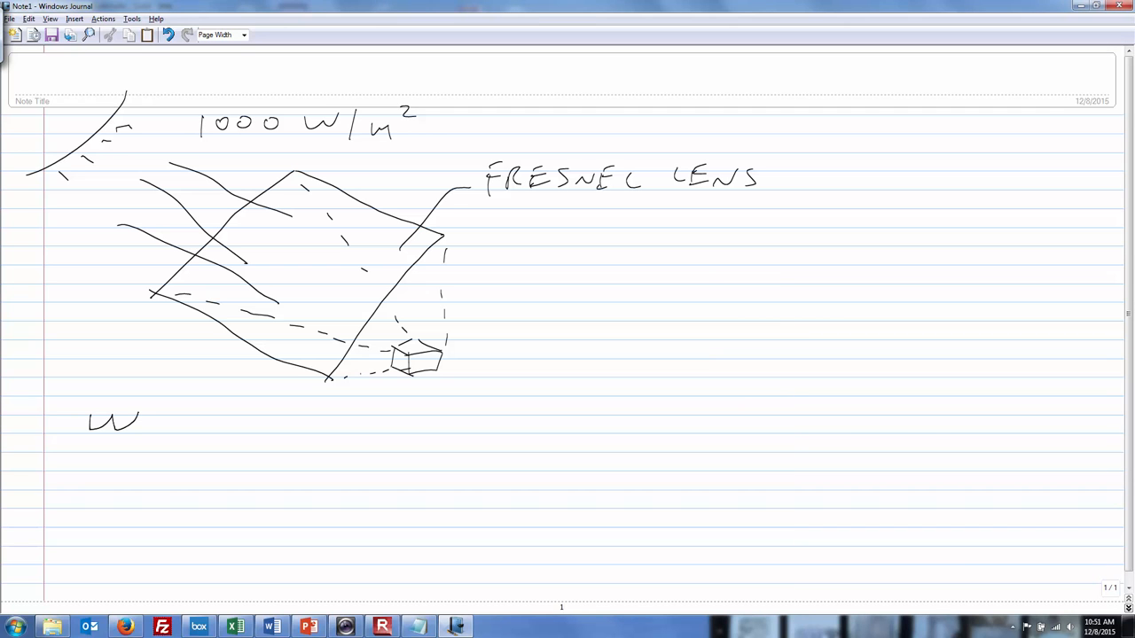
drag(137, 430, 164, 417)
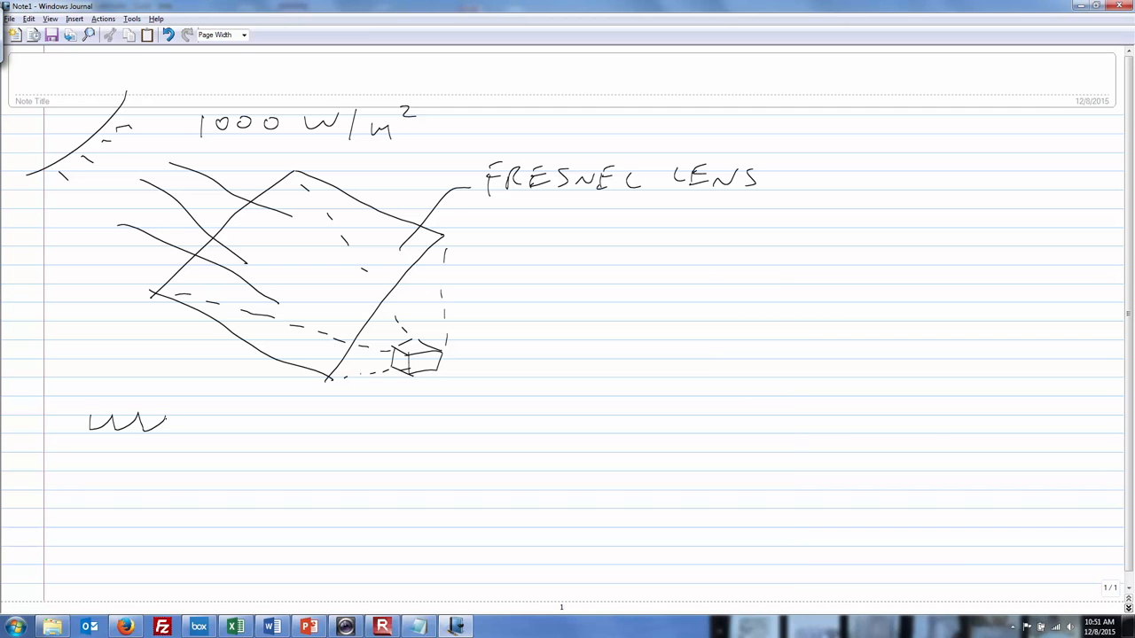
drag(167, 430, 197, 417)
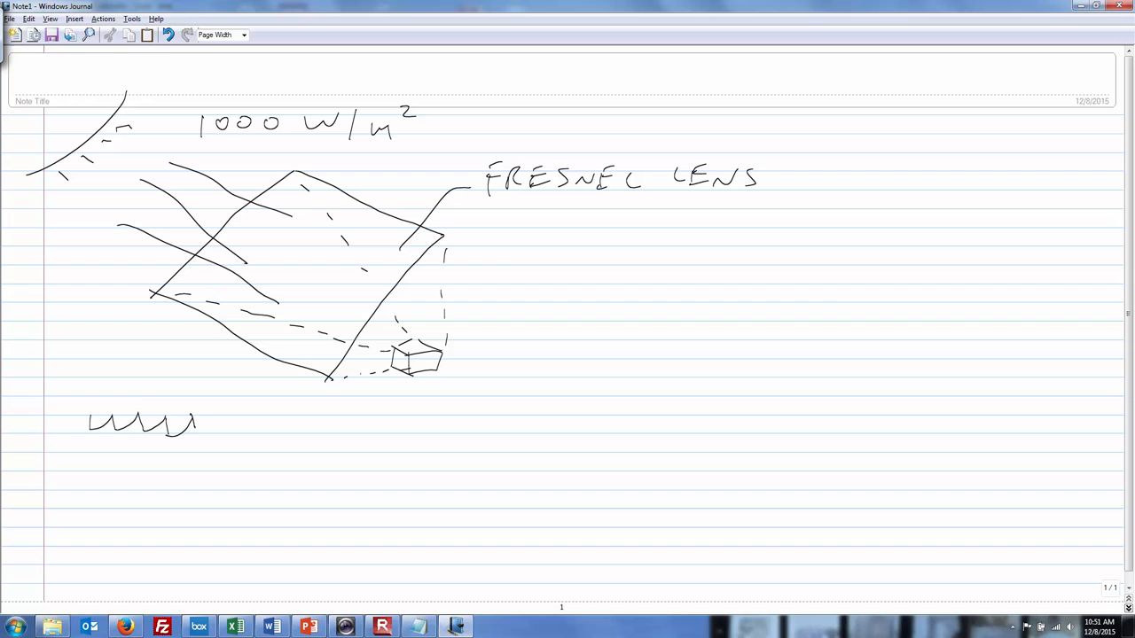
drag(197, 423, 222, 424)
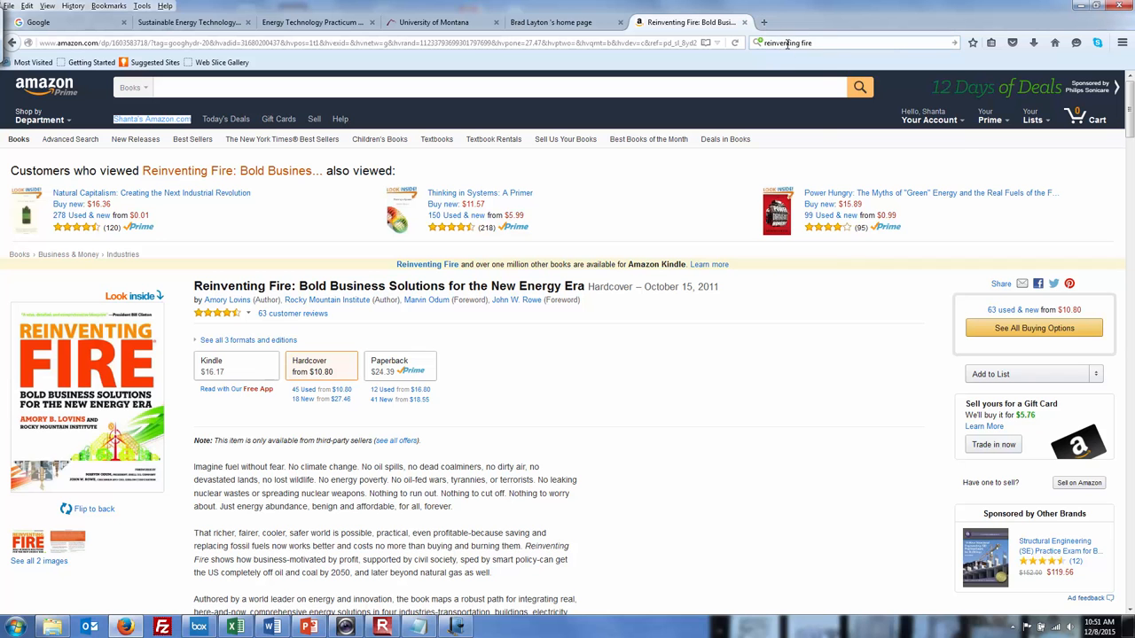
Search Google for 'fresnel lens' and switch to its image results.
text(fresenl lens)
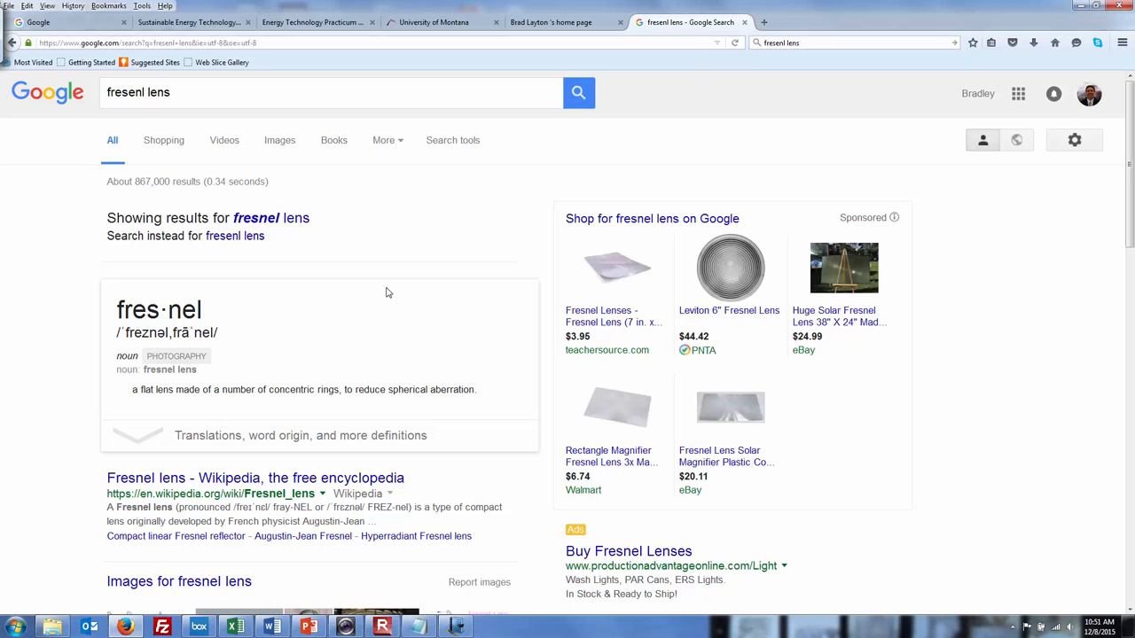
mouse_move(231, 175)
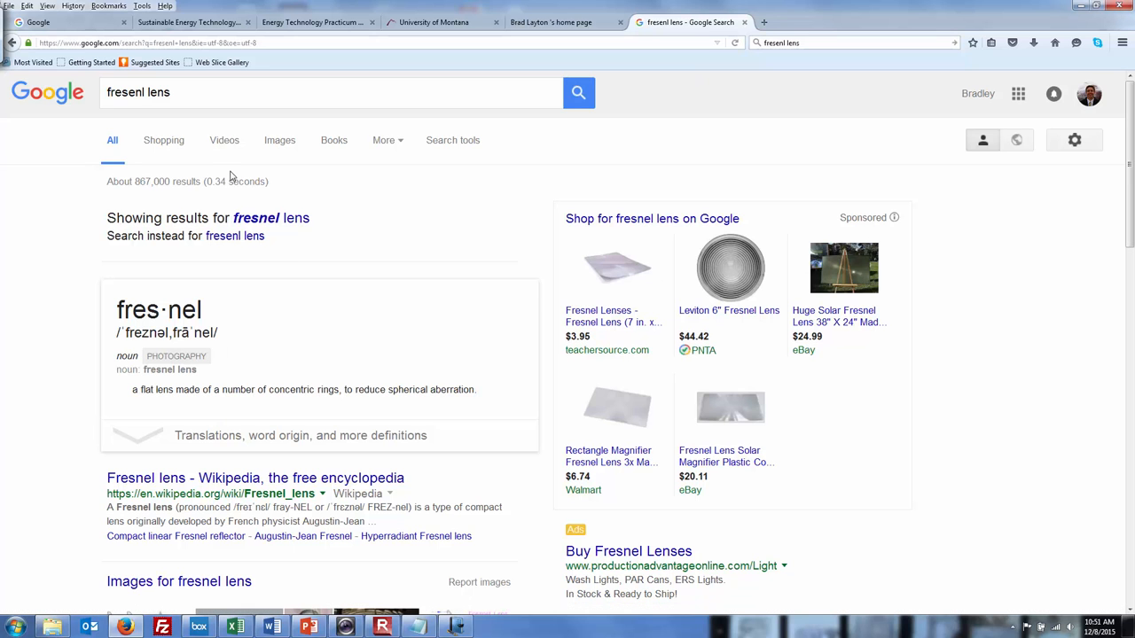
click(279, 140)
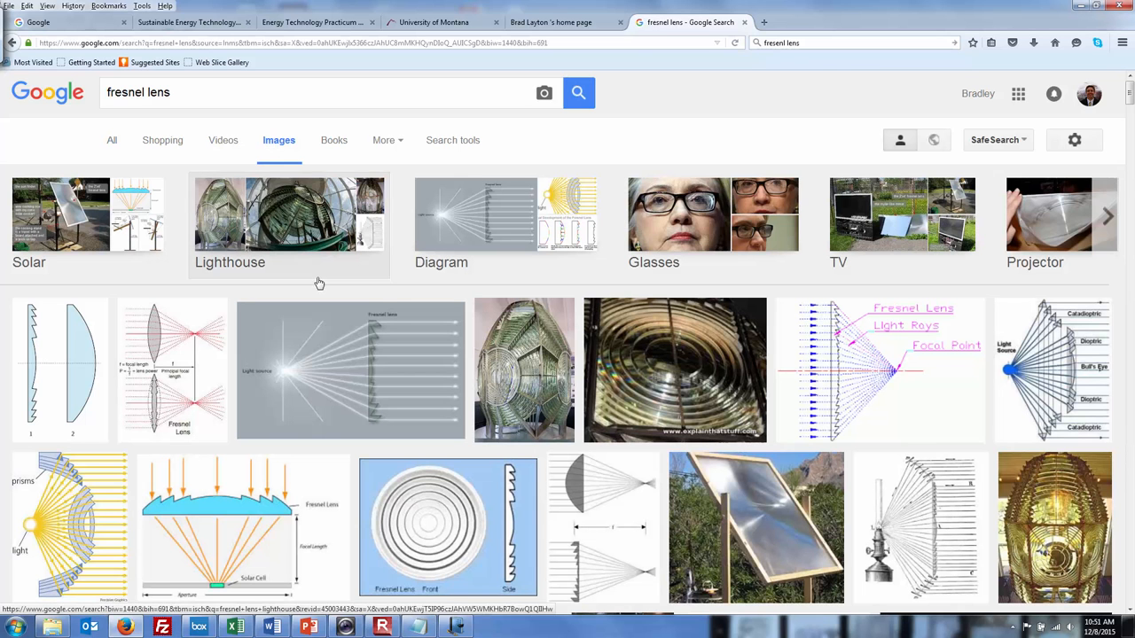
Enlarge the partsolutions.com Fresnel lens light-ray diagram in the preview panel.
click(351, 369)
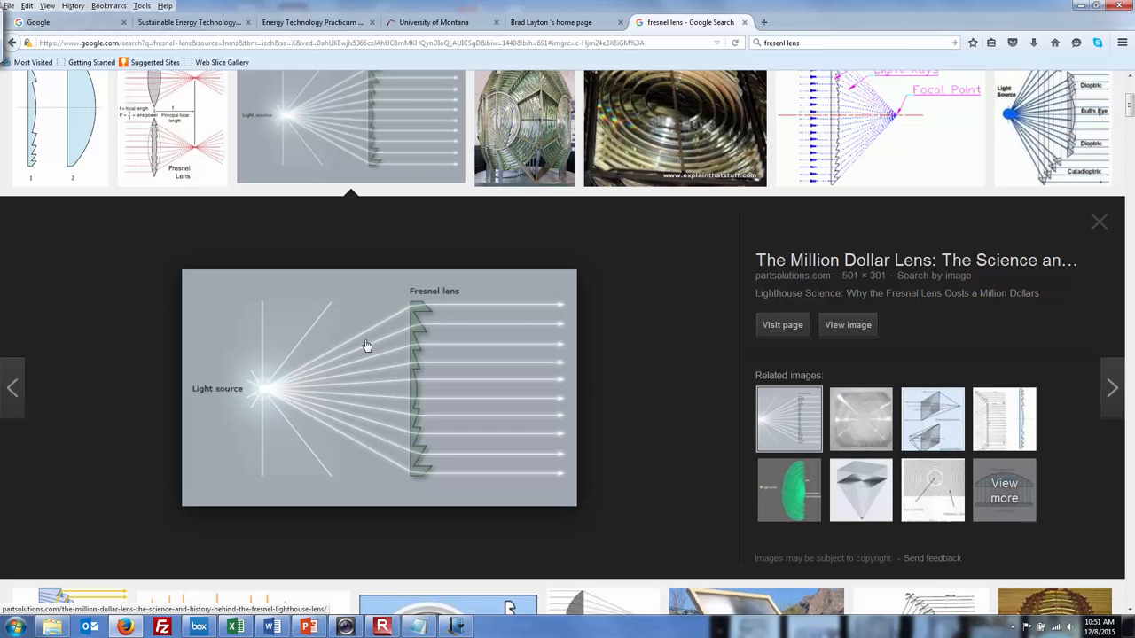
mouse_move(259, 394)
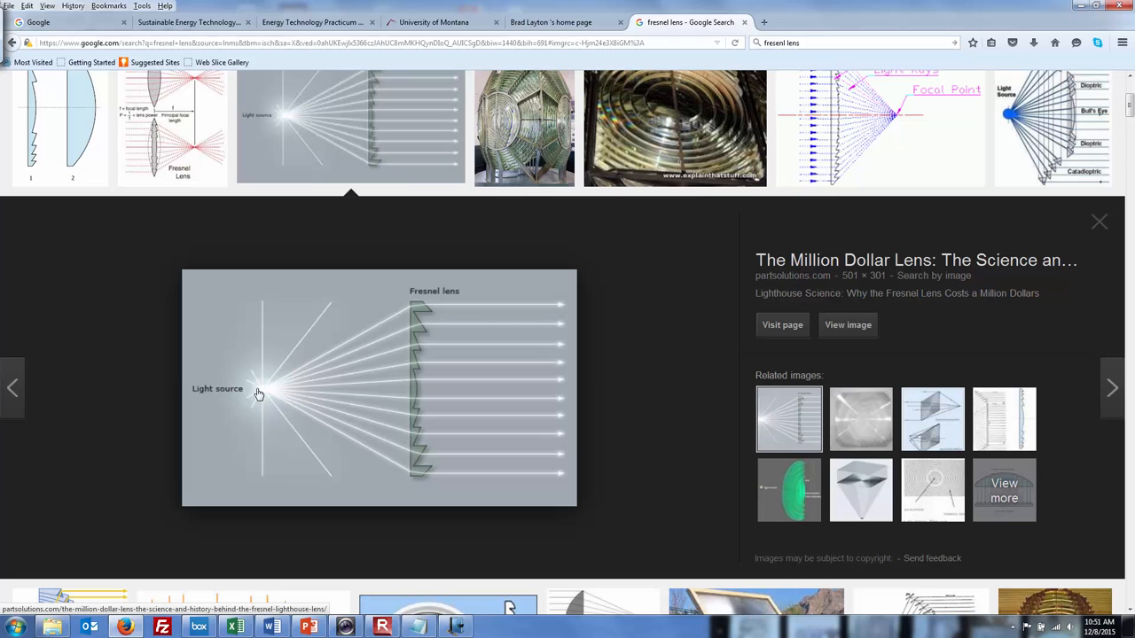
mouse_move(266, 397)
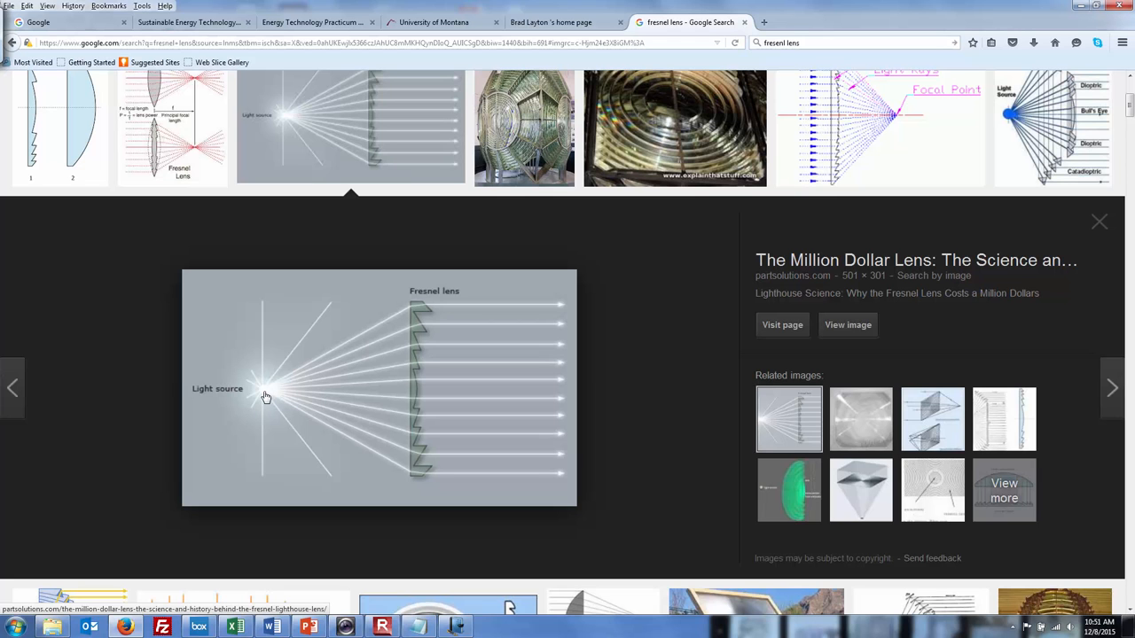
mouse_move(349, 367)
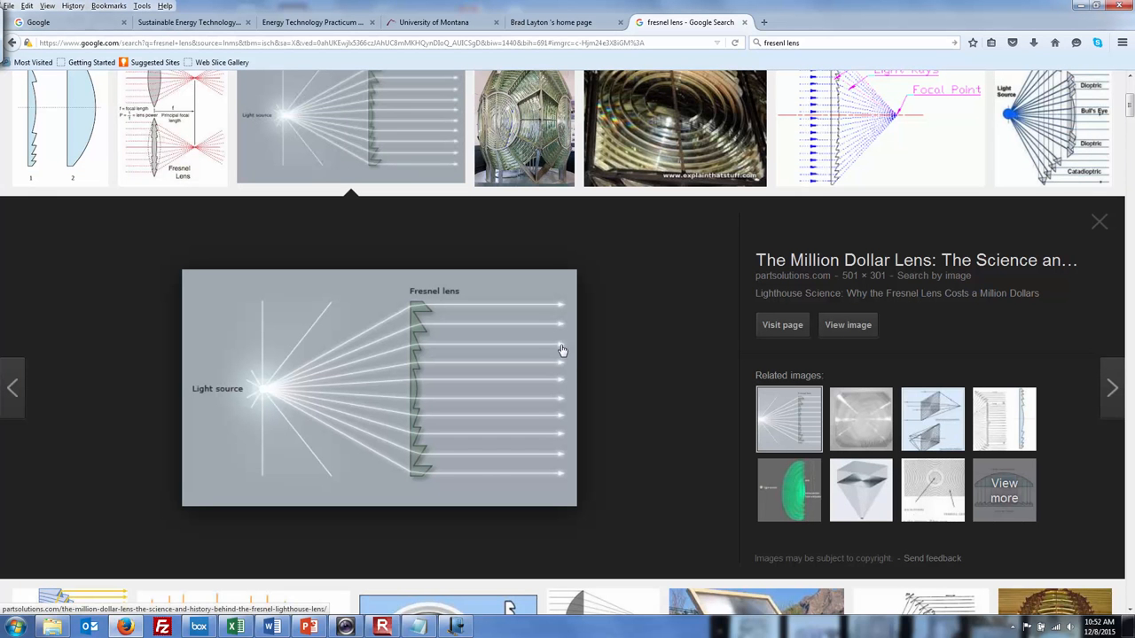
mouse_move(475, 349)
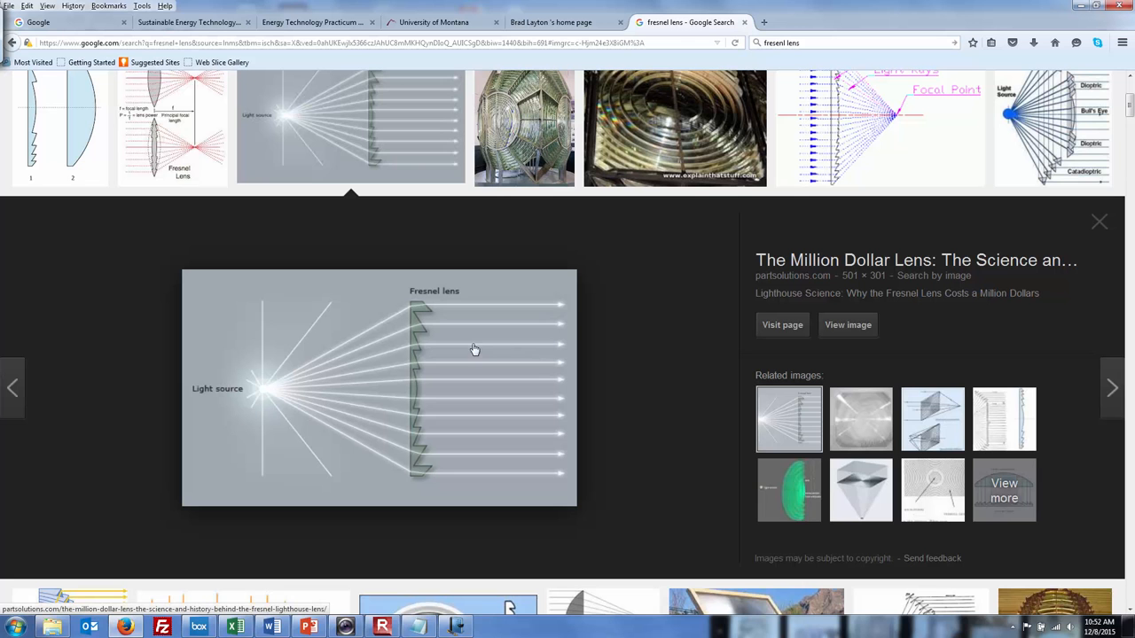
mouse_move(261, 394)
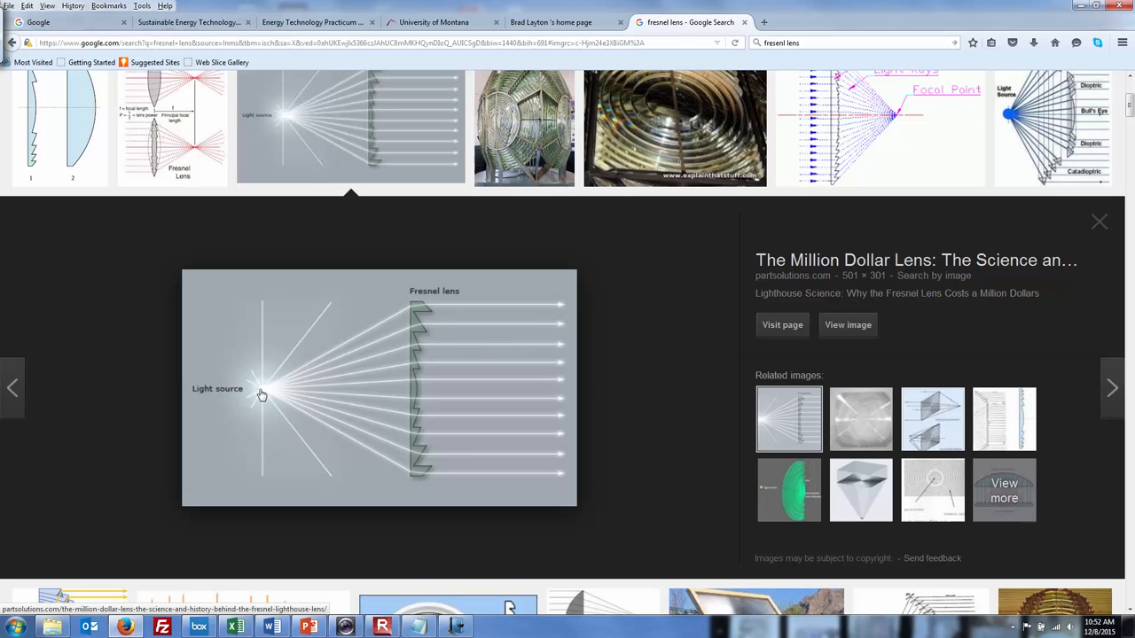
key(alt+tab)
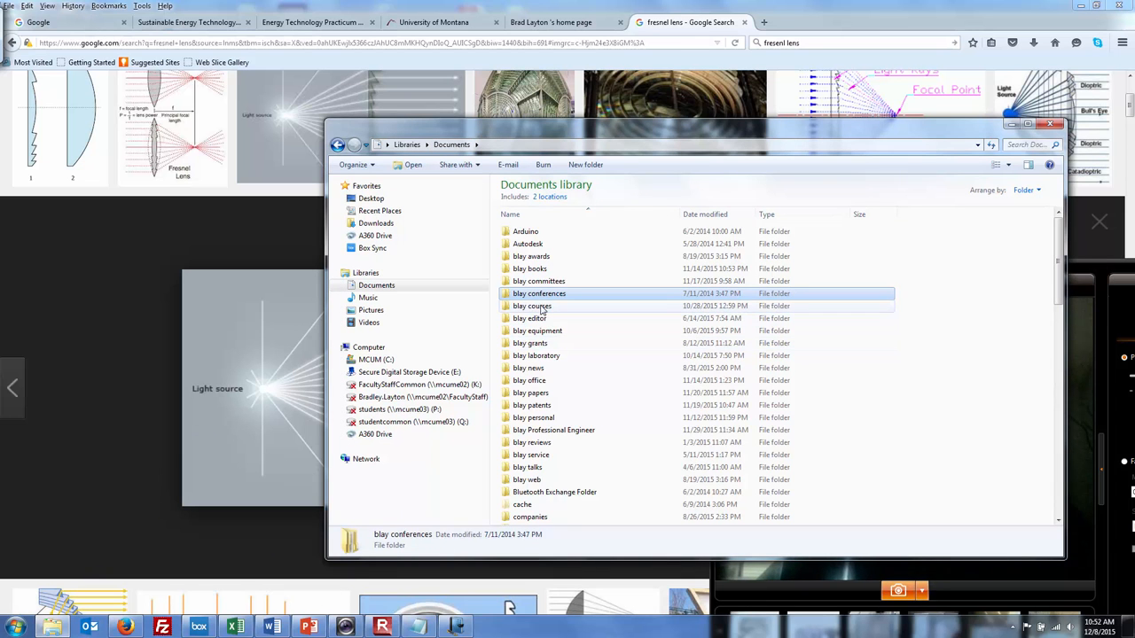
Open blay courses > NRGY 195 Practicum > reports > Summer 2013 report-upload folder.
double_click(532, 306)
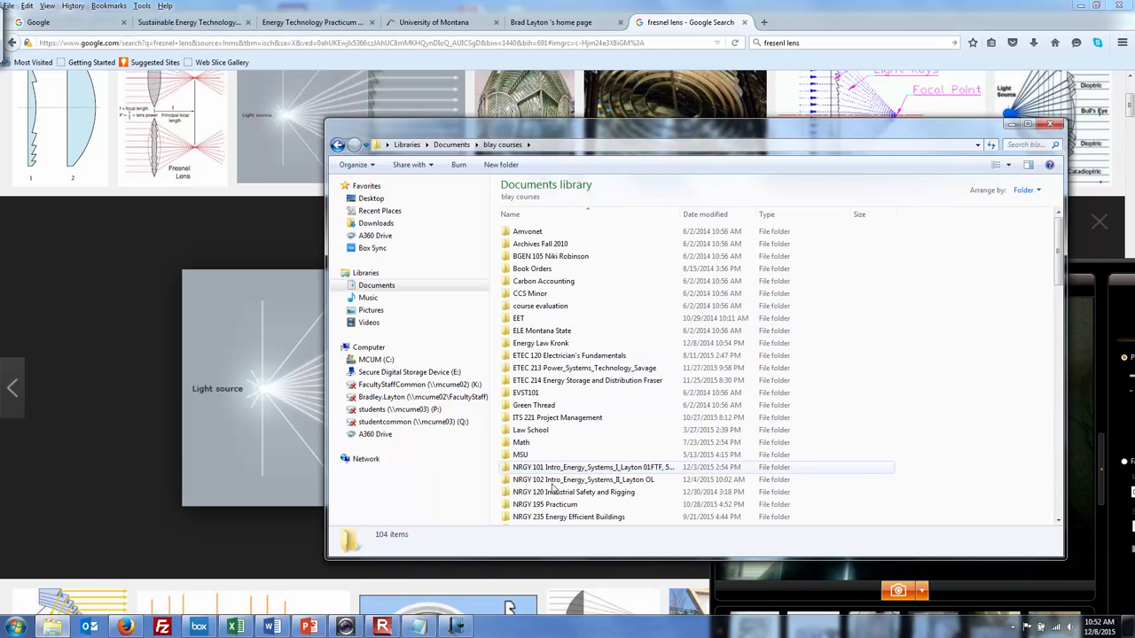
double_click(544, 504)
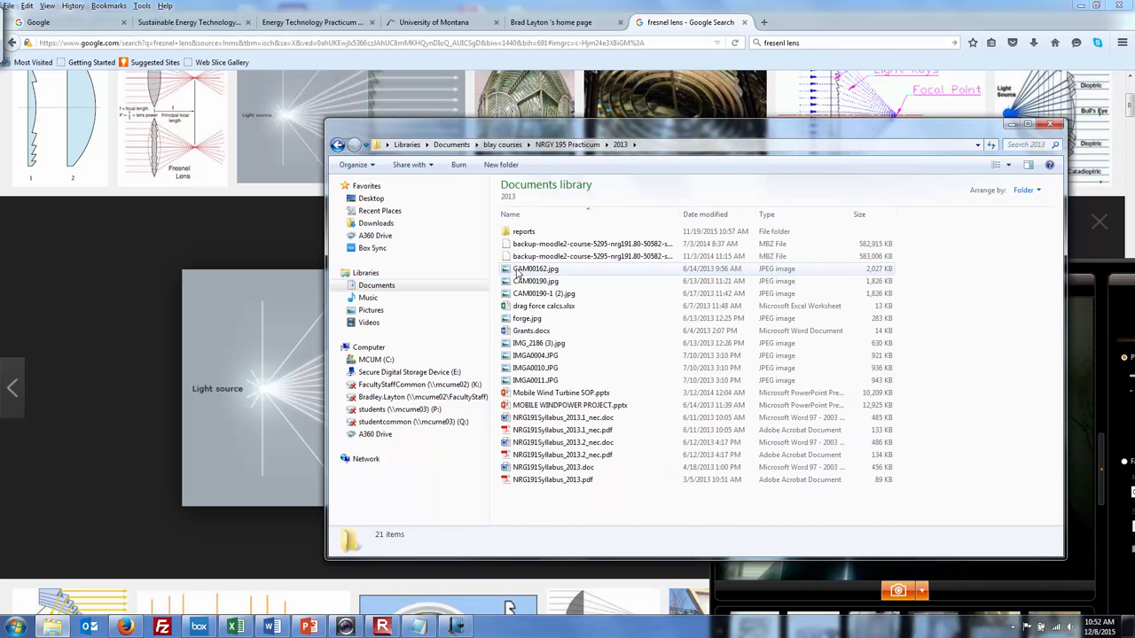
click(524, 232)
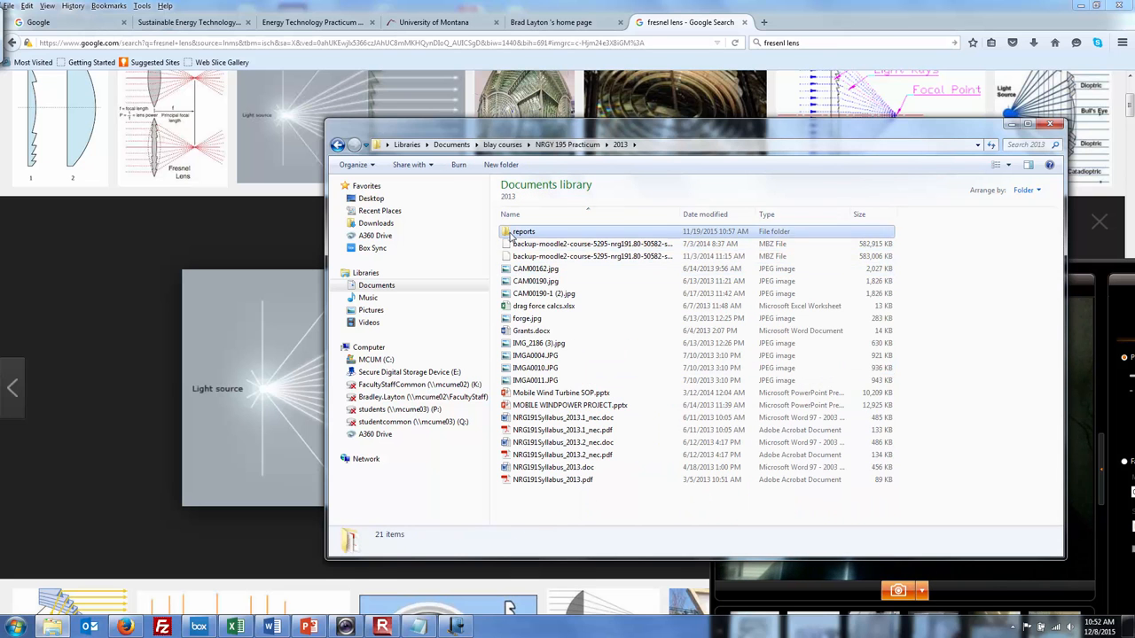
double_click(524, 231)
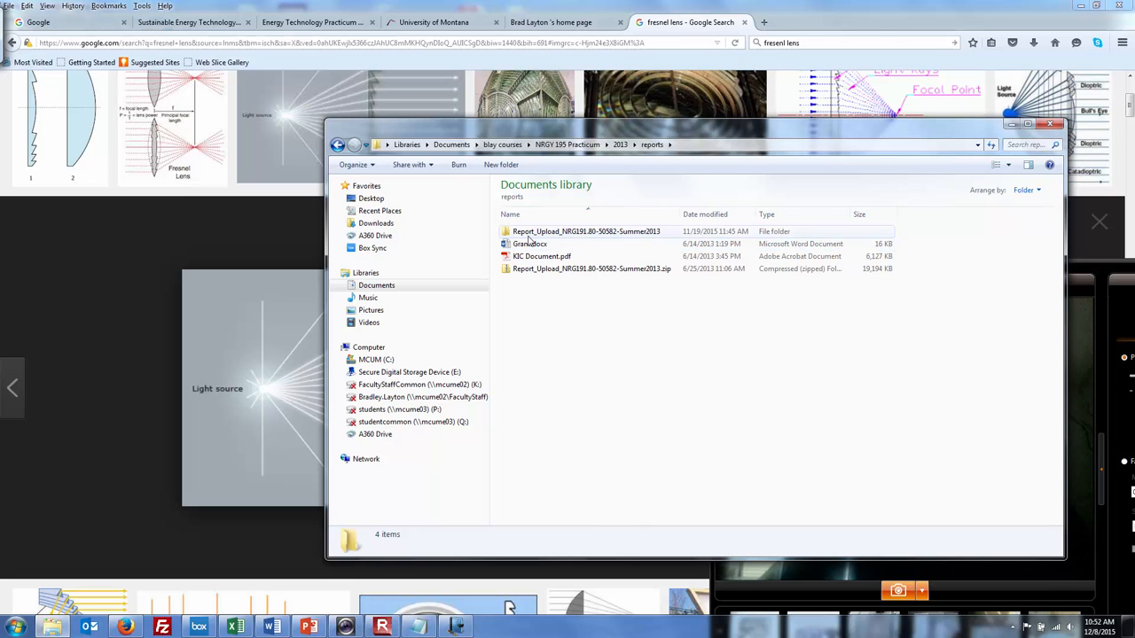
double_click(586, 232)
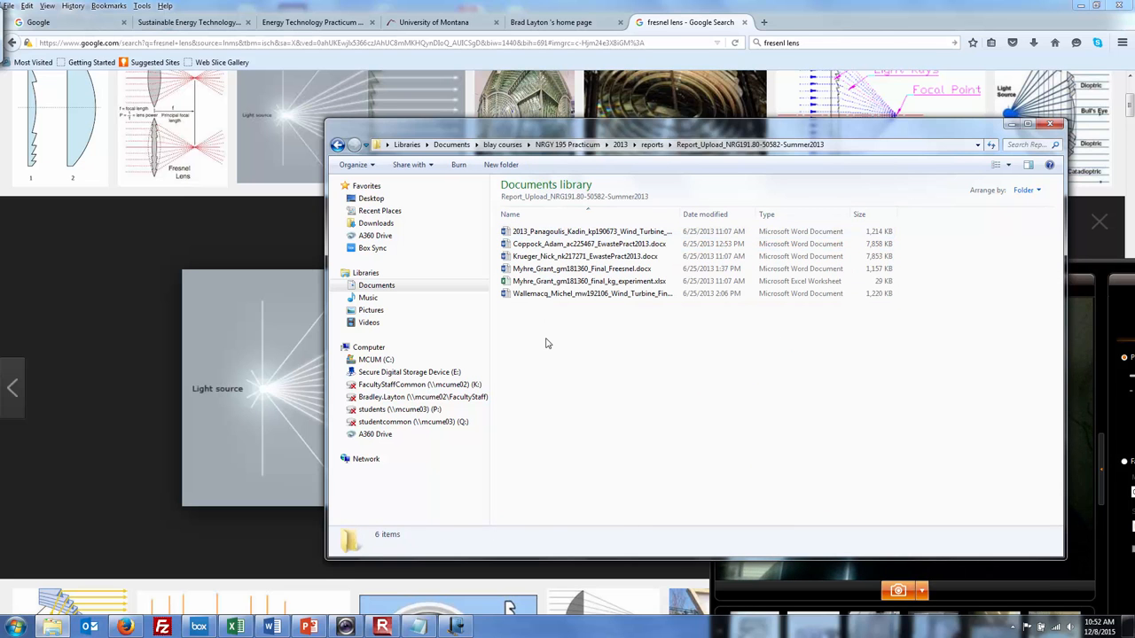
Close the untitled Word claim form Document1 without saving.
click(592, 294)
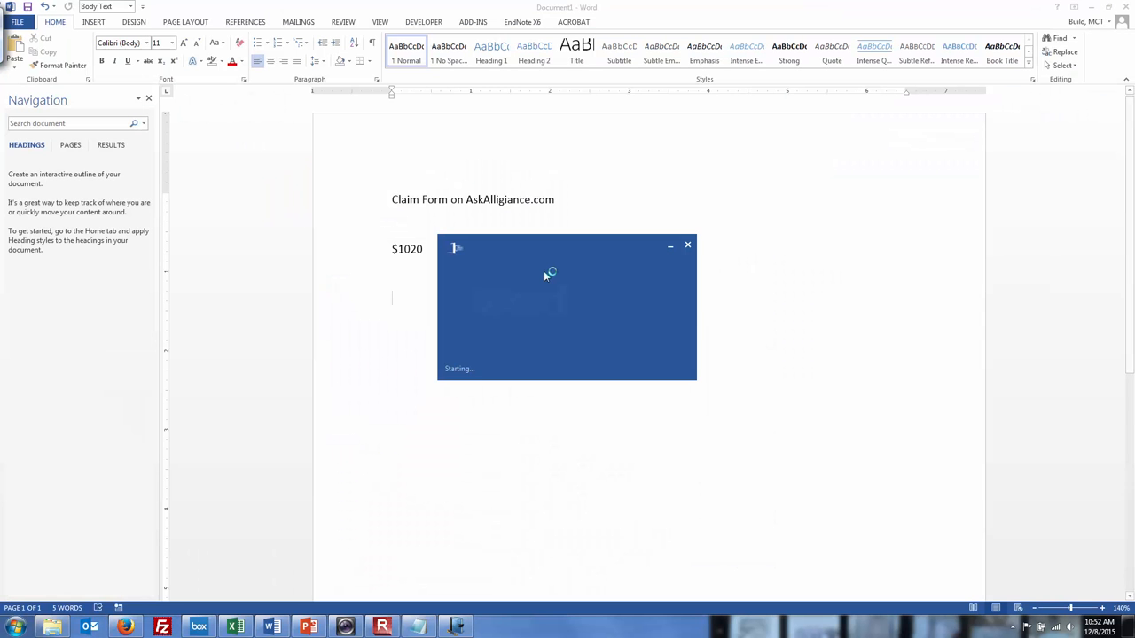
click(687, 245)
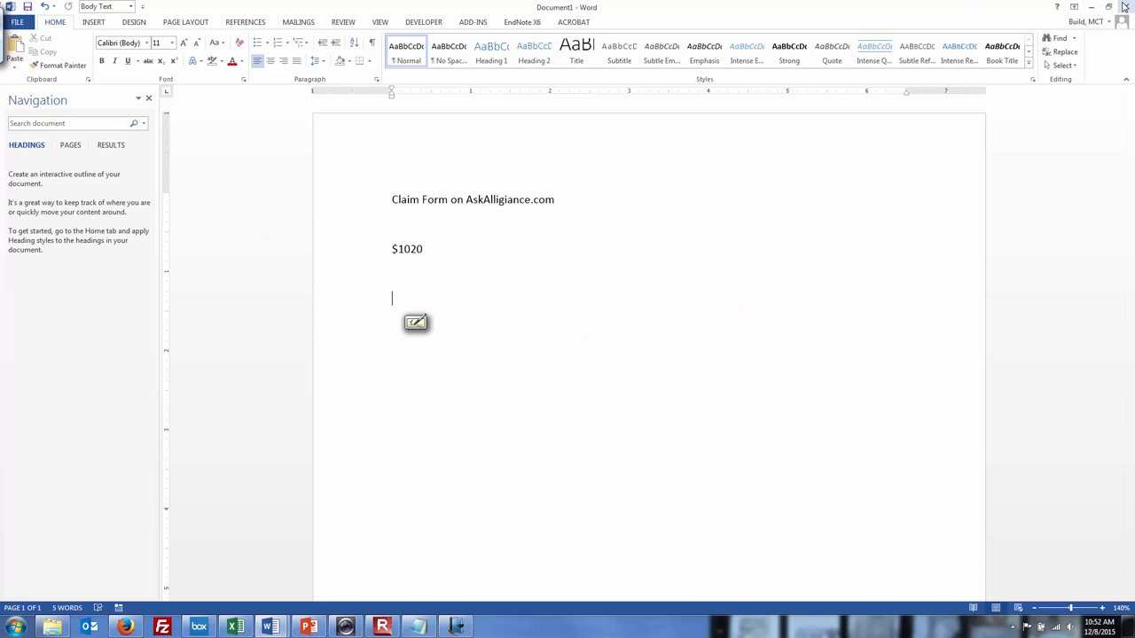
click(1124, 7)
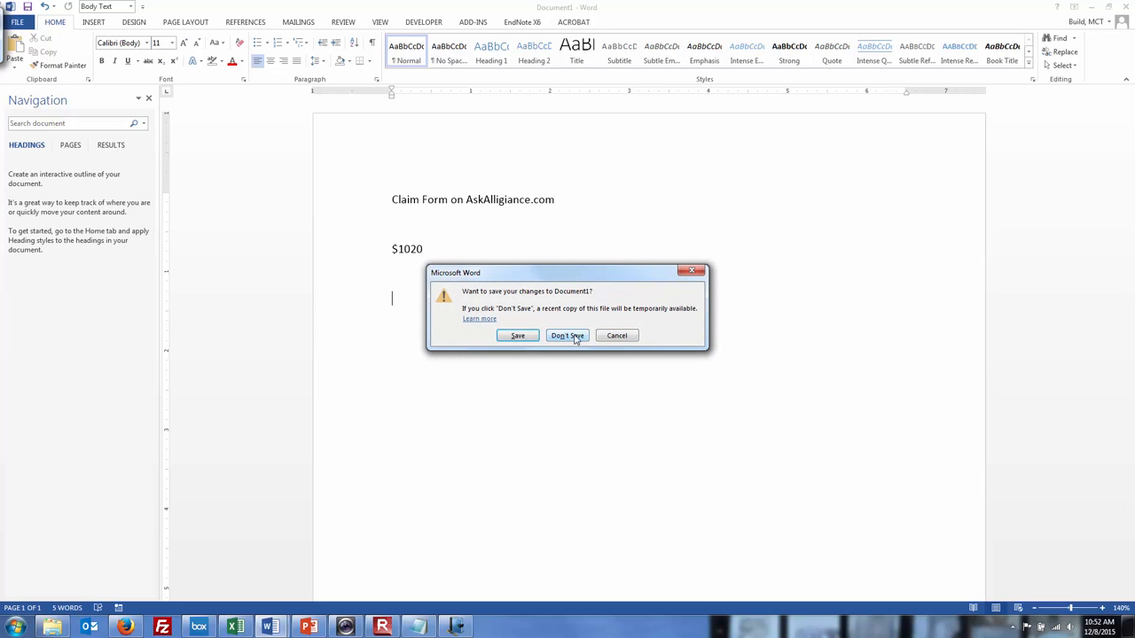
click(566, 335)
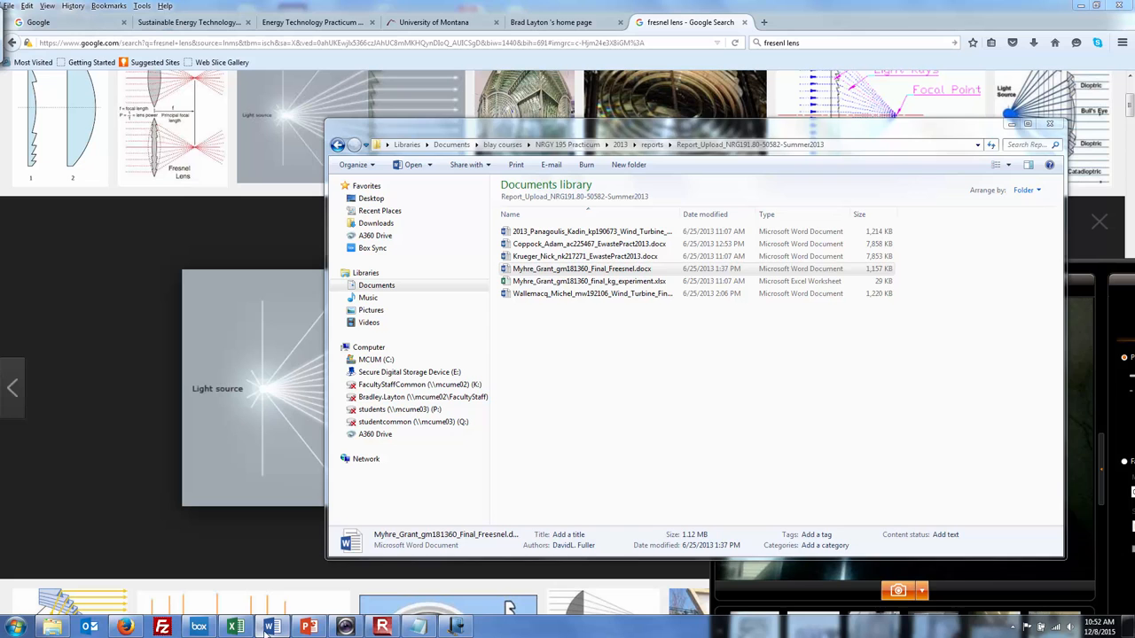
Open Final_Freesnel.docx, enable editing, and jump to the Executive Summary.
double_click(582, 269)
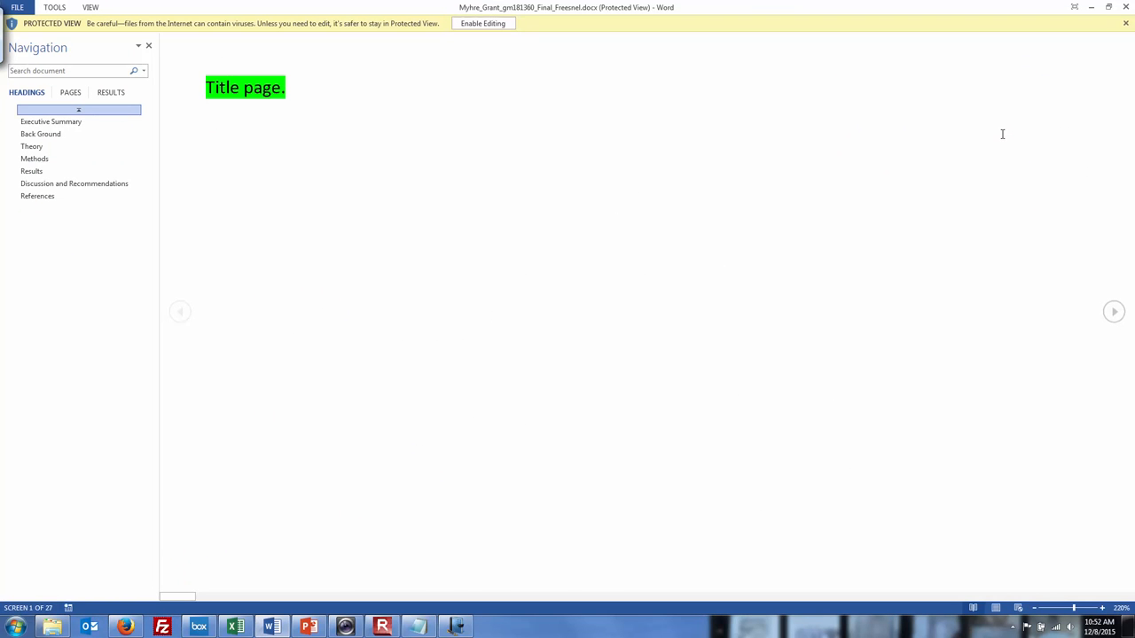
mouse_move(510, 36)
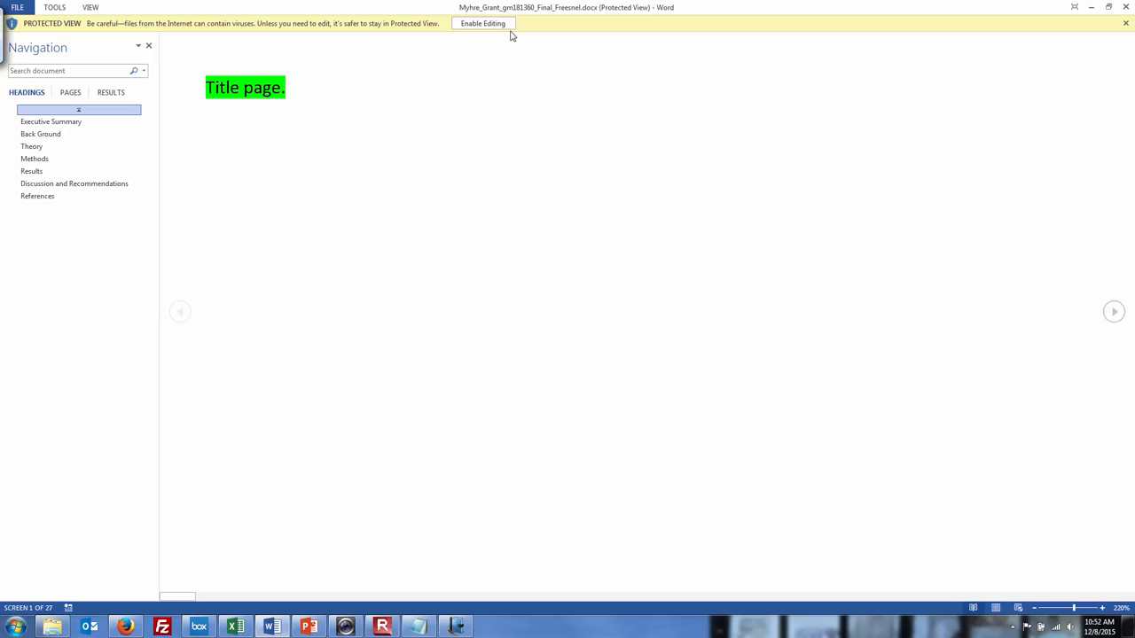
click(482, 23)
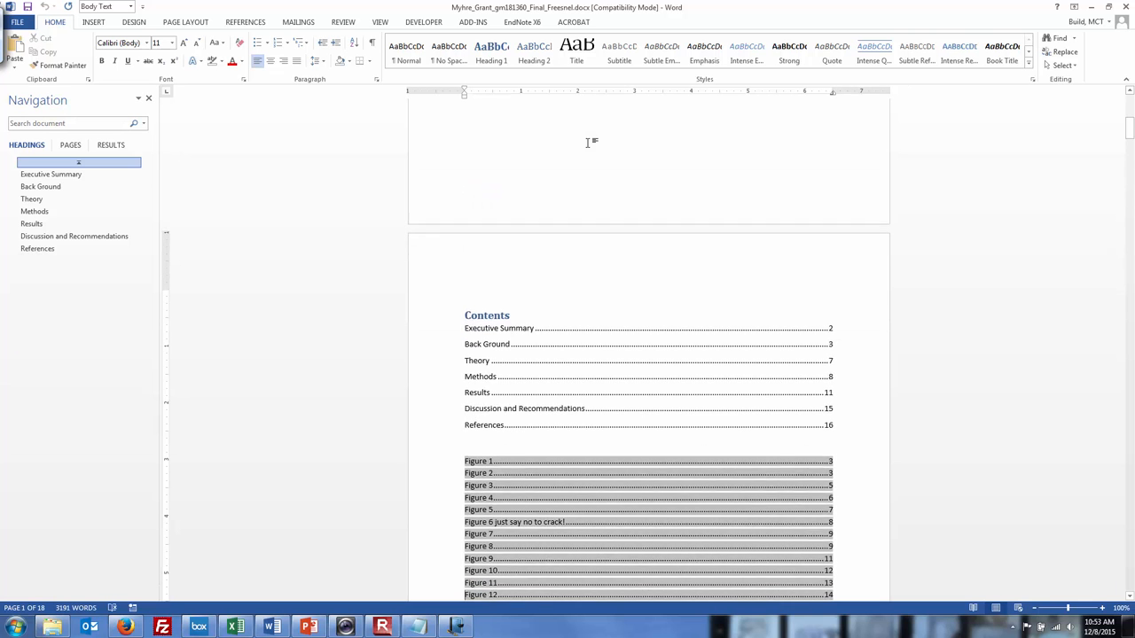
click(50, 174)
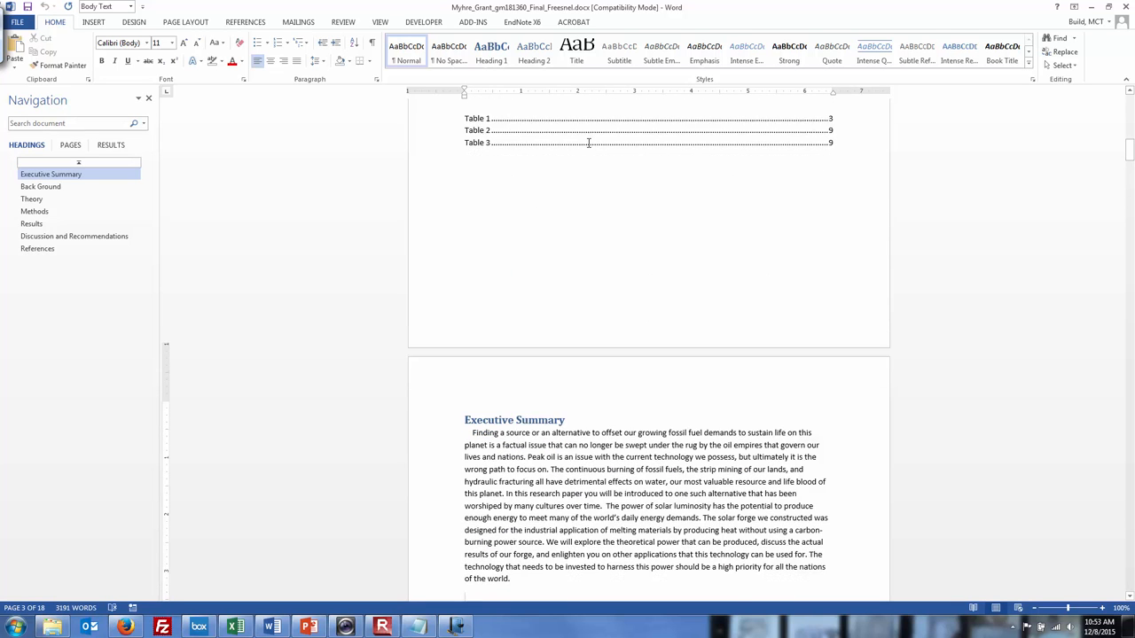
Read the summary, select the solar luminosity sentence, and jump to Back Ground.
scroll(down, 3)
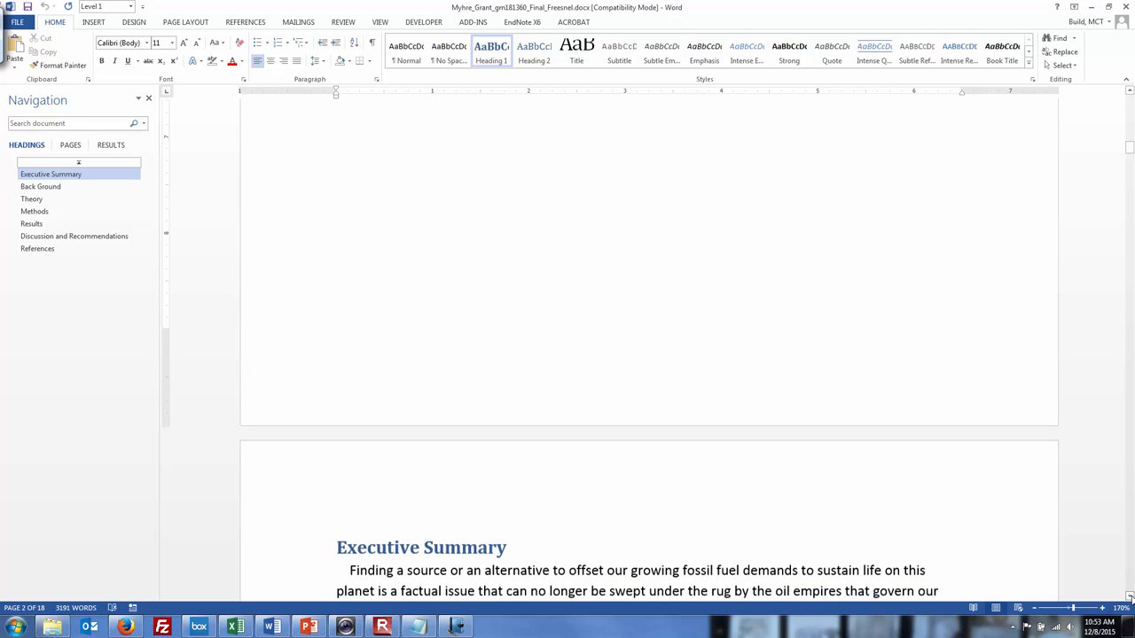
scroll(down, 3)
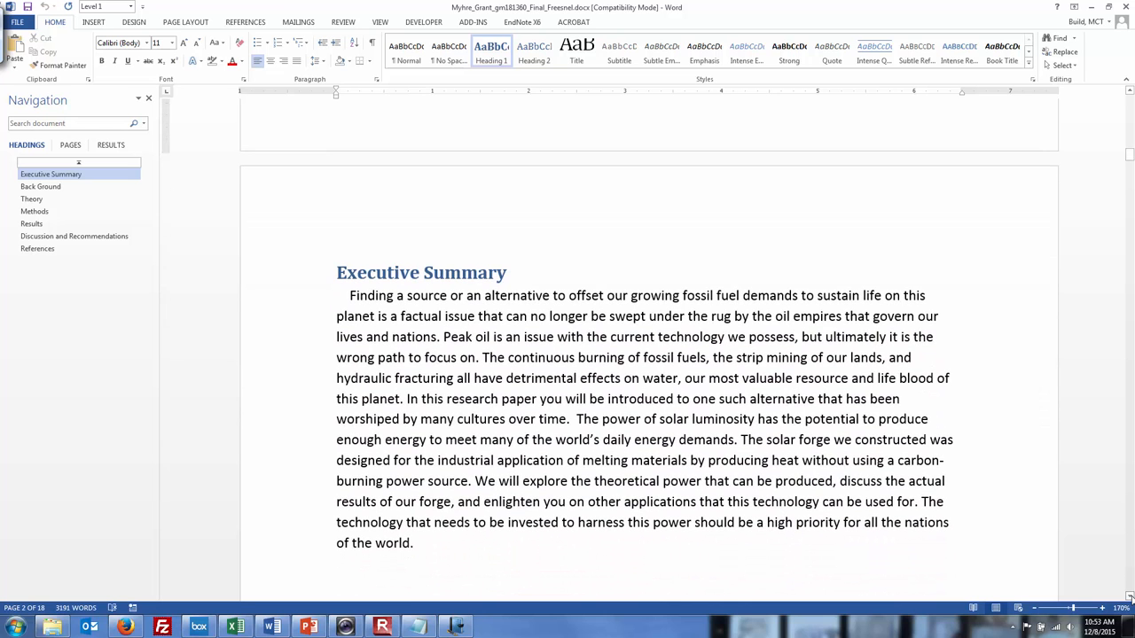
scroll(down, 3)
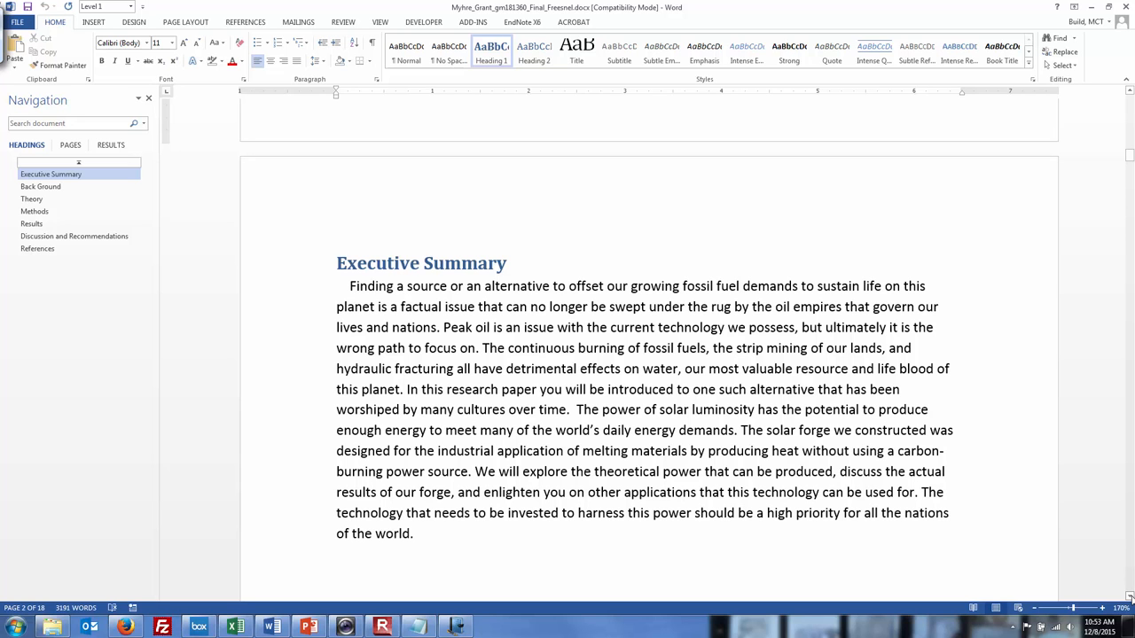
mouse_move(1001, 580)
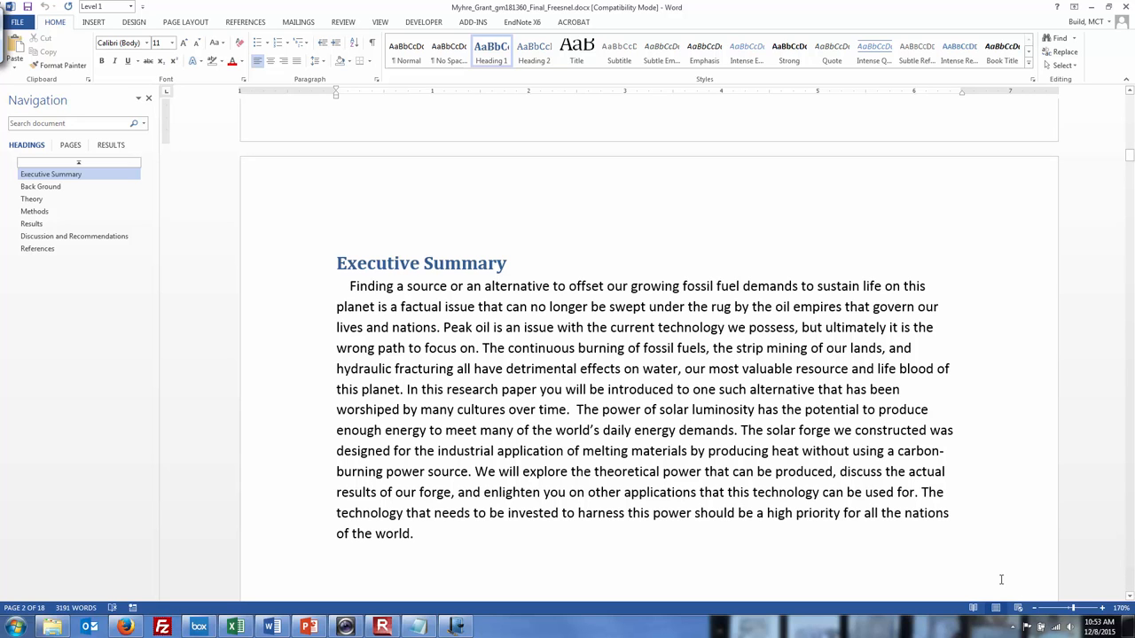
mouse_move(577, 405)
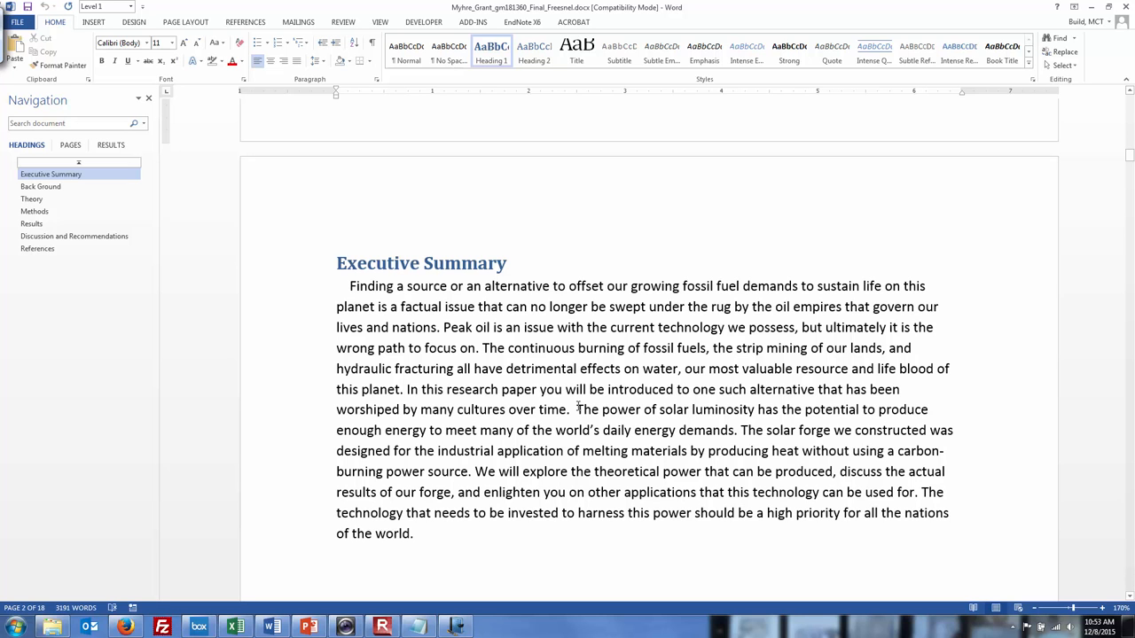
drag(577, 409, 676, 430)
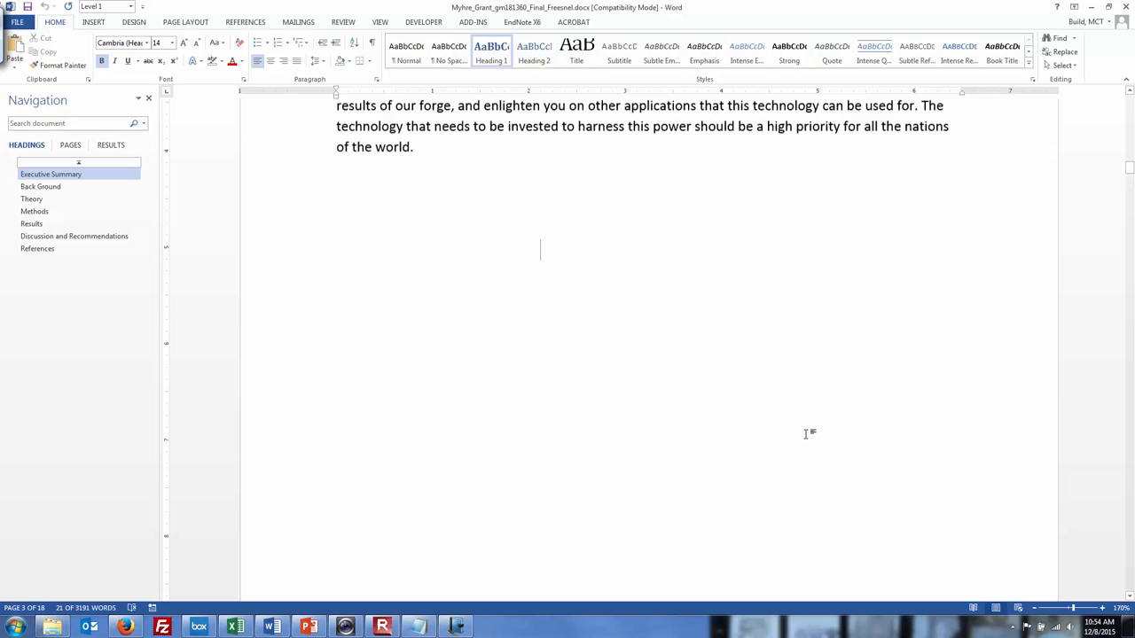
click(41, 186)
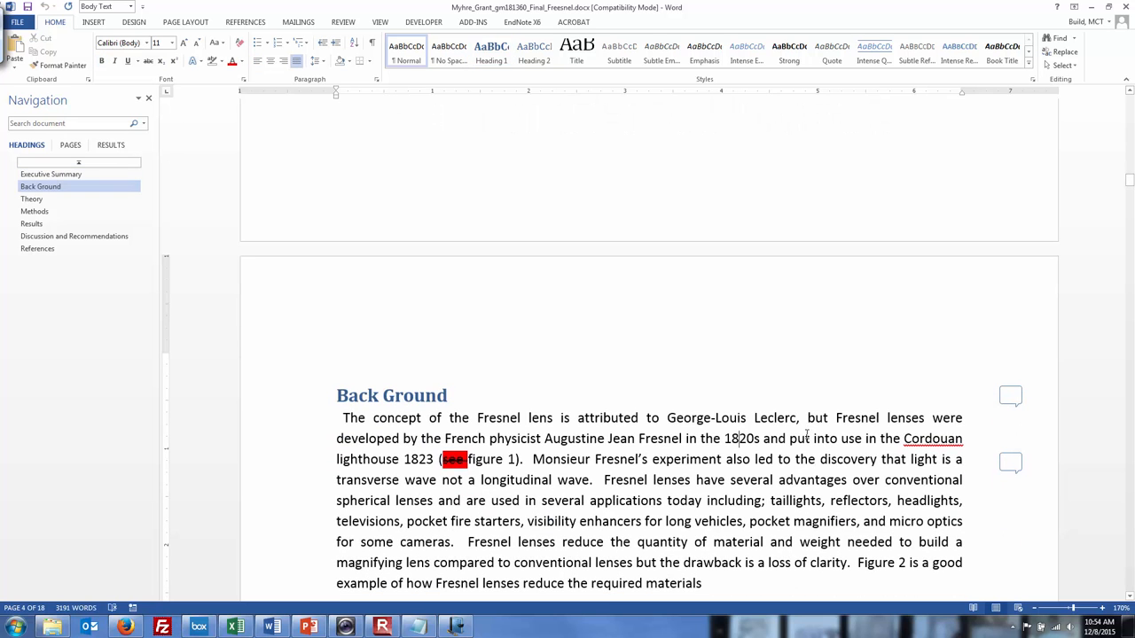
Scroll through the Montana solar resource table, then reopen the Myhre Fresnel report from Explorer.
scroll(down, 3)
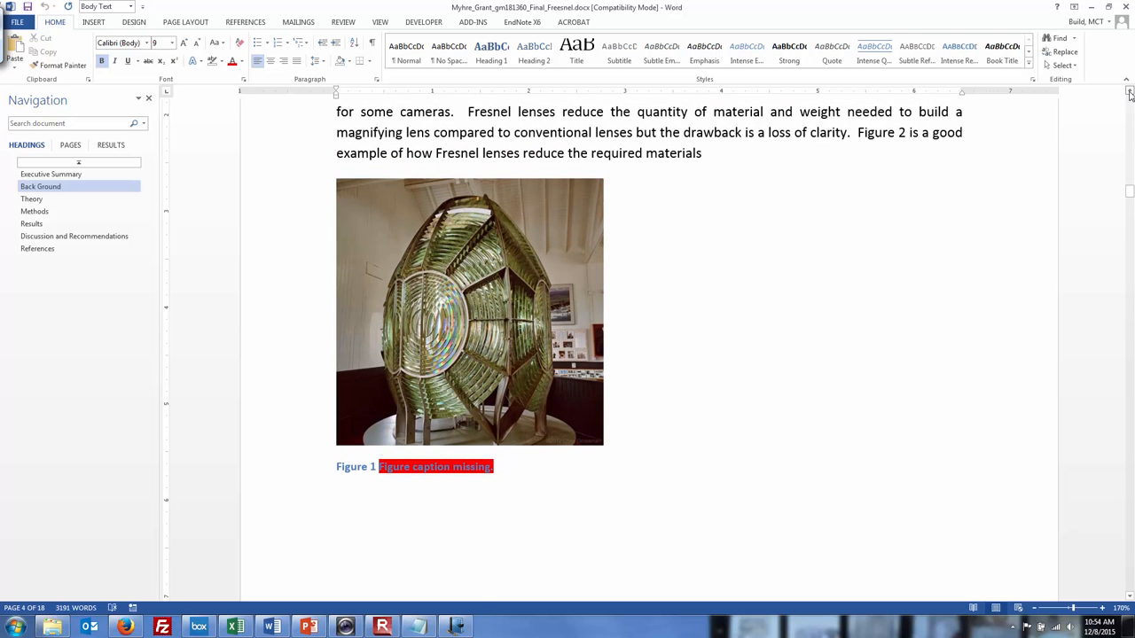
scroll(down, 3)
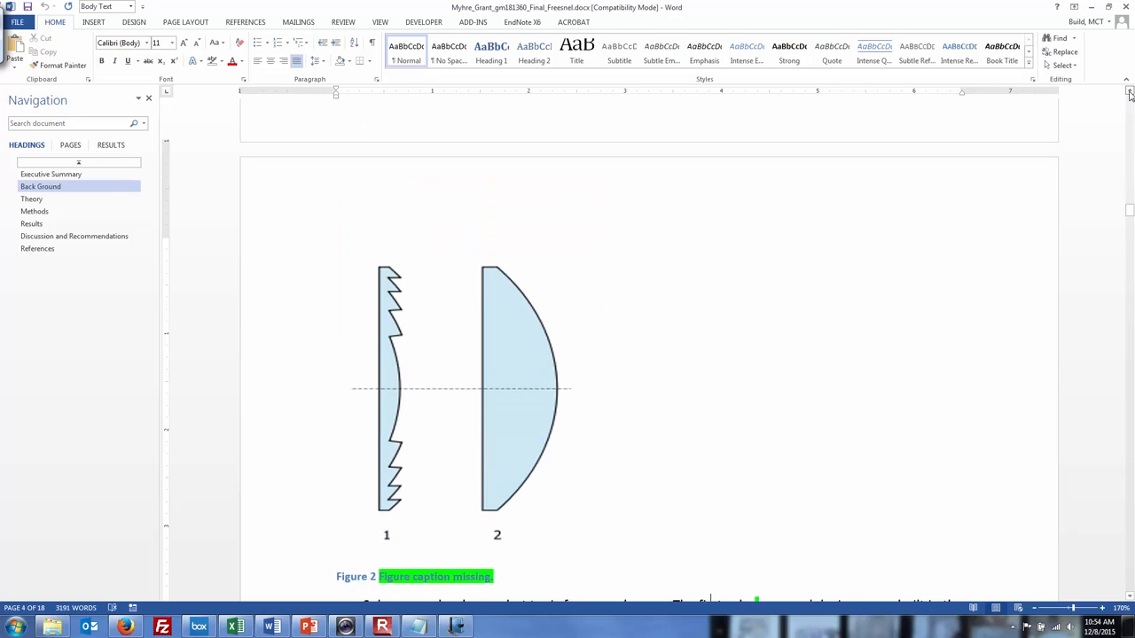
scroll(down, 3)
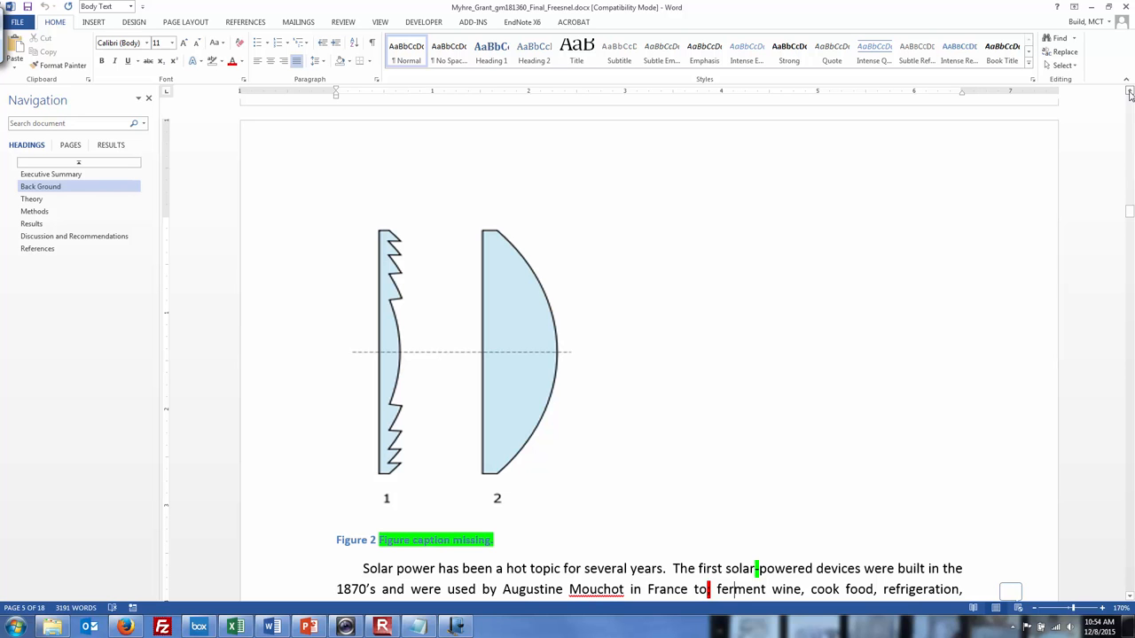
scroll(down, 3)
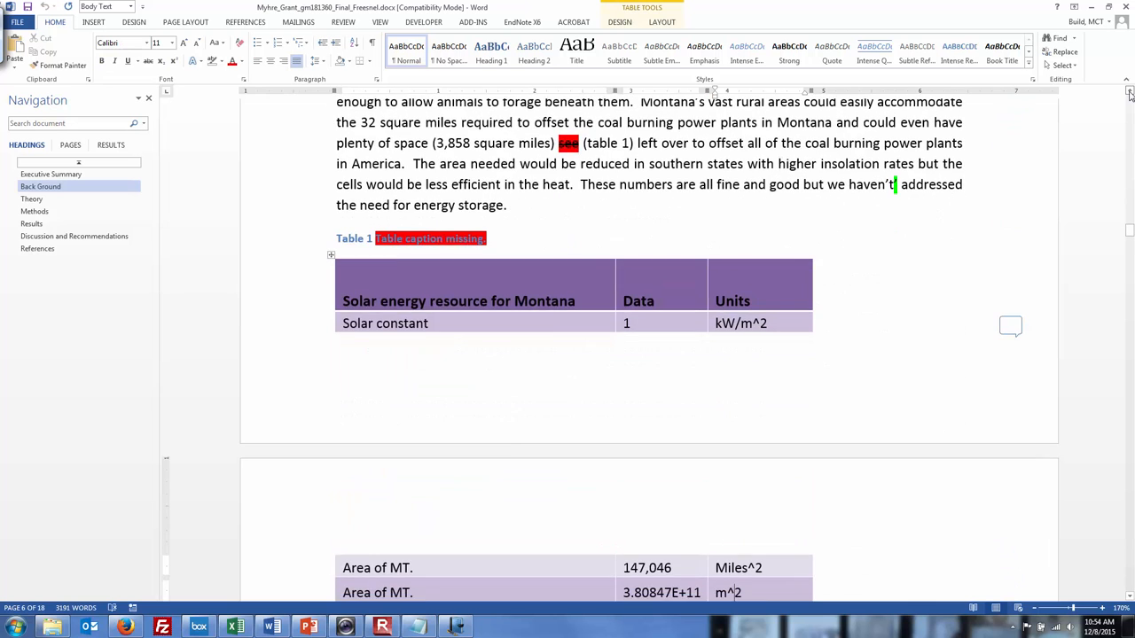
scroll(down, 3)
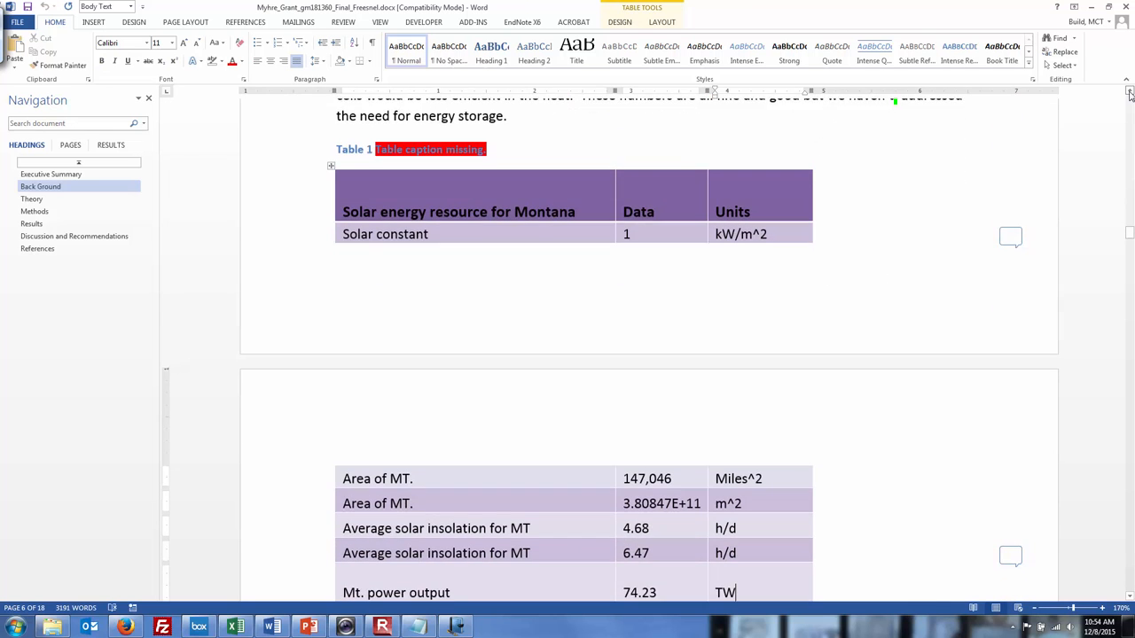
scroll(down, 3)
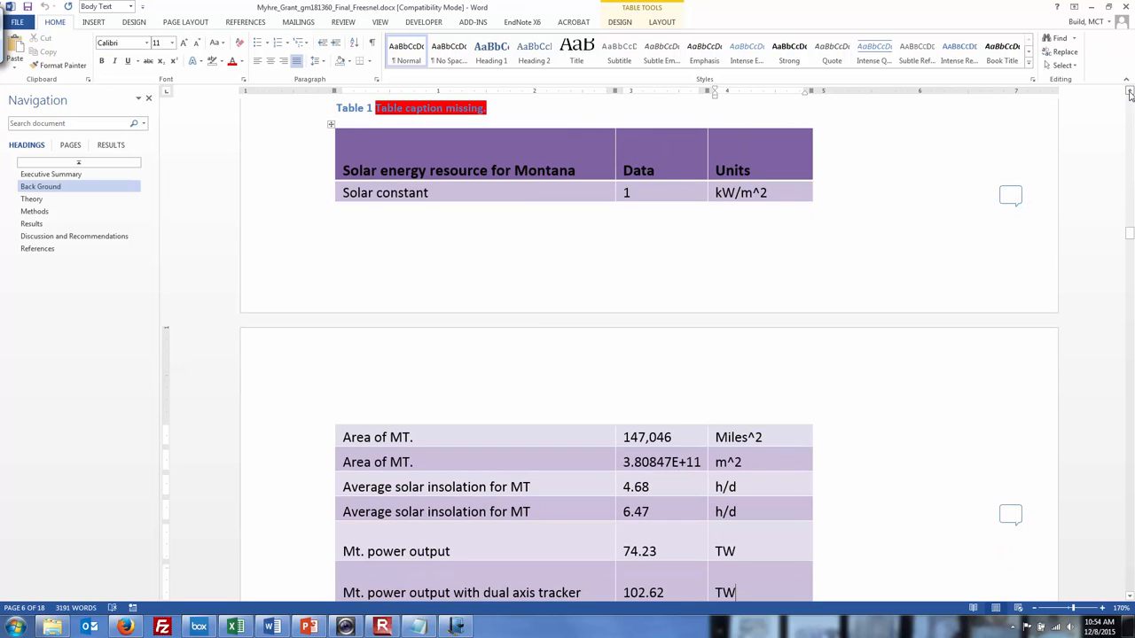
scroll(down, 3)
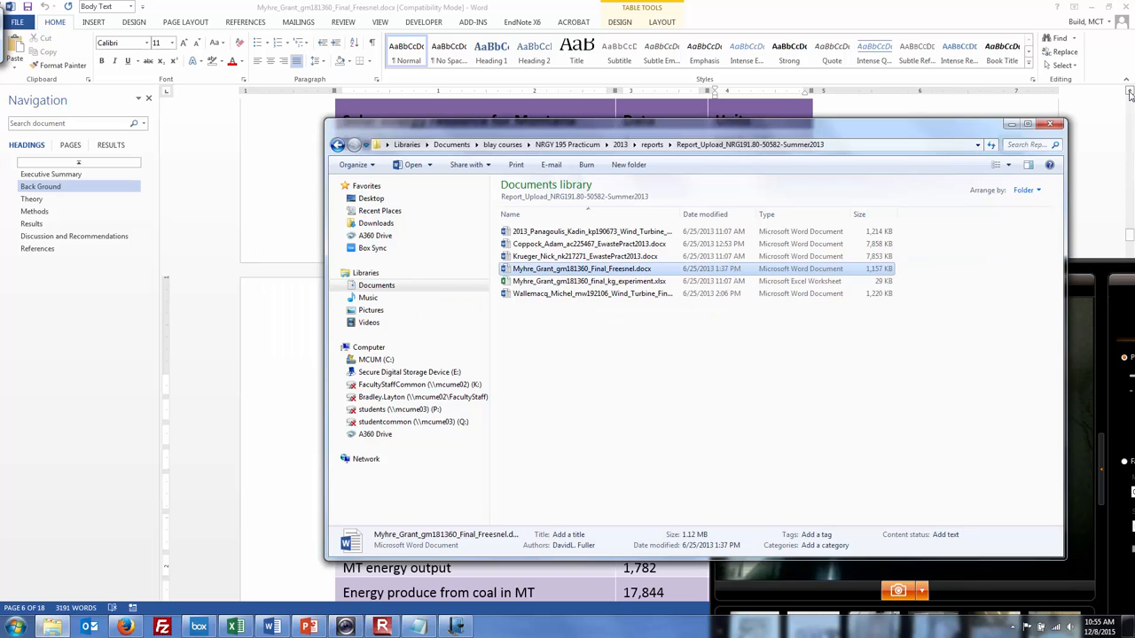
double_click(583, 268)
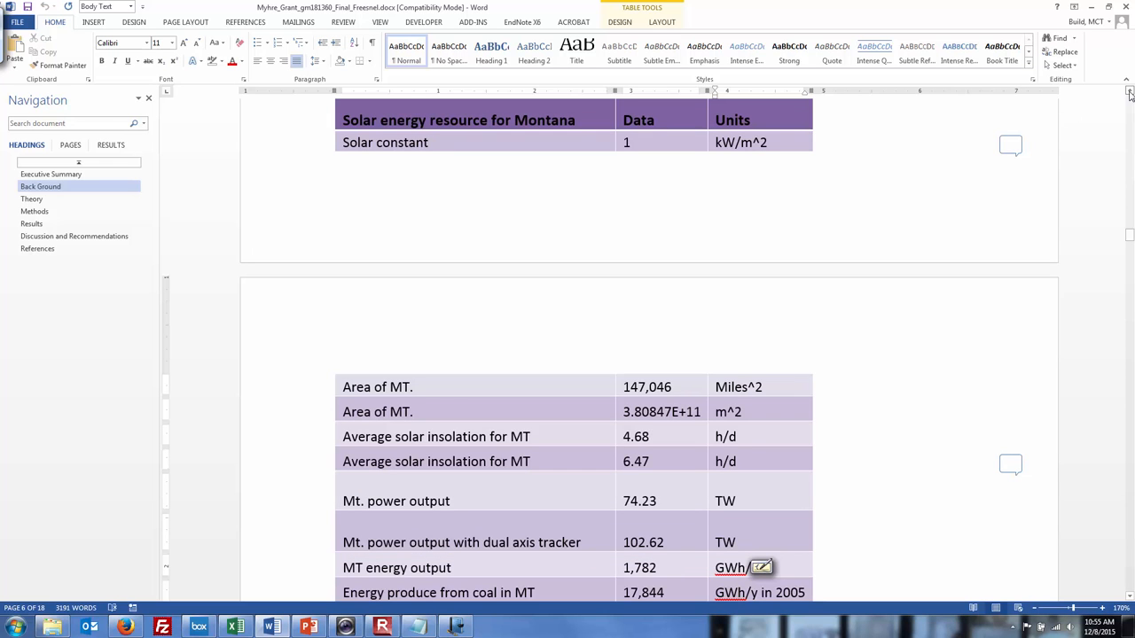
mouse_move(1107, 71)
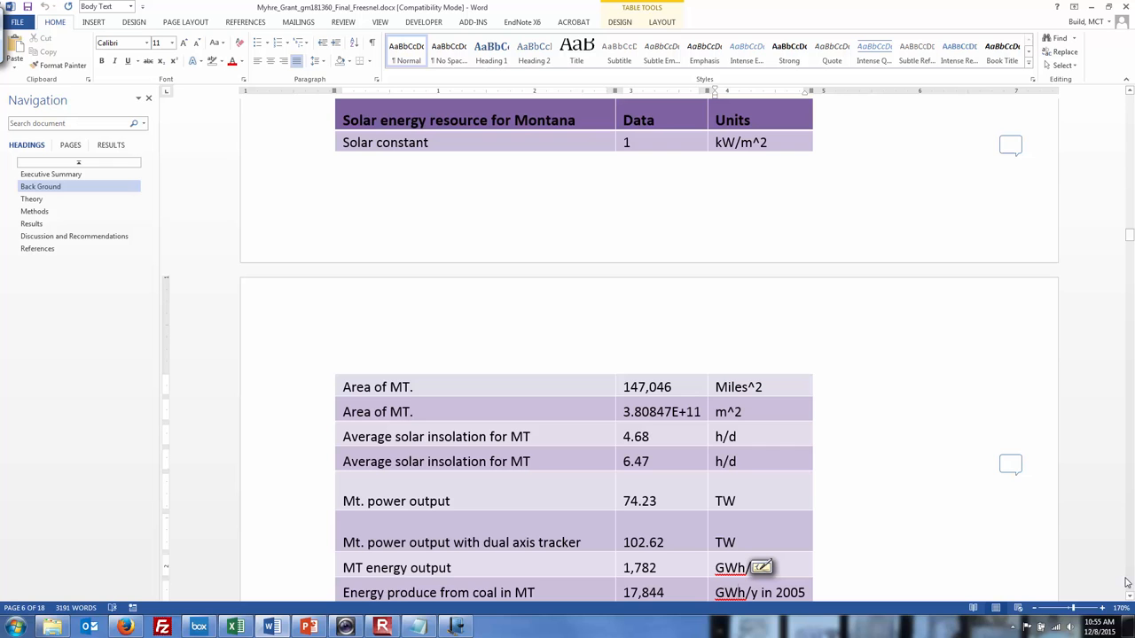
Scroll past the Montana data table to page 7's solar radiation versus heating needs chart.
scroll(down, 3)
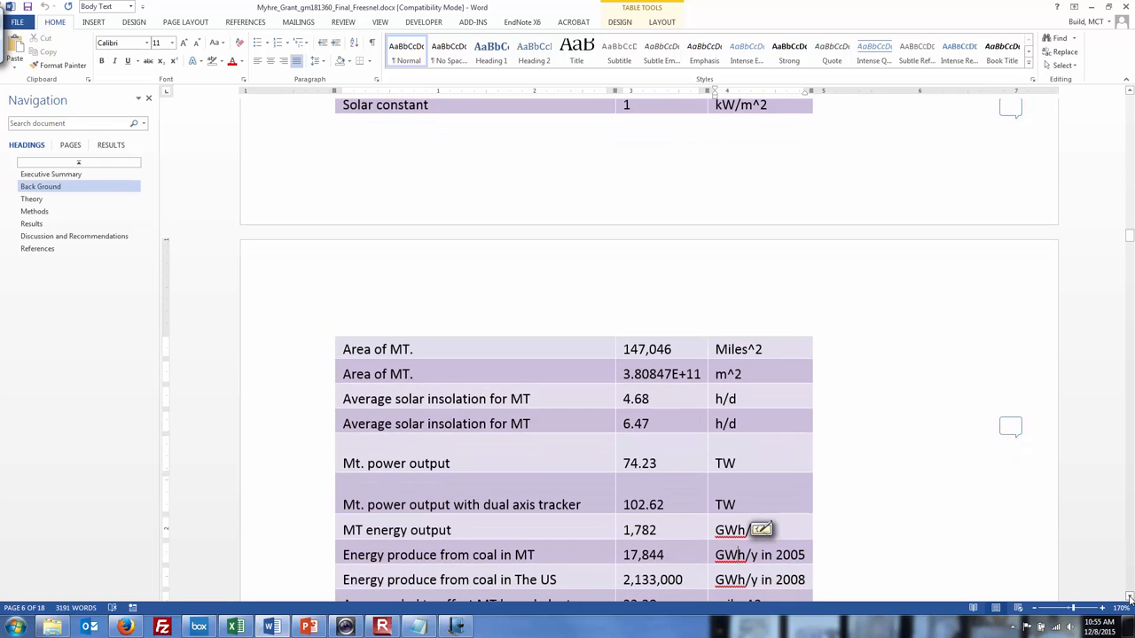
scroll(down, 3)
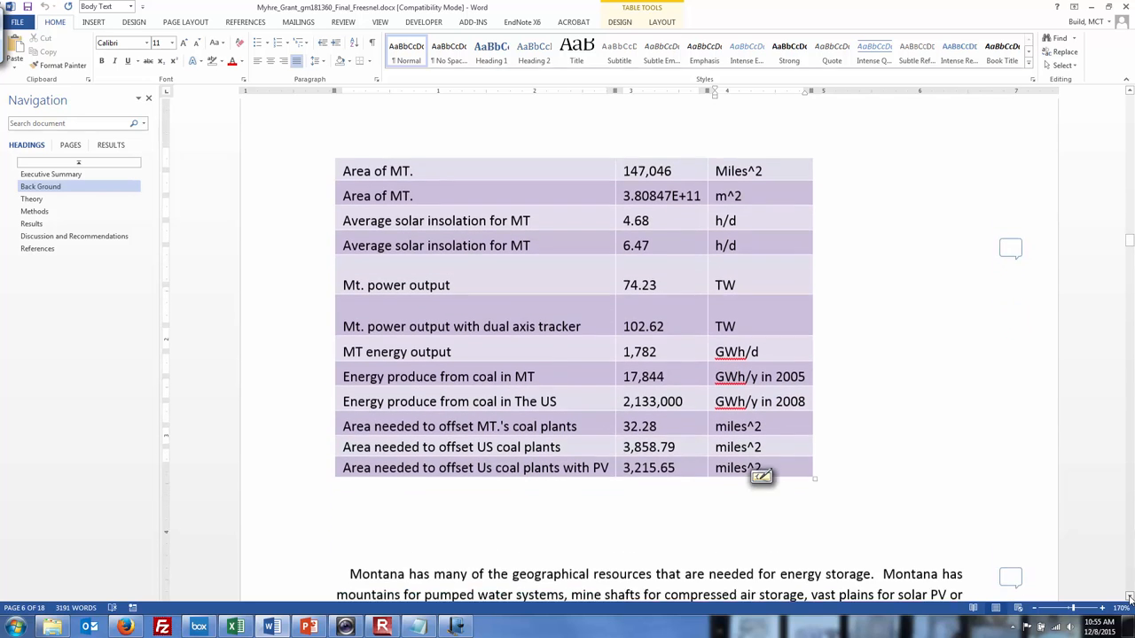
scroll(down, 3)
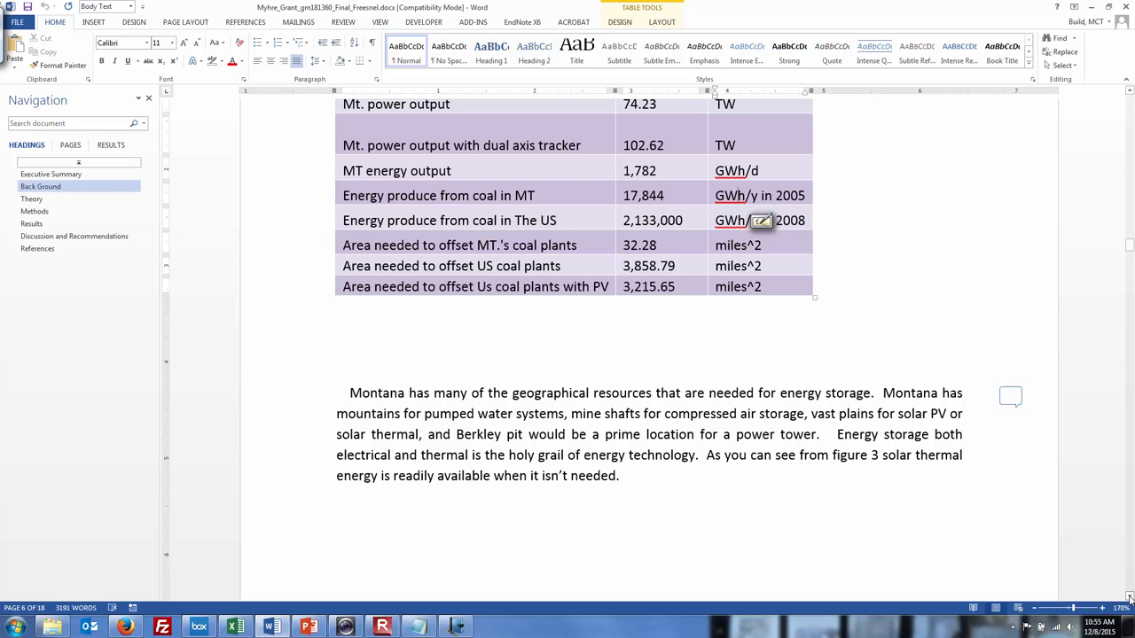
scroll(down, 3)
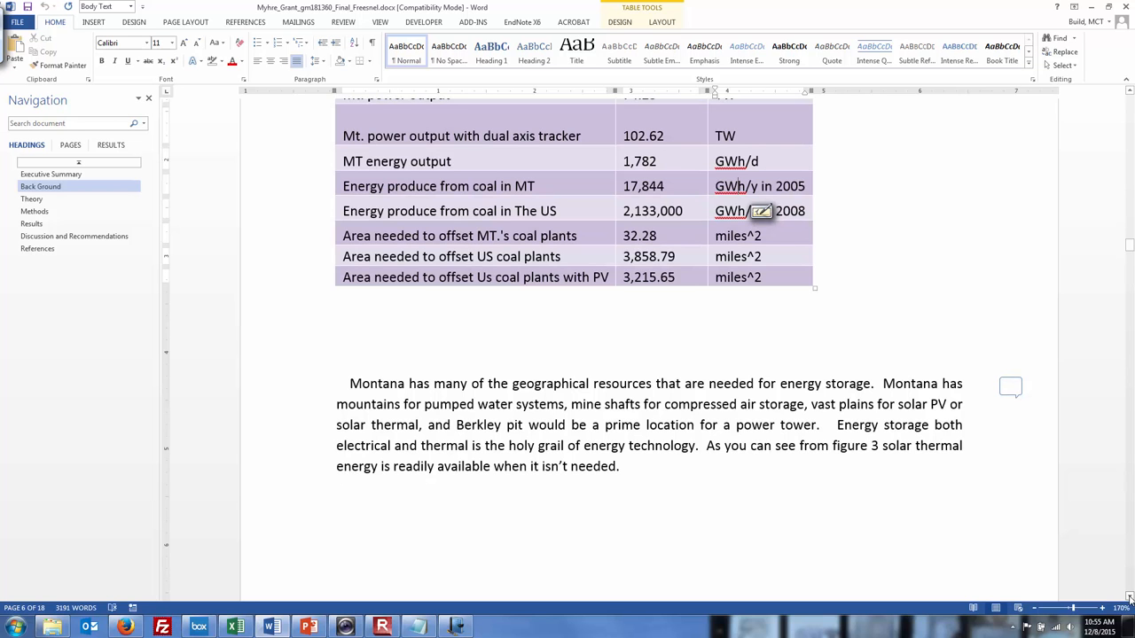
scroll(down, 3)
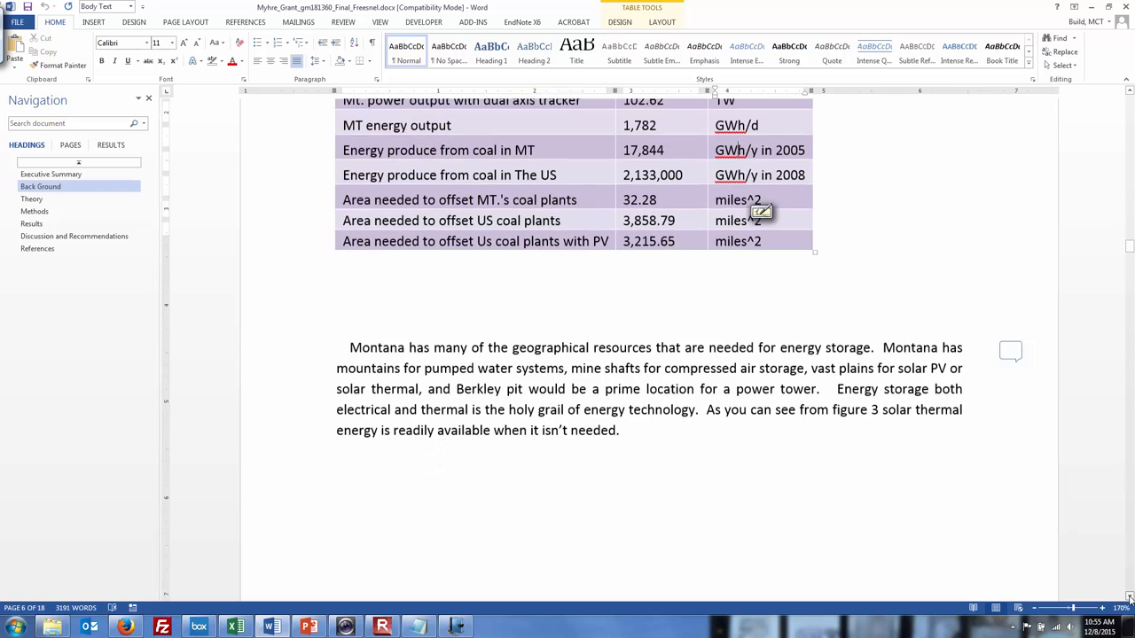
scroll(down, 3)
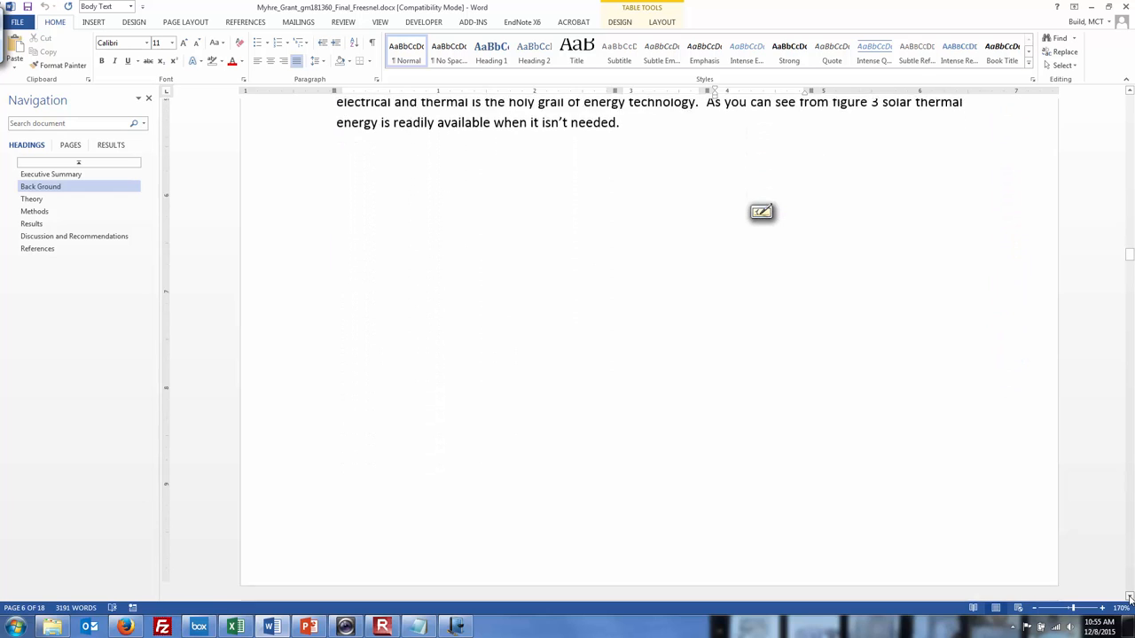
scroll(down, 3)
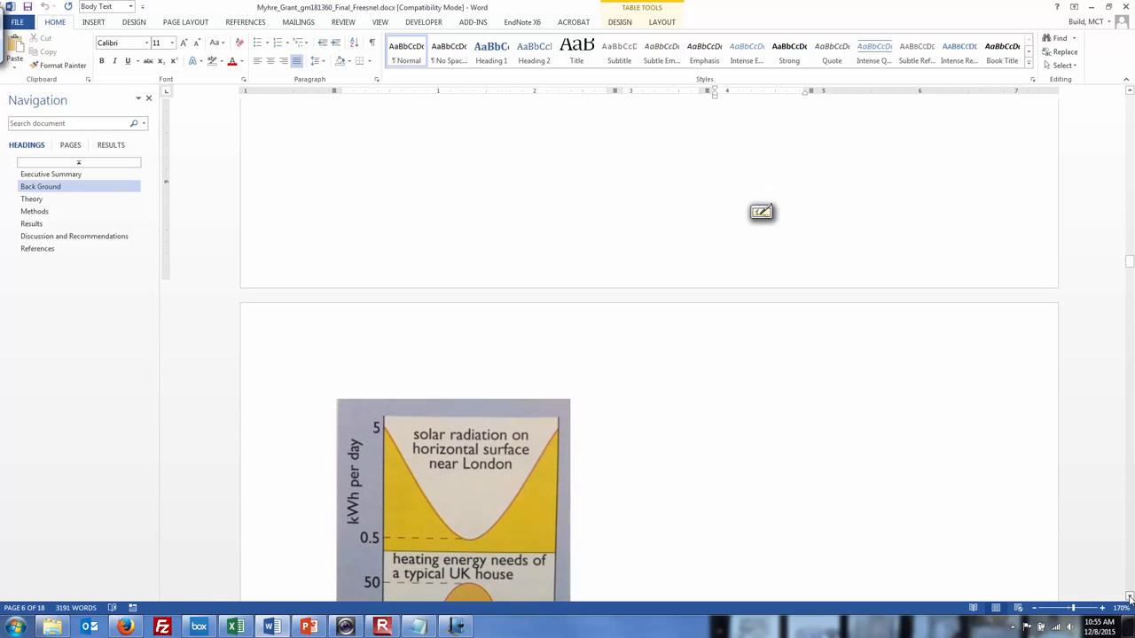
scroll(down, 3)
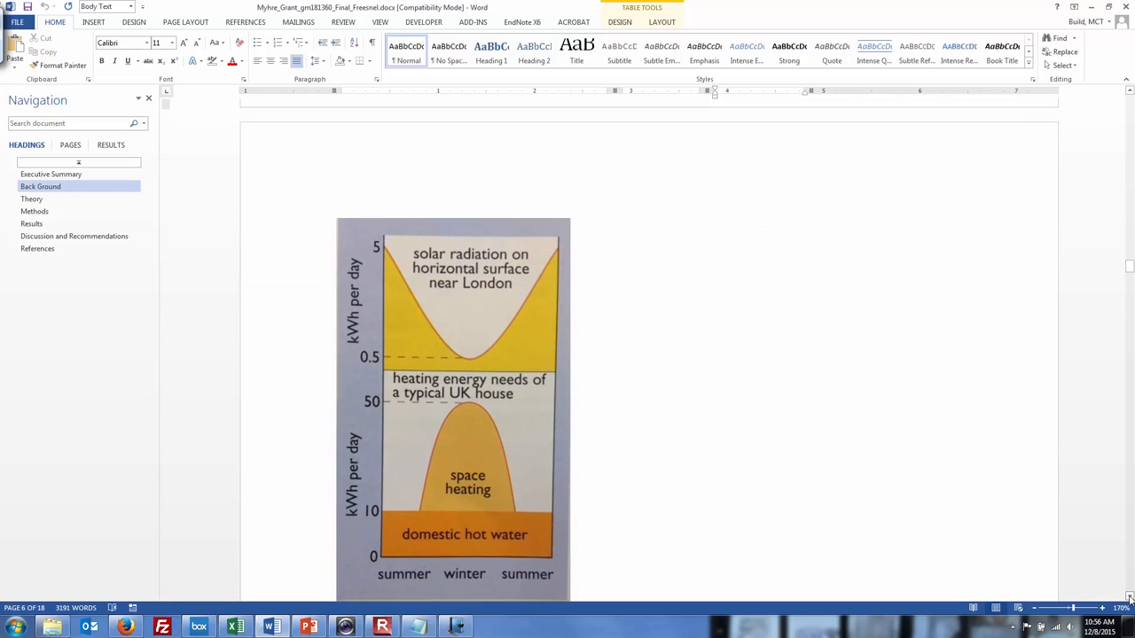
scroll(down, 3)
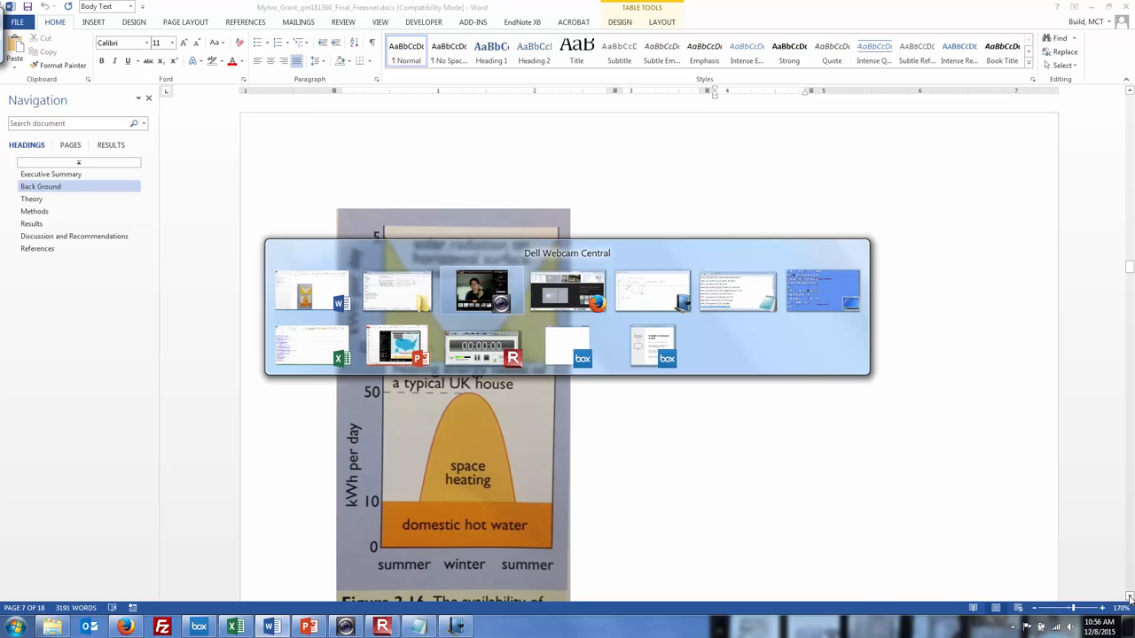
Return to the Word report and bring up page 8's Figure 4 solar cookers photo.
click(481, 290)
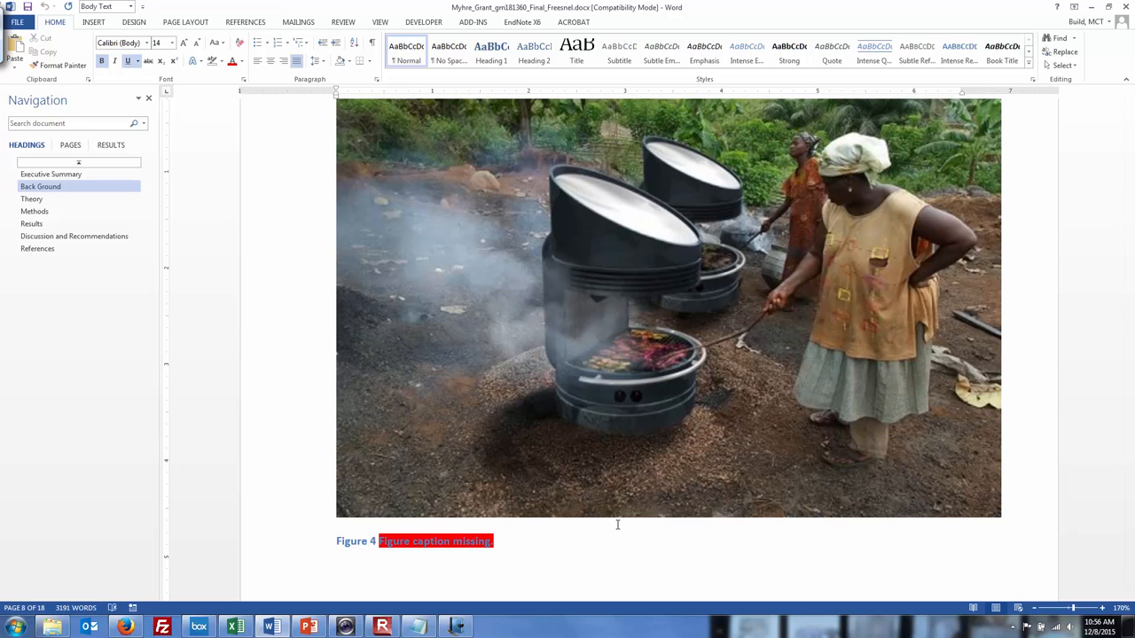
click(337, 574)
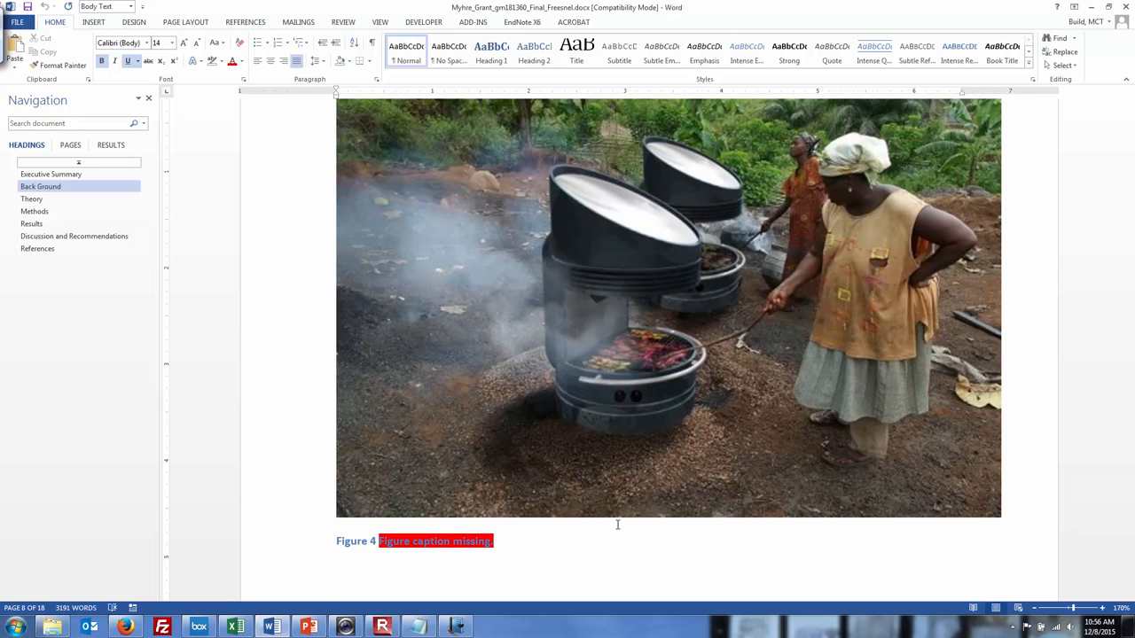
Jump to the Theory section on page 9 using the Navigation pane headings.
click(32, 199)
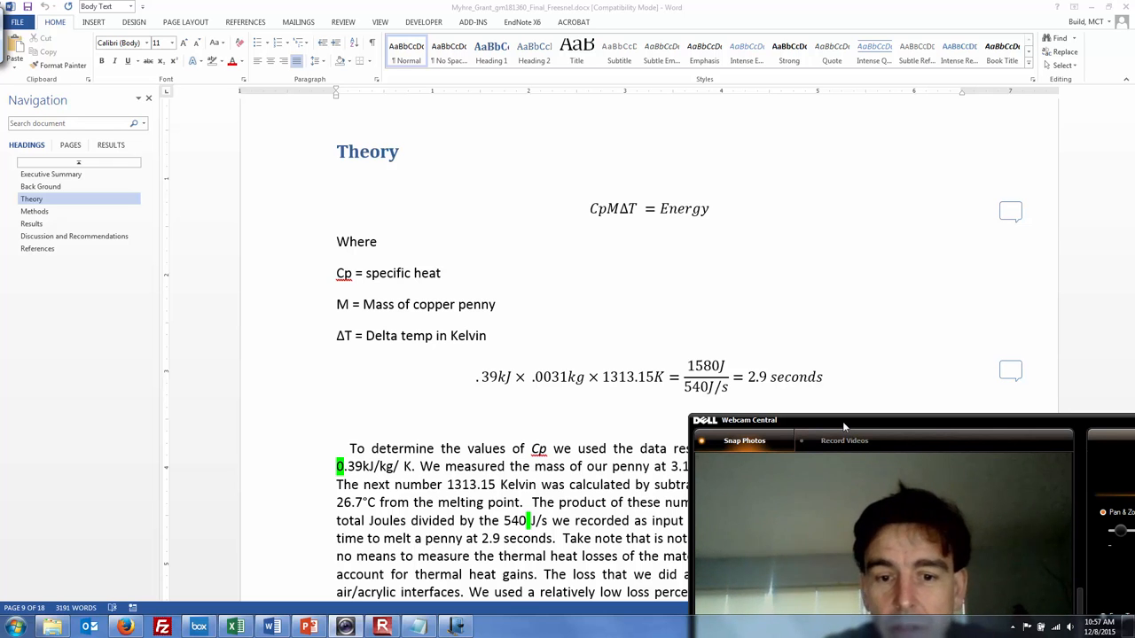
mouse_move(741, 410)
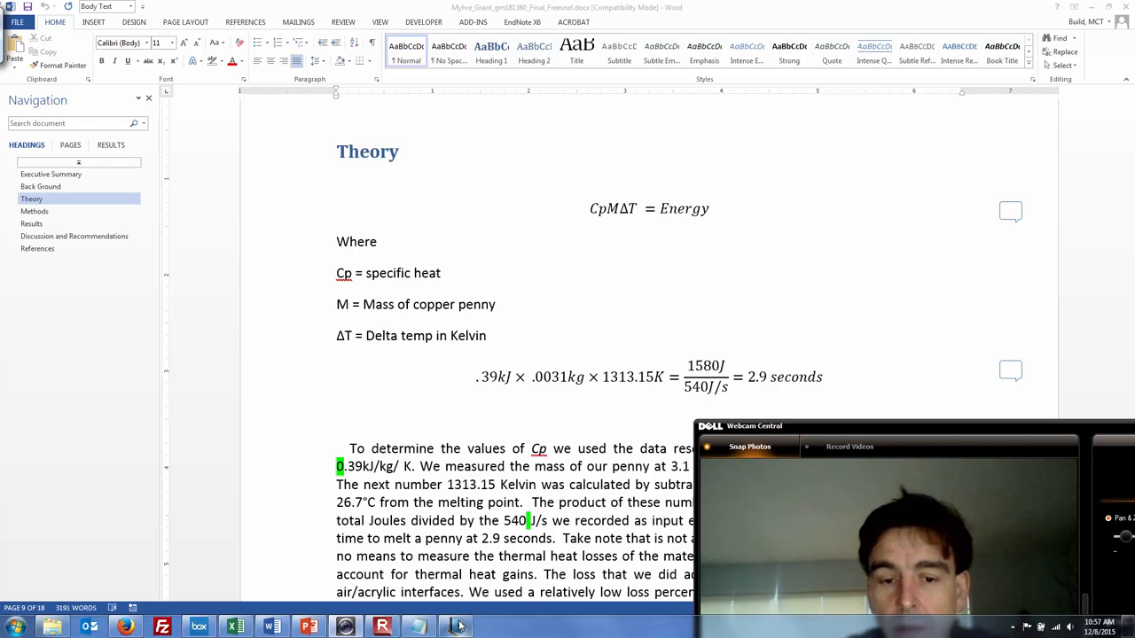
Add a leader line and the handwritten label '2013 LENS ~0.5 m²' to the lens sketch.
click(457, 627)
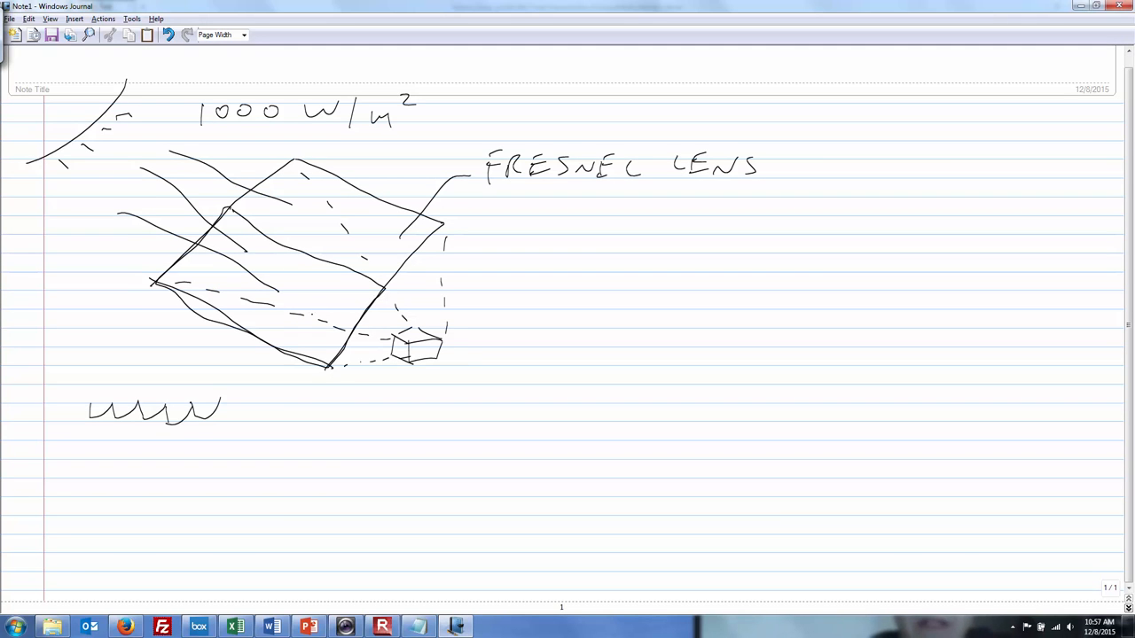
drag(323, 301, 430, 426)
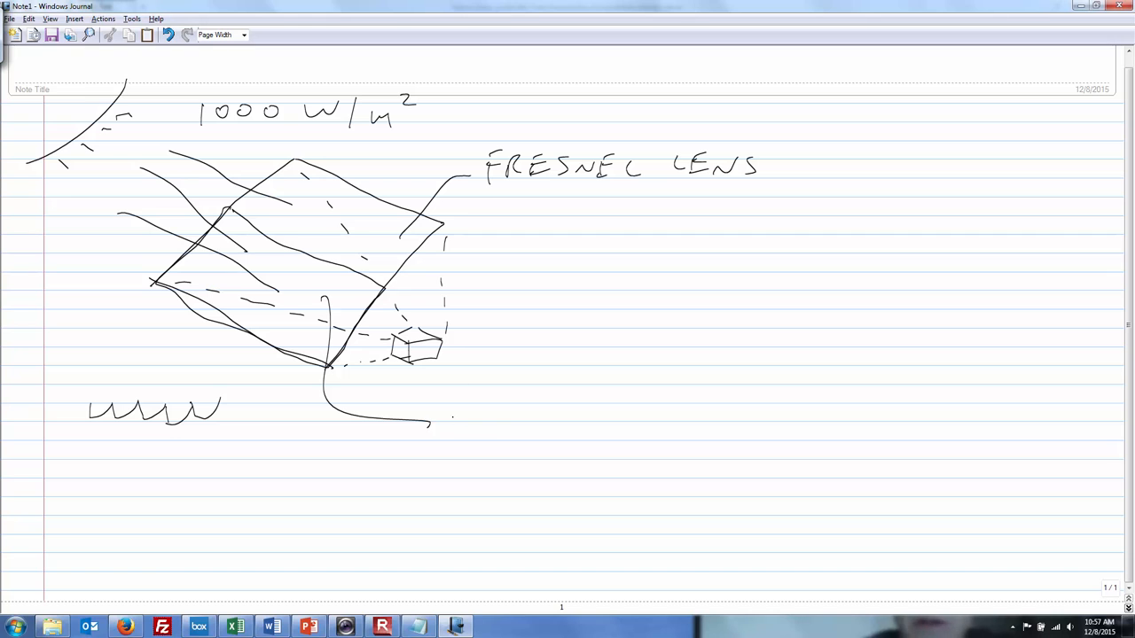
drag(443, 425, 549, 425)
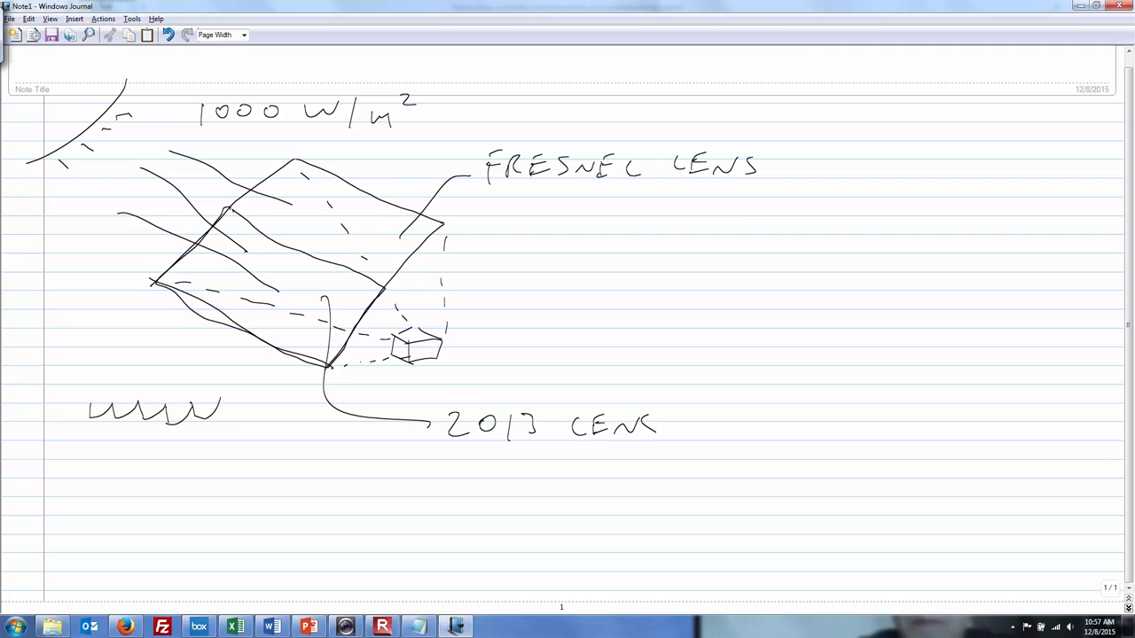
drag(682, 421, 762, 416)
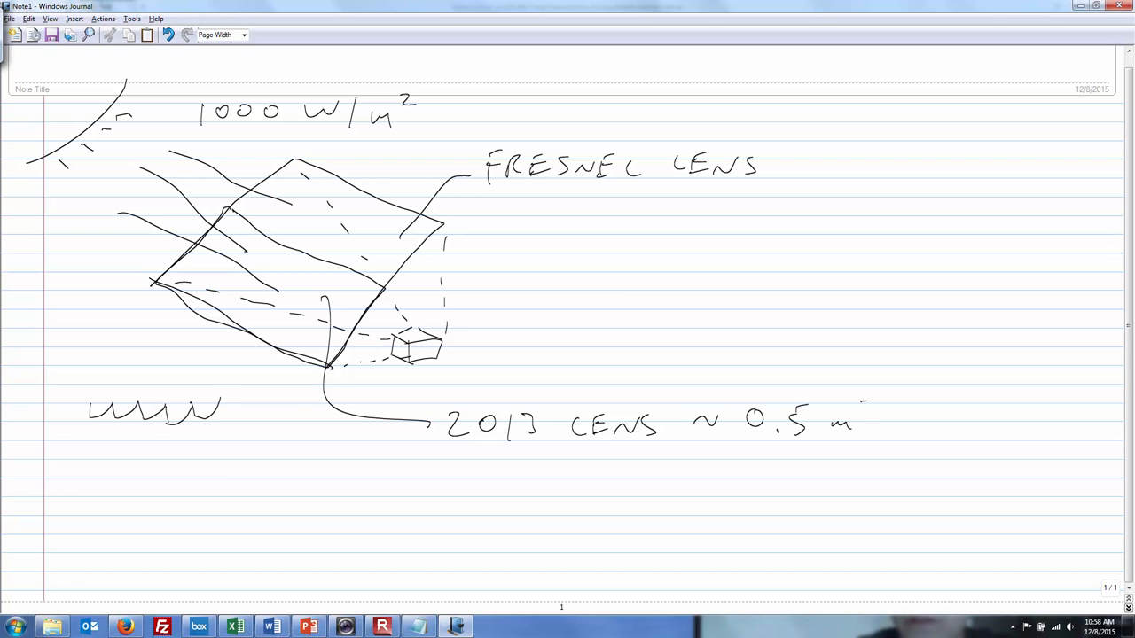
key(alt+tab)
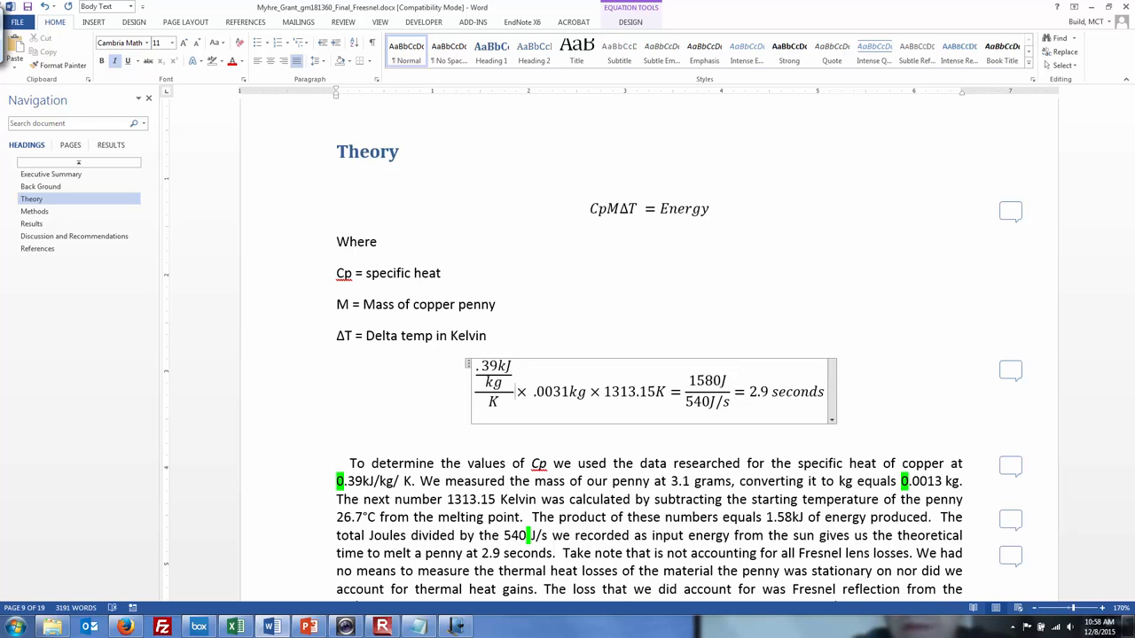
Edit the CpMΔT equation so the specific heat reads .39 kJ/kg/K as a built-up fraction.
click(514, 391)
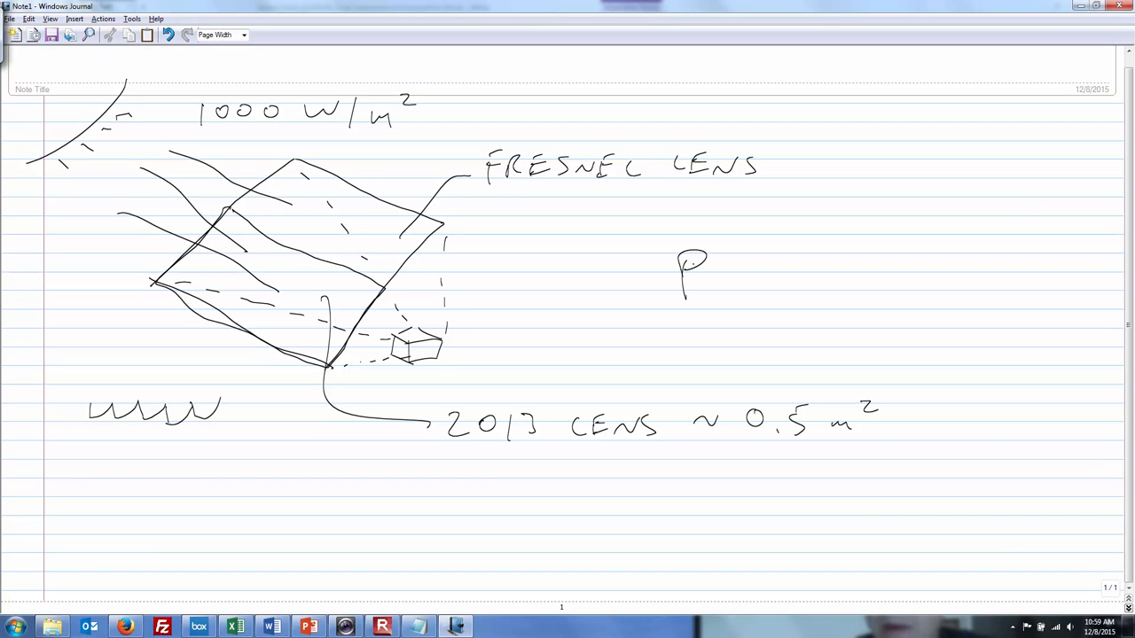
Handwrite 'P = E/t' beside the lens sketch and begin 't =' beneath it.
drag(736, 274, 807, 240)
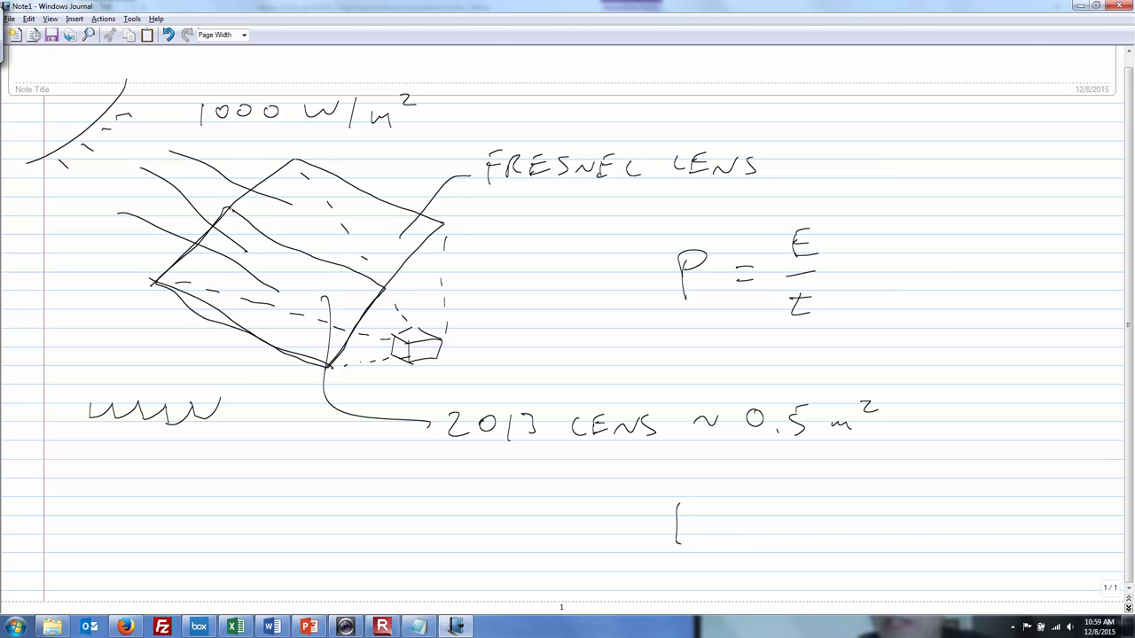
drag(678, 519, 753, 519)
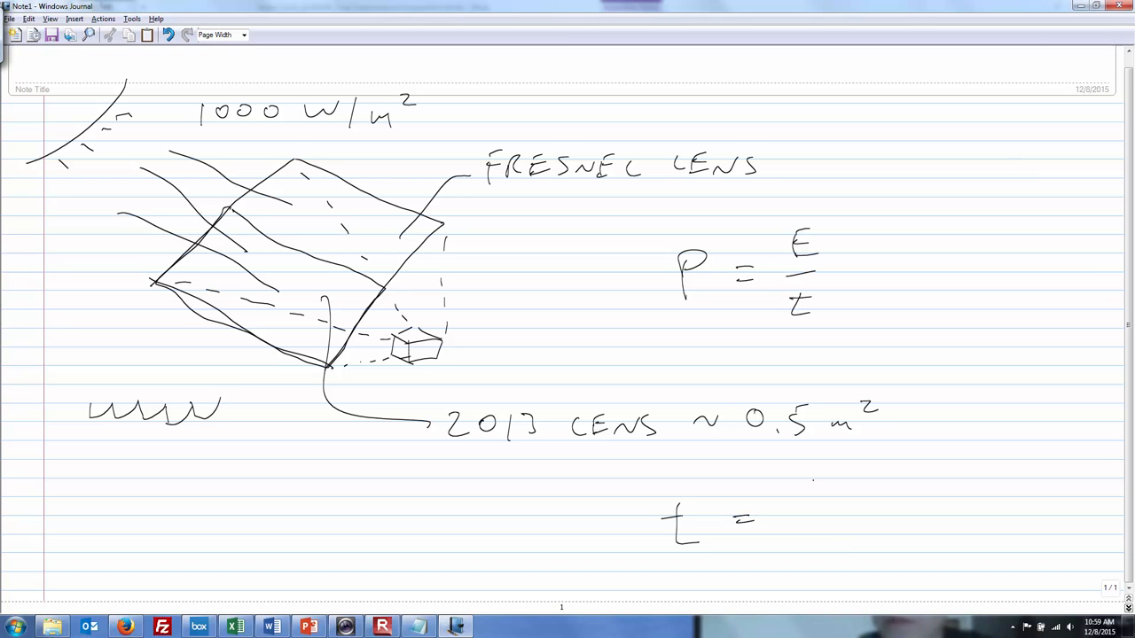
drag(807, 478, 833, 523)
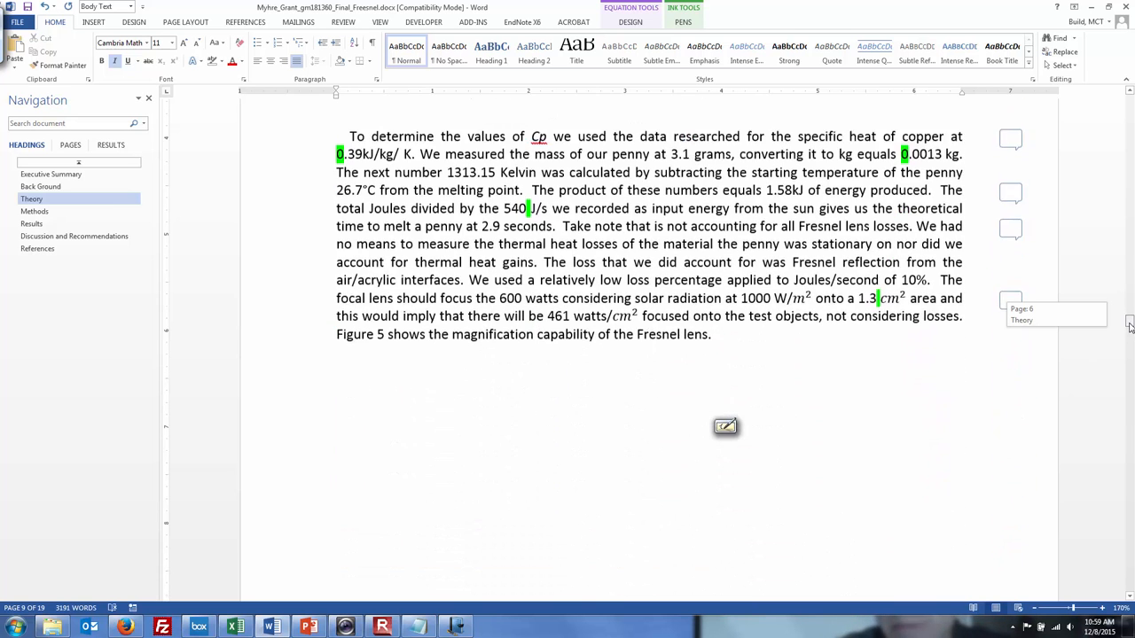
Scroll through Methods past Figures 5–7 to the Figure 8 forge photo on page 10.
scroll(down, 3)
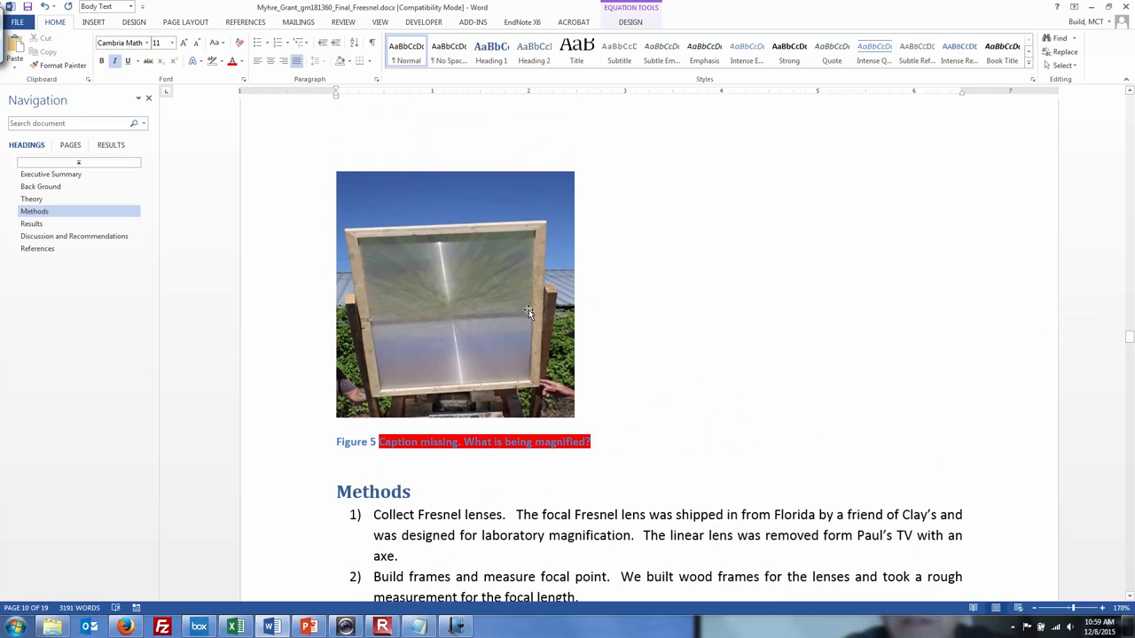
mouse_move(842, 416)
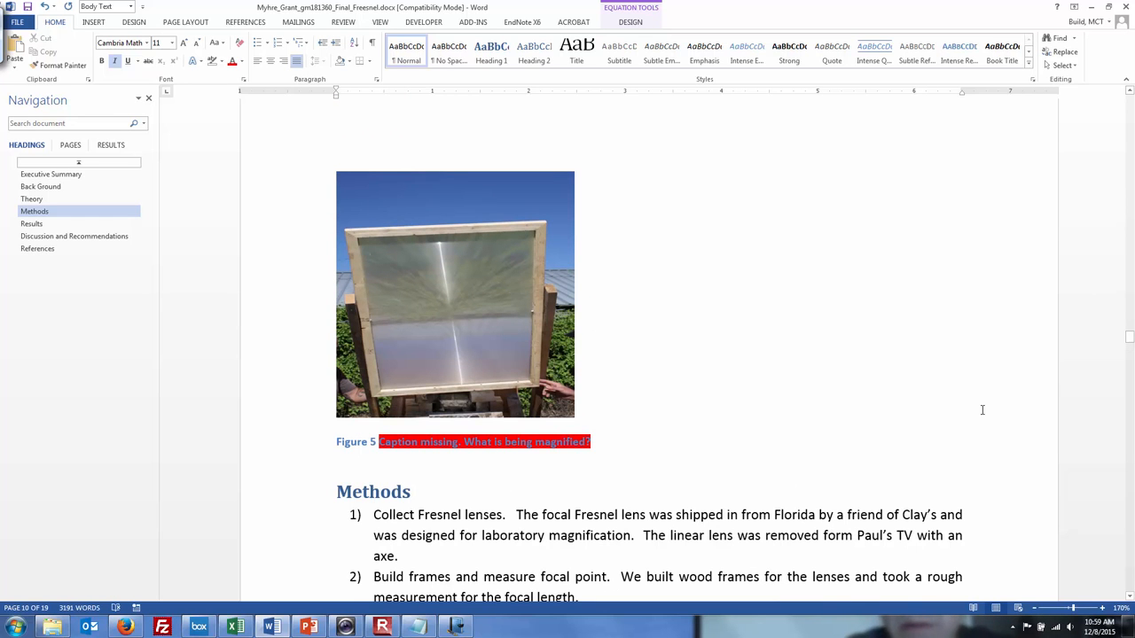
mouse_move(526, 334)
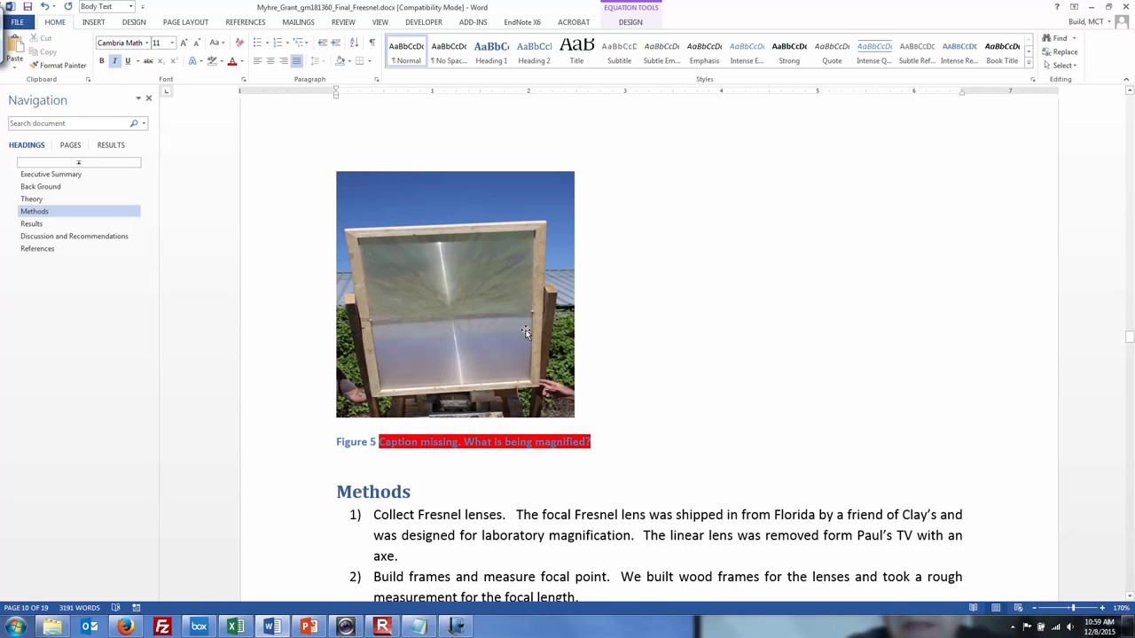
mouse_move(1052, 414)
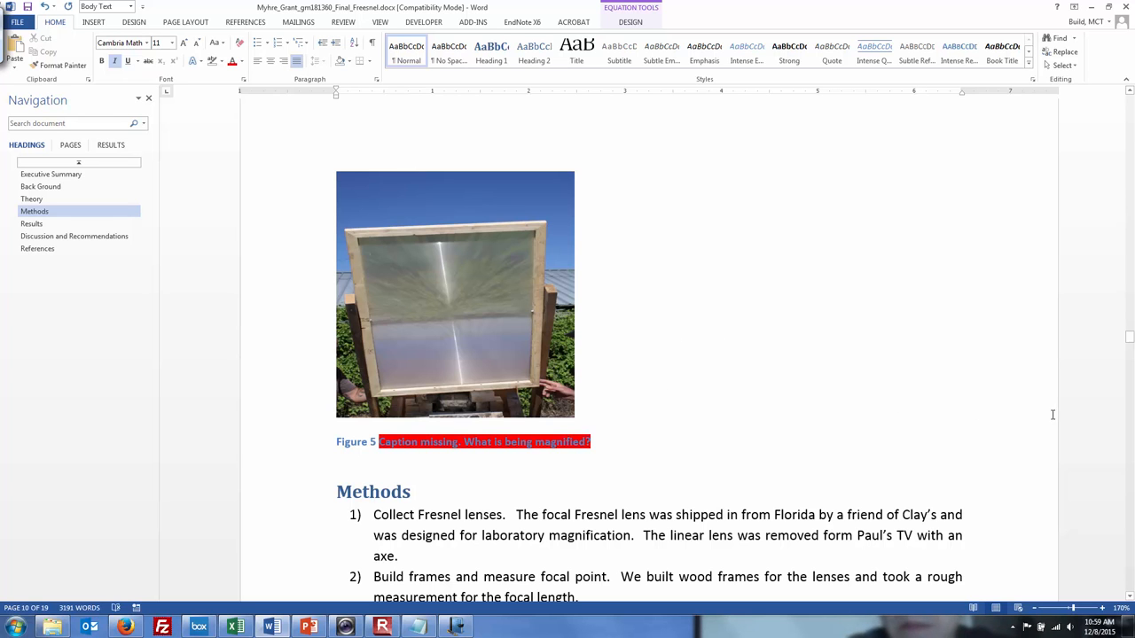
scroll(down, 3)
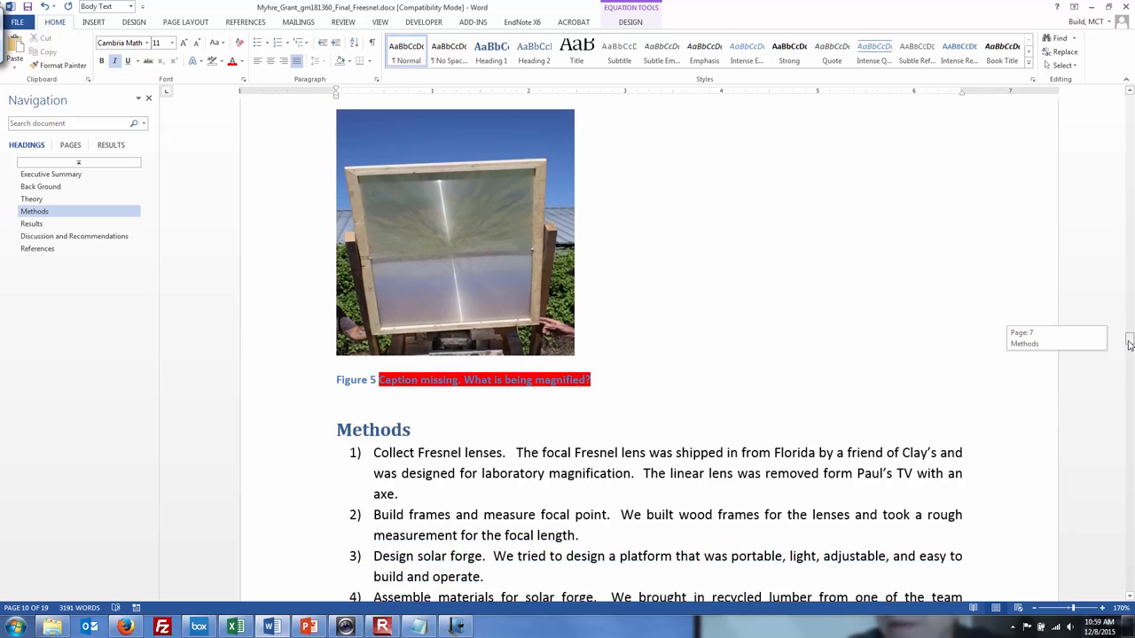
scroll(down, 3)
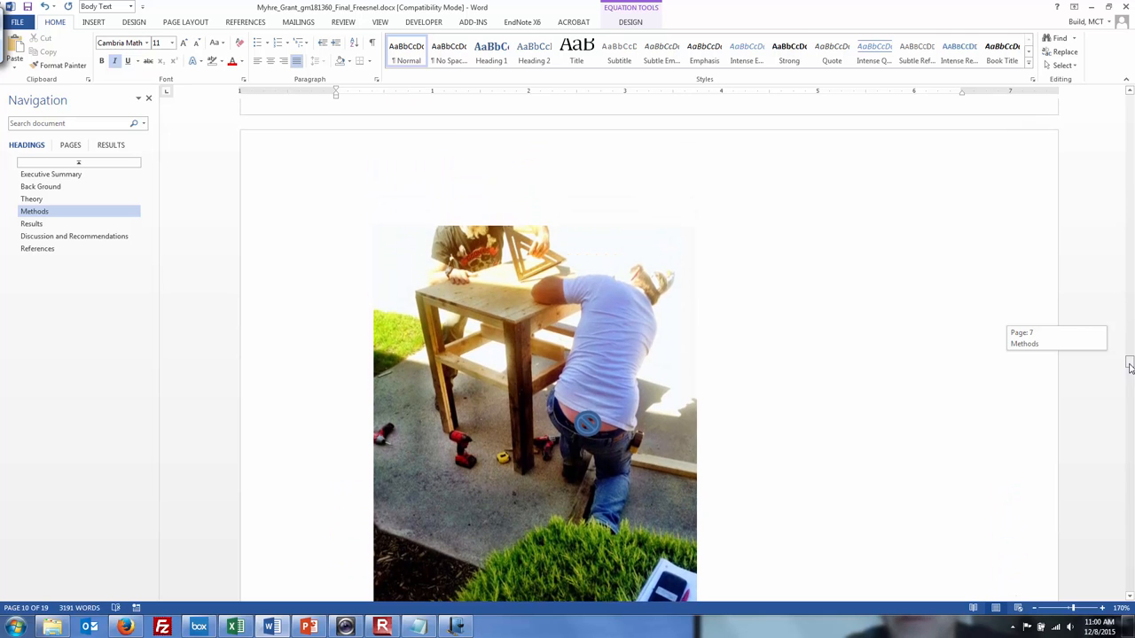
scroll(down, 3)
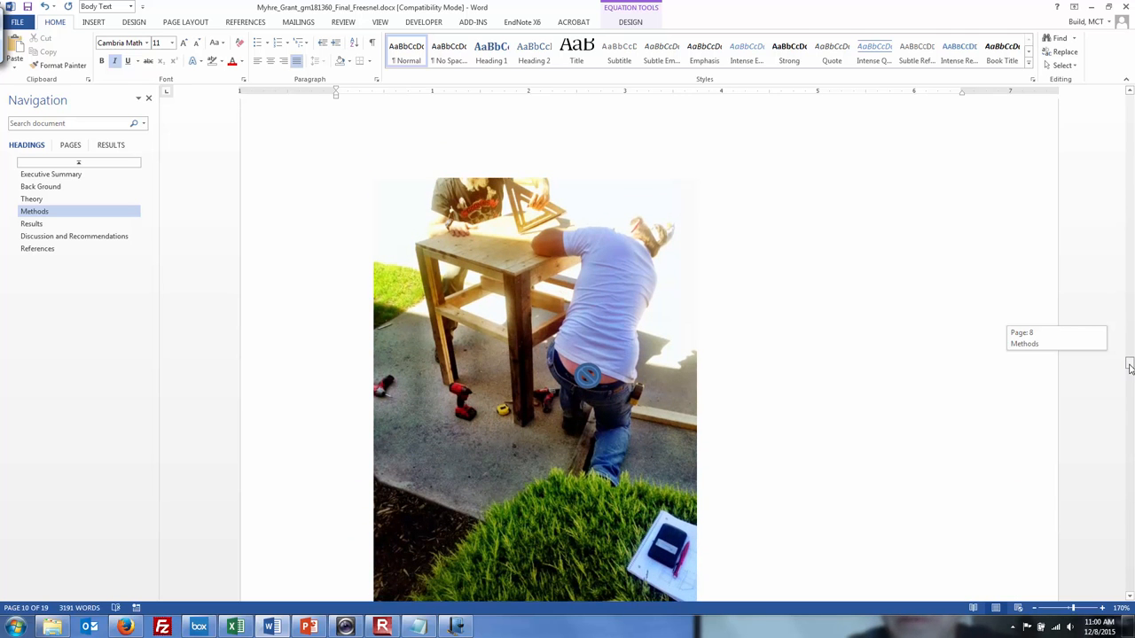
scroll(down, 3)
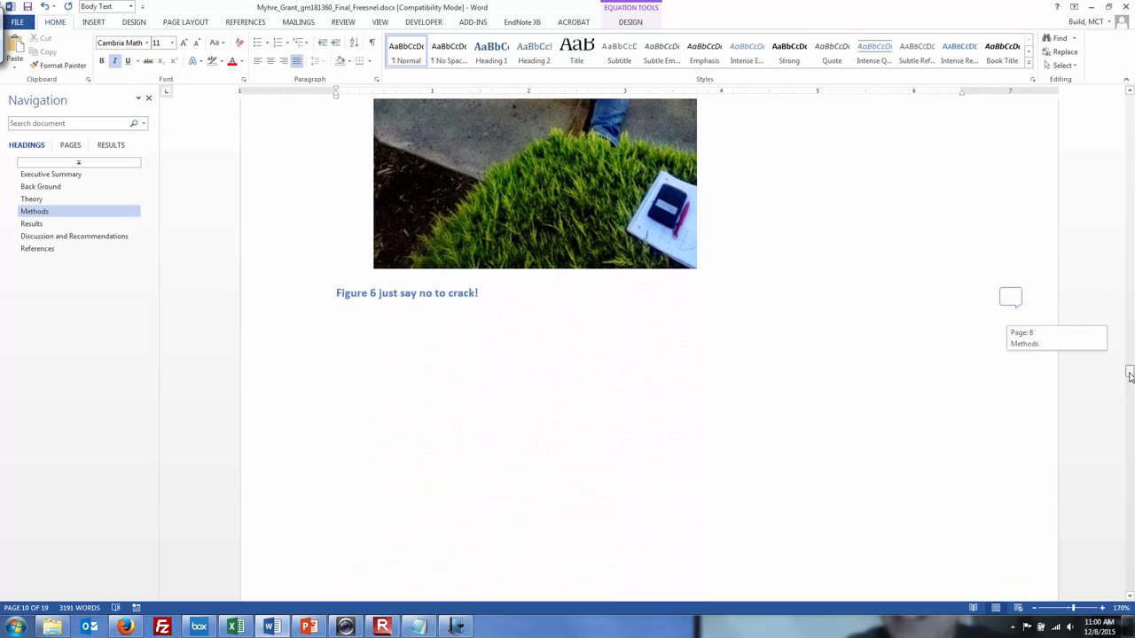
scroll(down, 3)
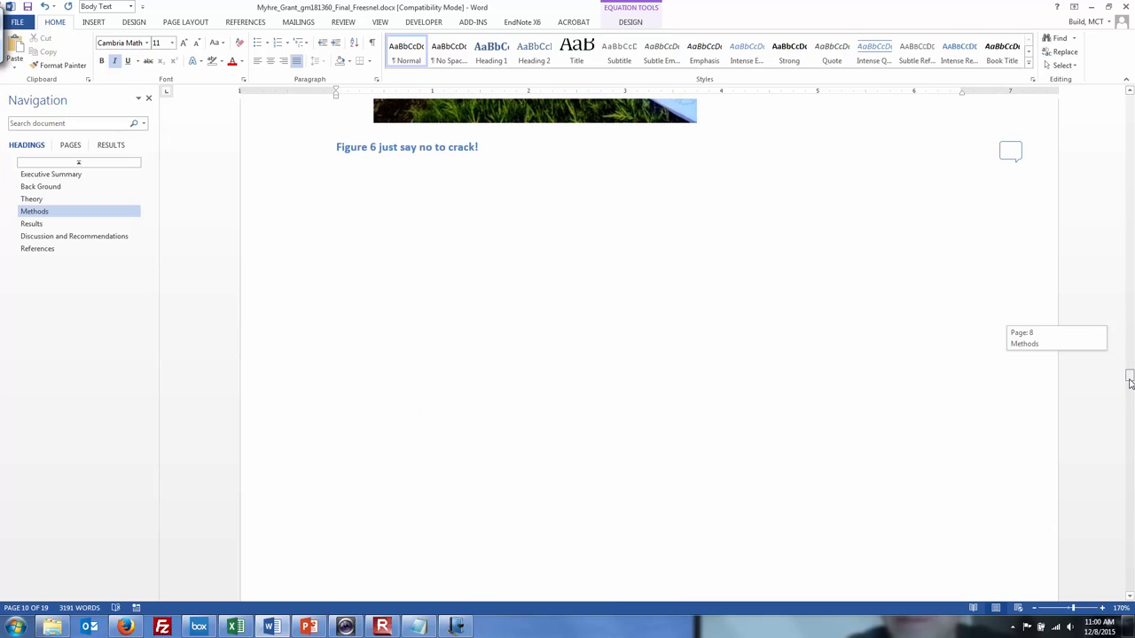
scroll(down, 3)
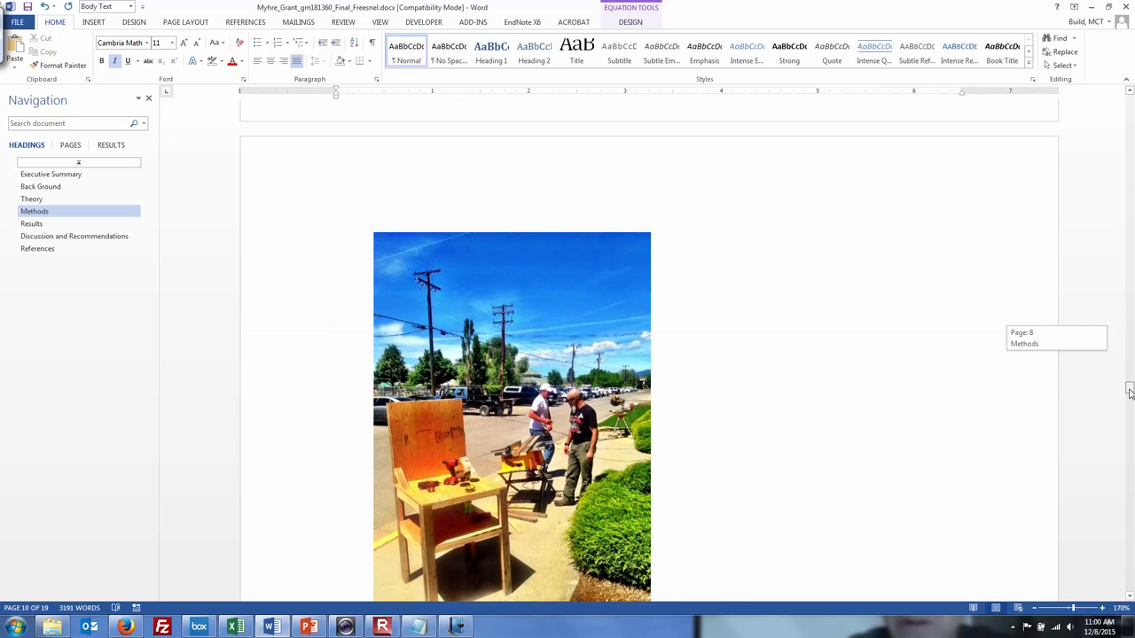
scroll(down, 3)
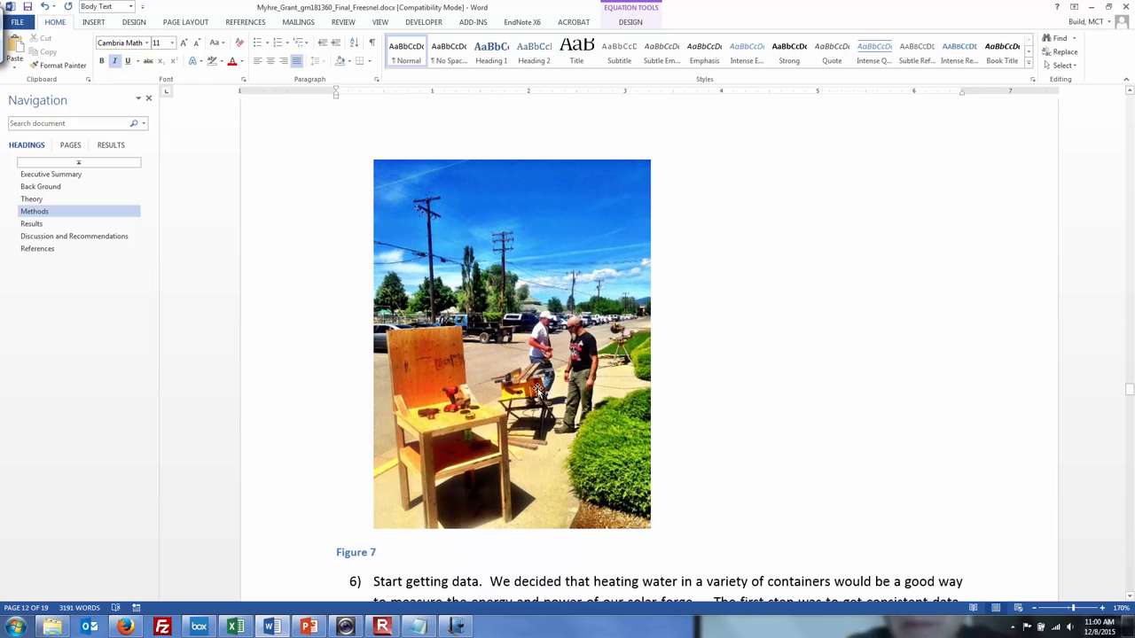
mouse_move(451, 395)
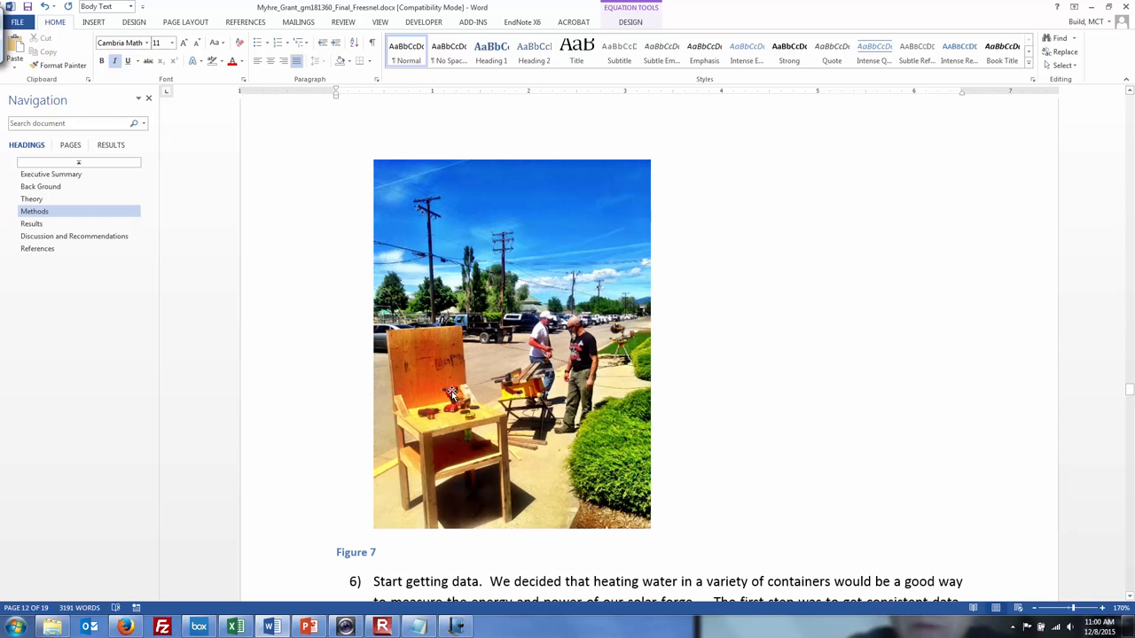
mouse_move(746, 479)
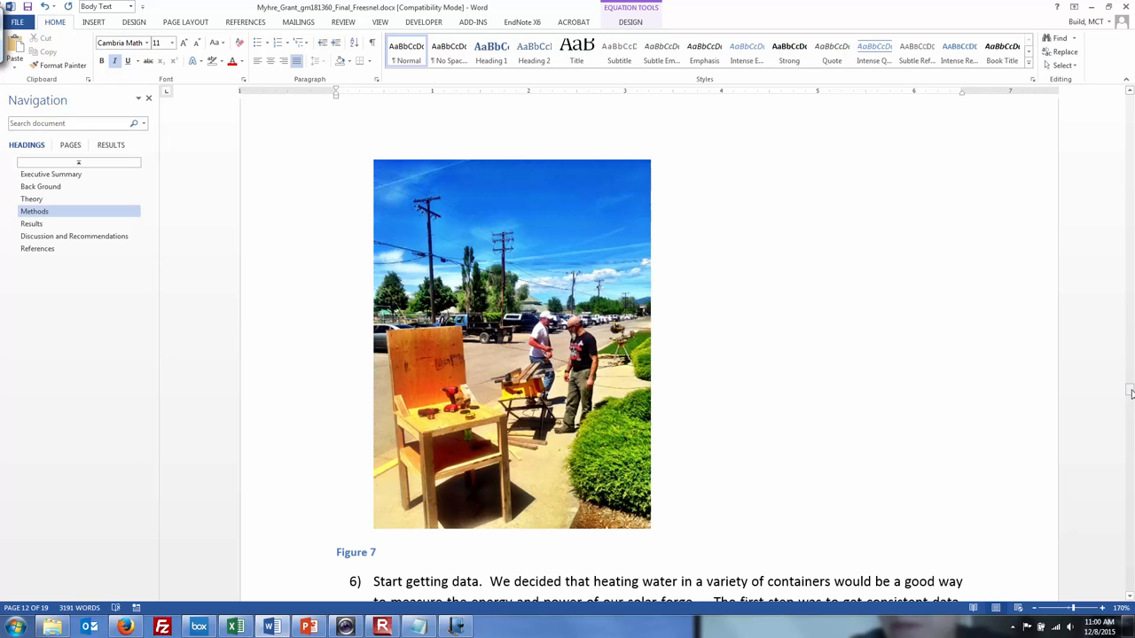
scroll(down, 3)
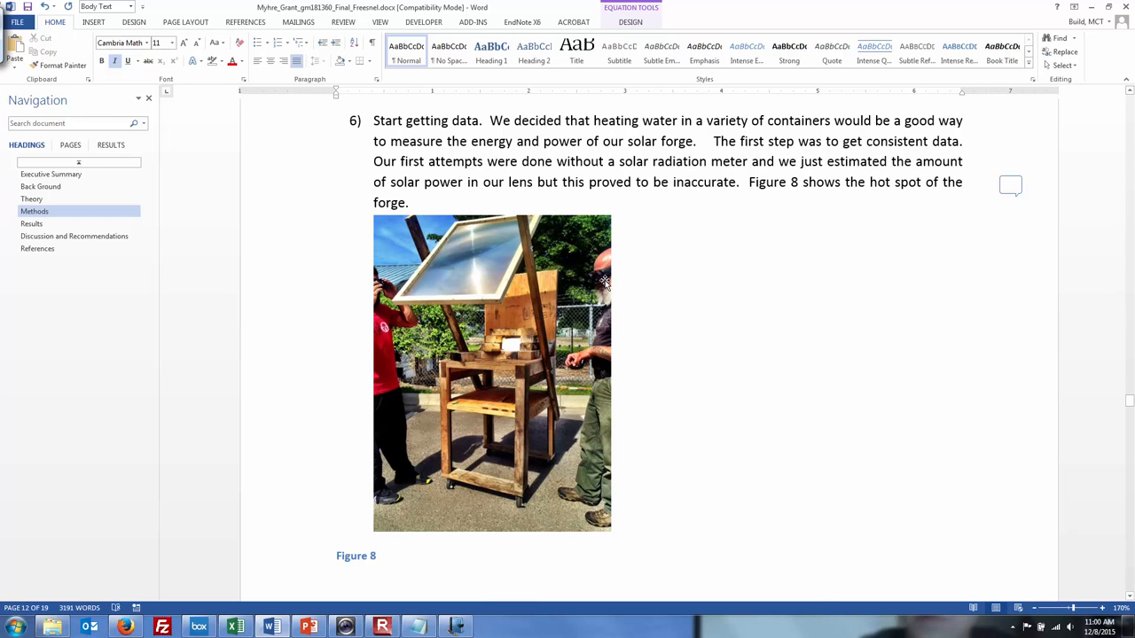
mouse_move(1010, 380)
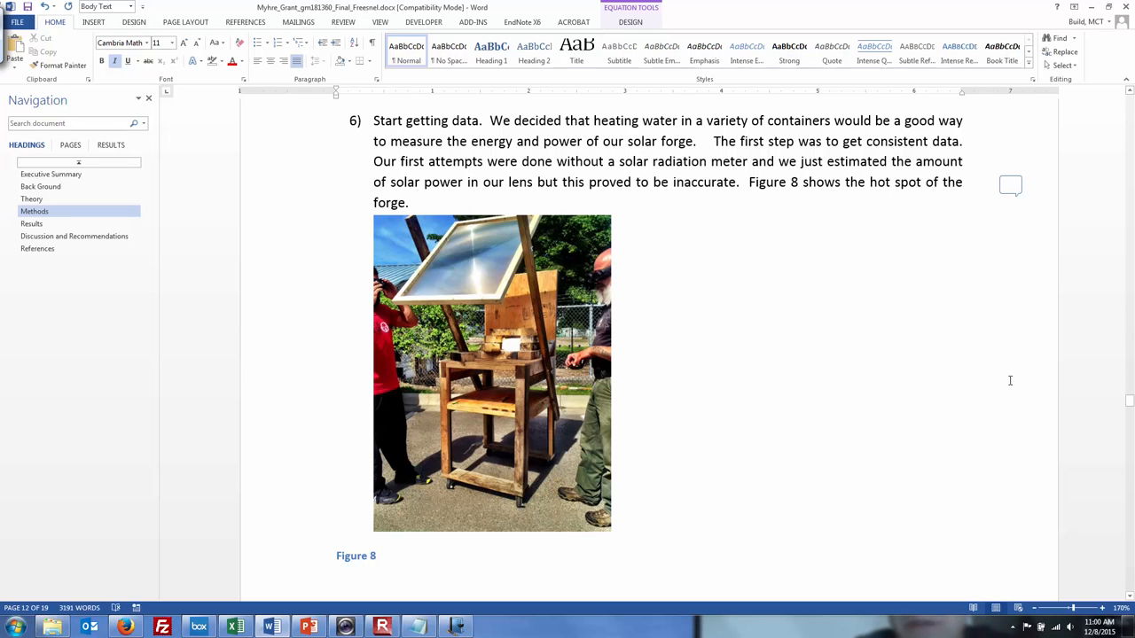
mouse_move(1130, 402)
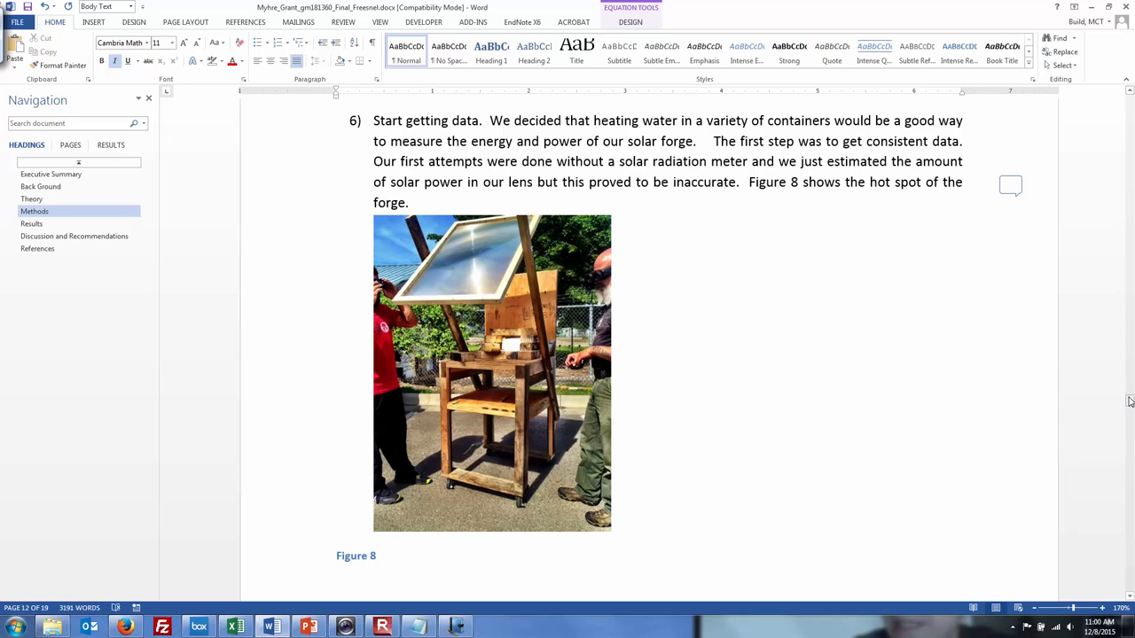
scroll(down, 3)
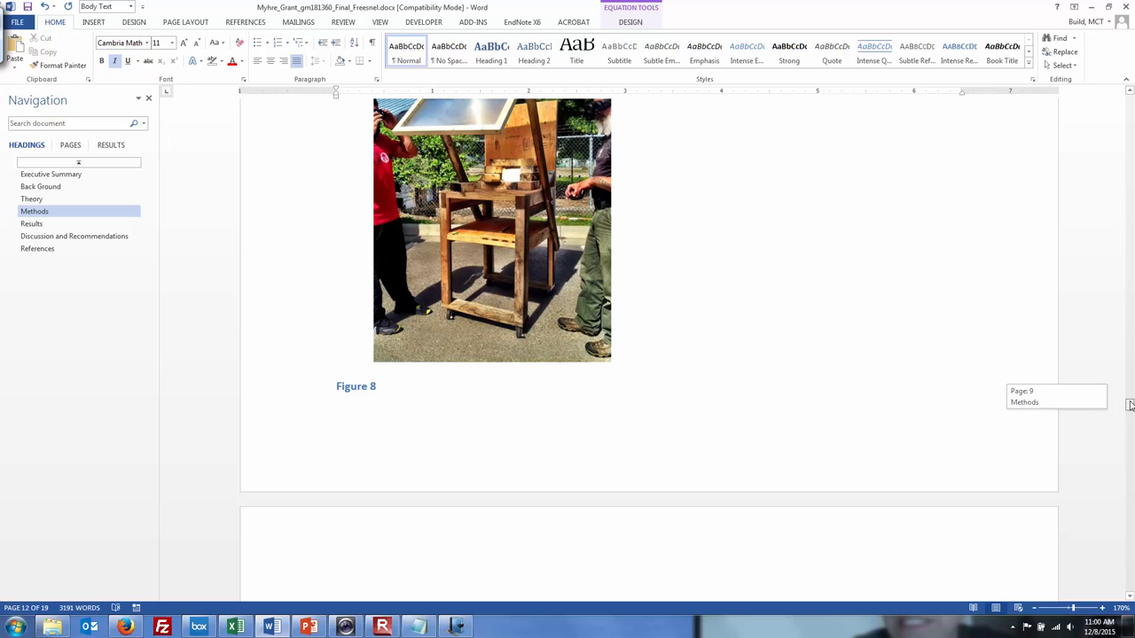
scroll(down, 3)
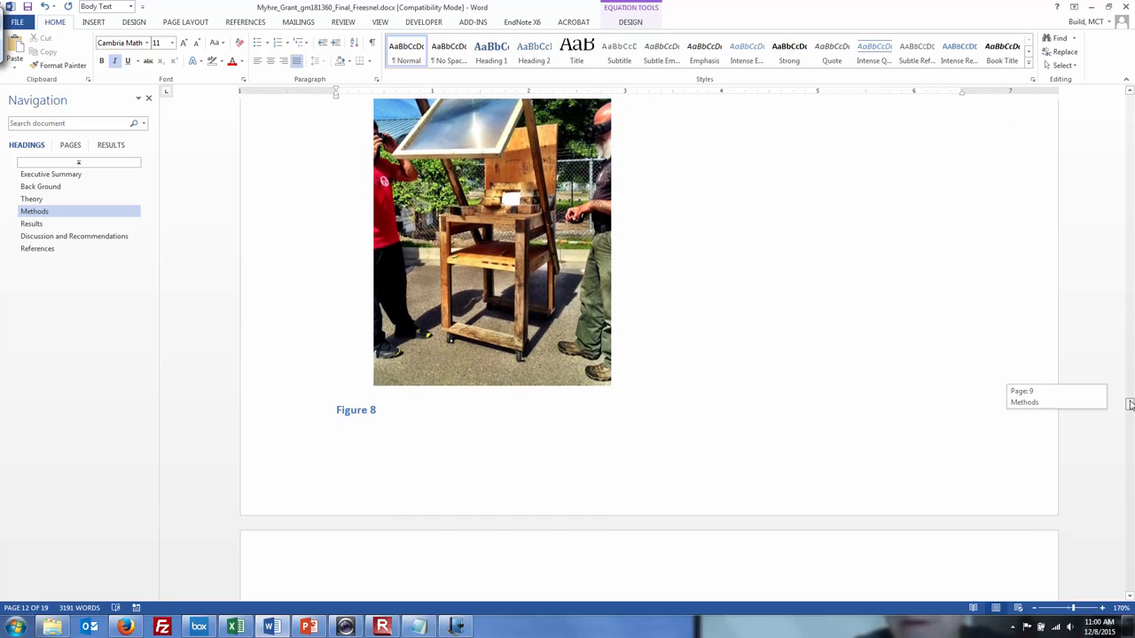
scroll(down, 3)
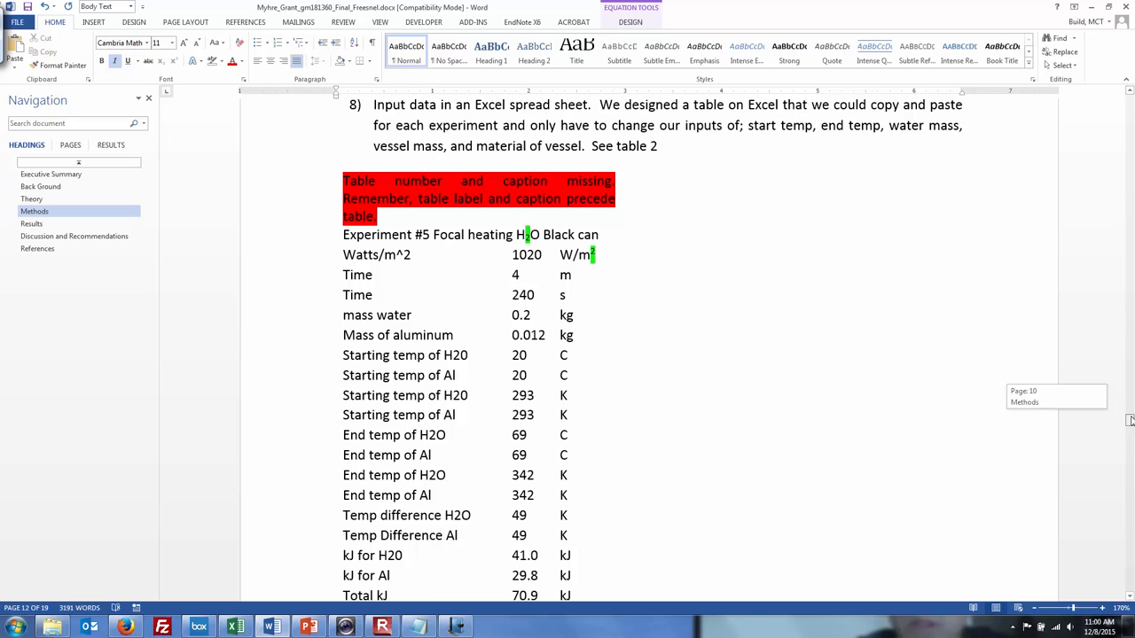
Scroll past Table 2, the summary table and Efficiency and Watts charts to Figure 11.
scroll(down, 3)
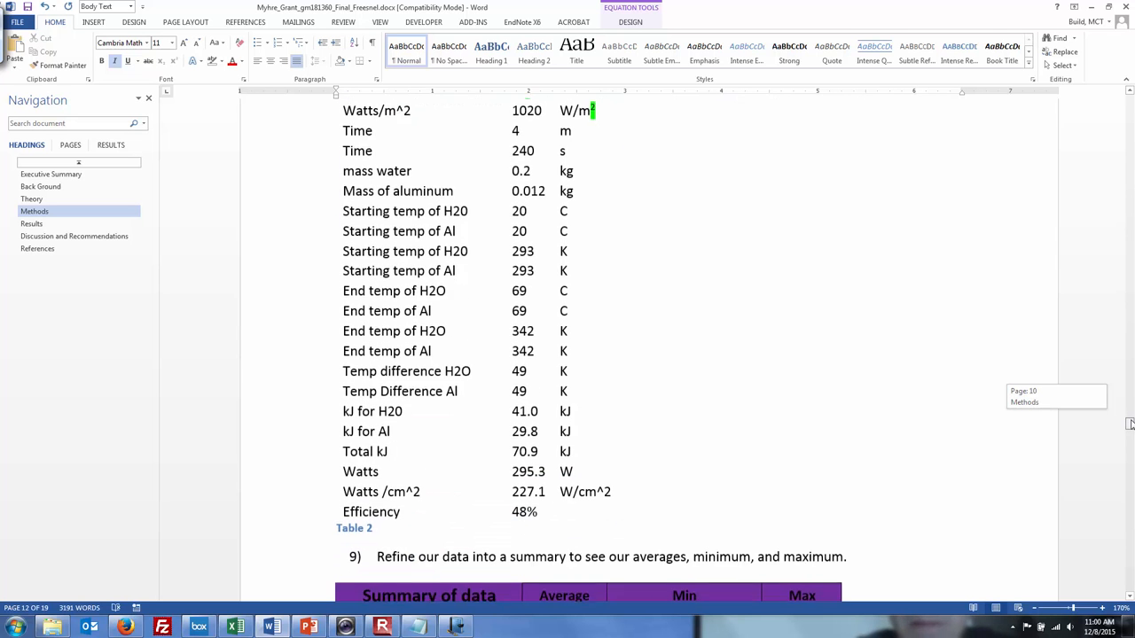
scroll(down, 3)
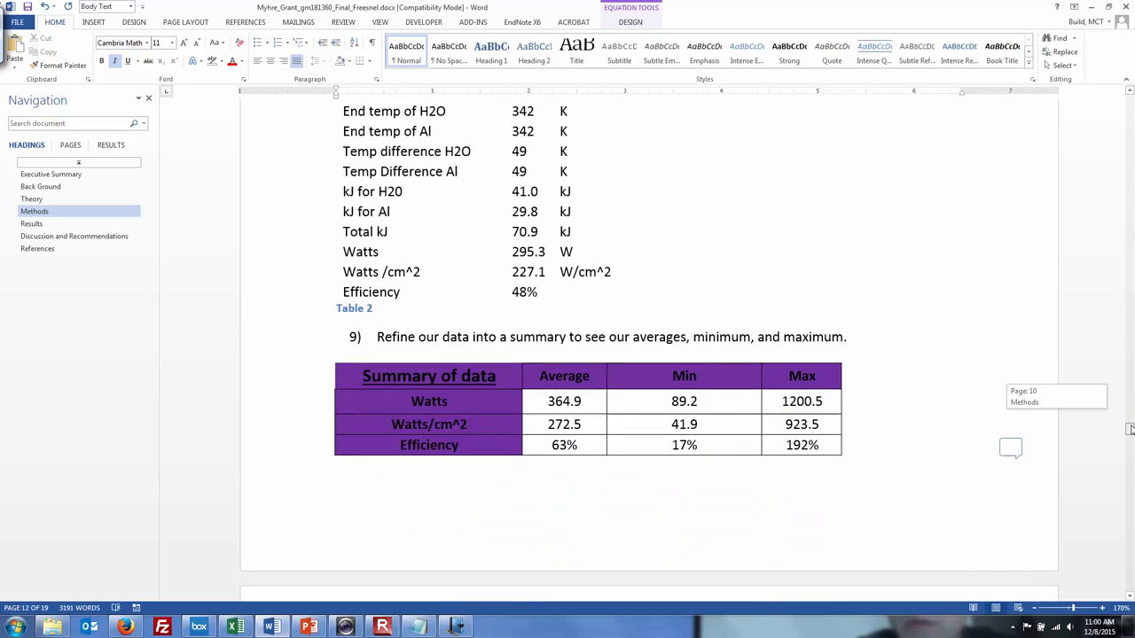
scroll(down, 3)
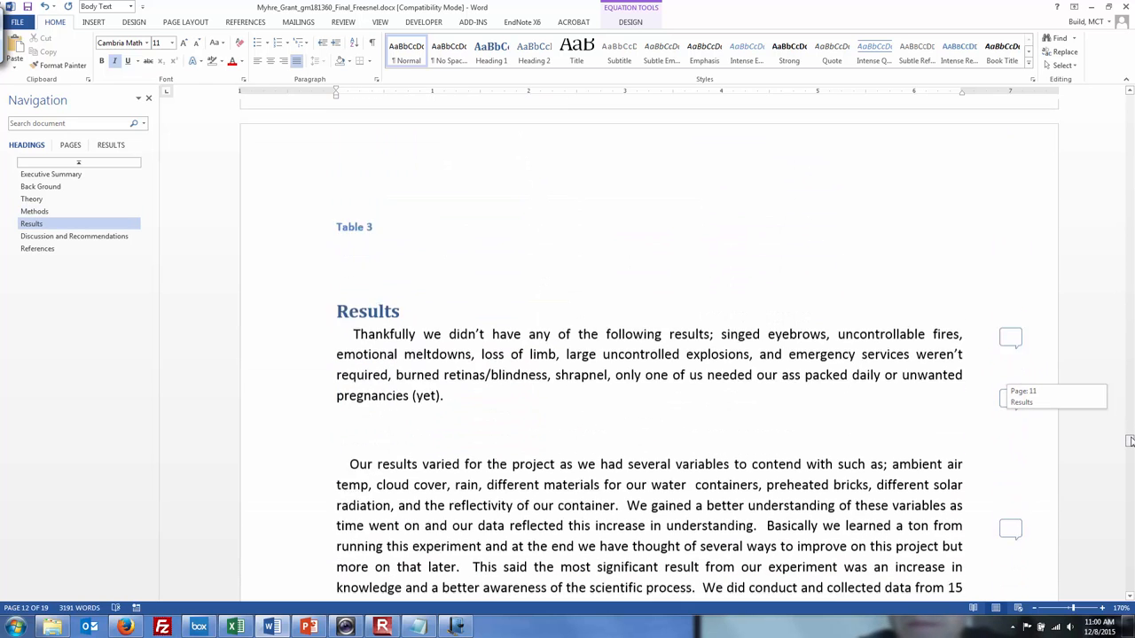
scroll(down, 3)
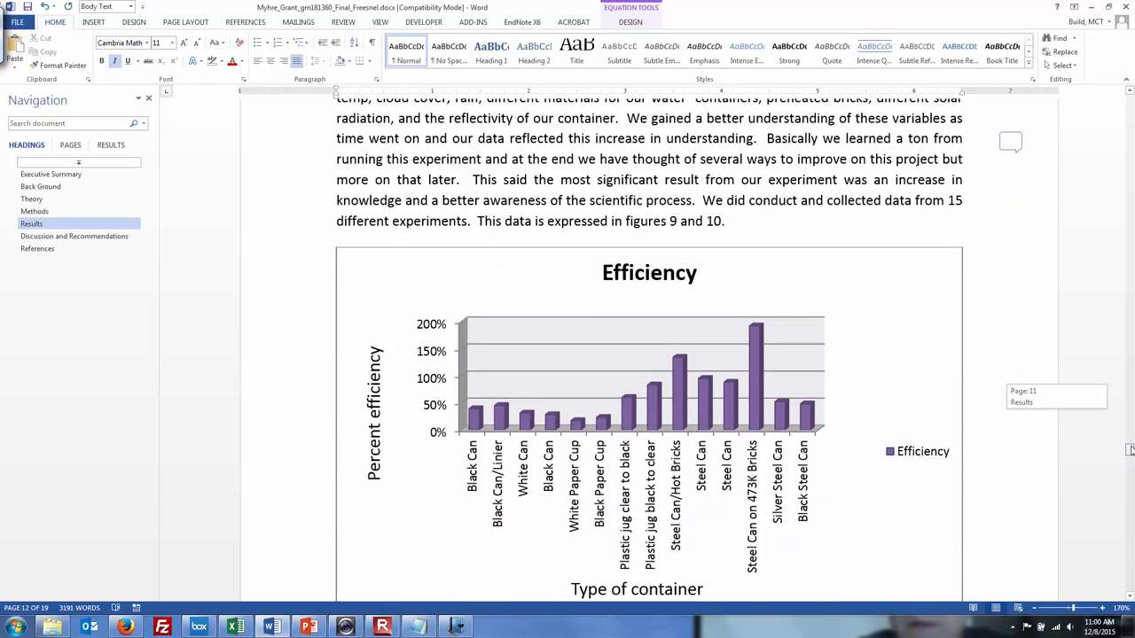
scroll(down, 3)
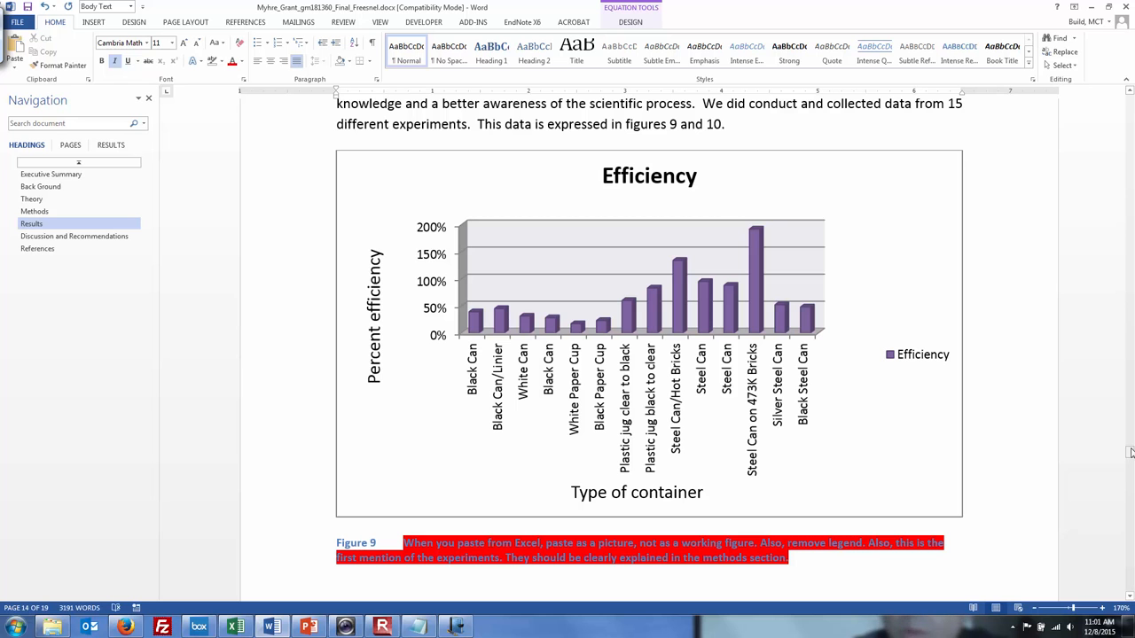
scroll(down, 3)
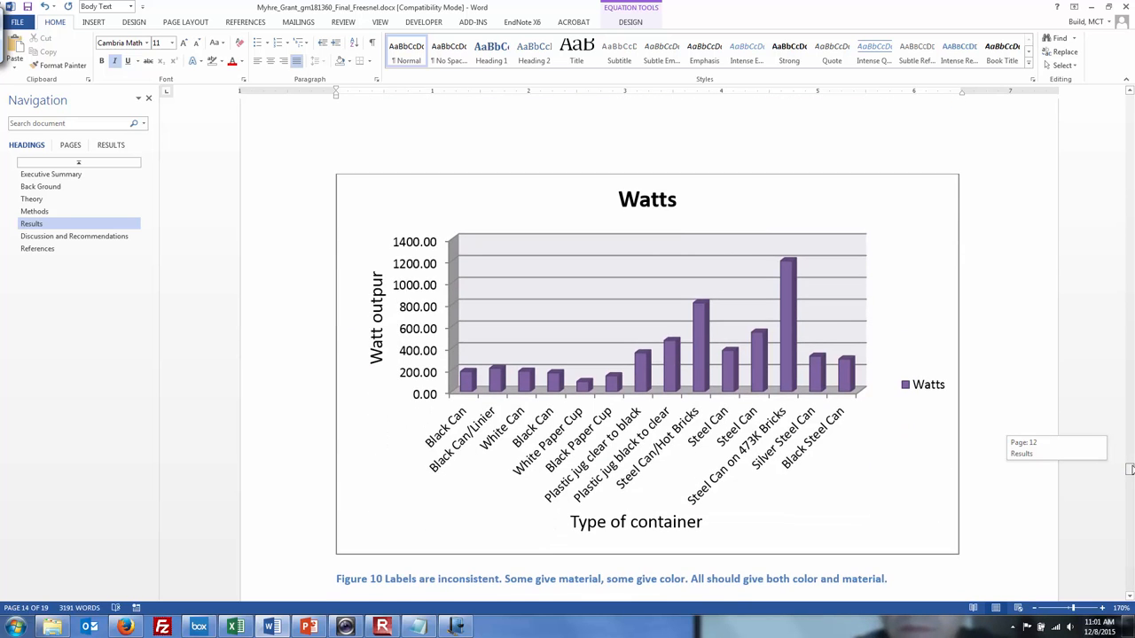
scroll(down, 3)
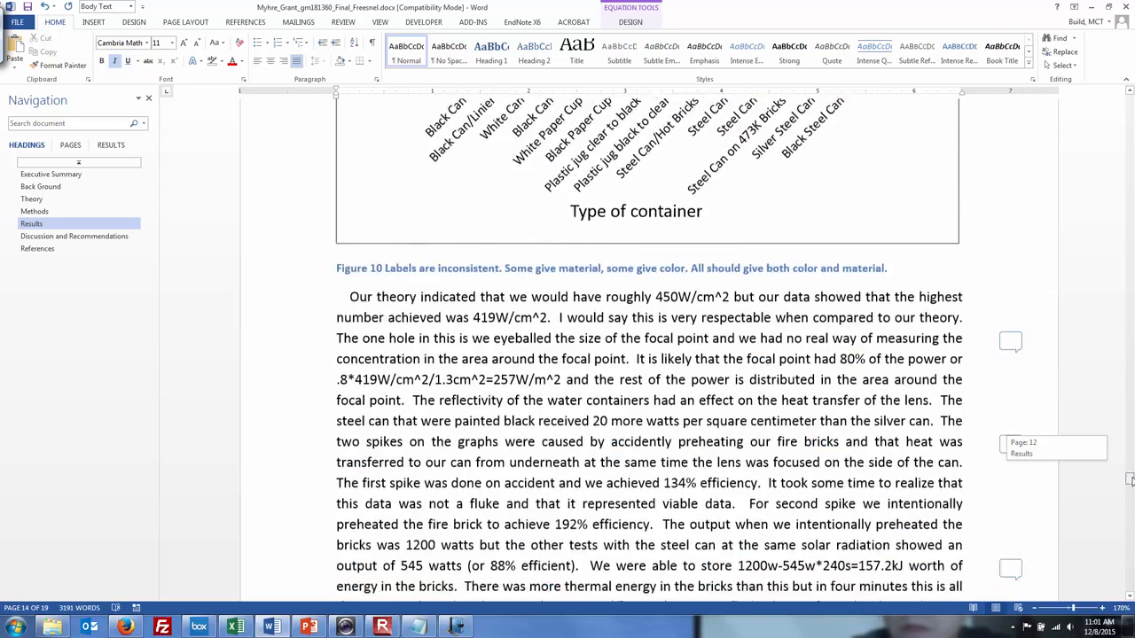
scroll(down, 3)
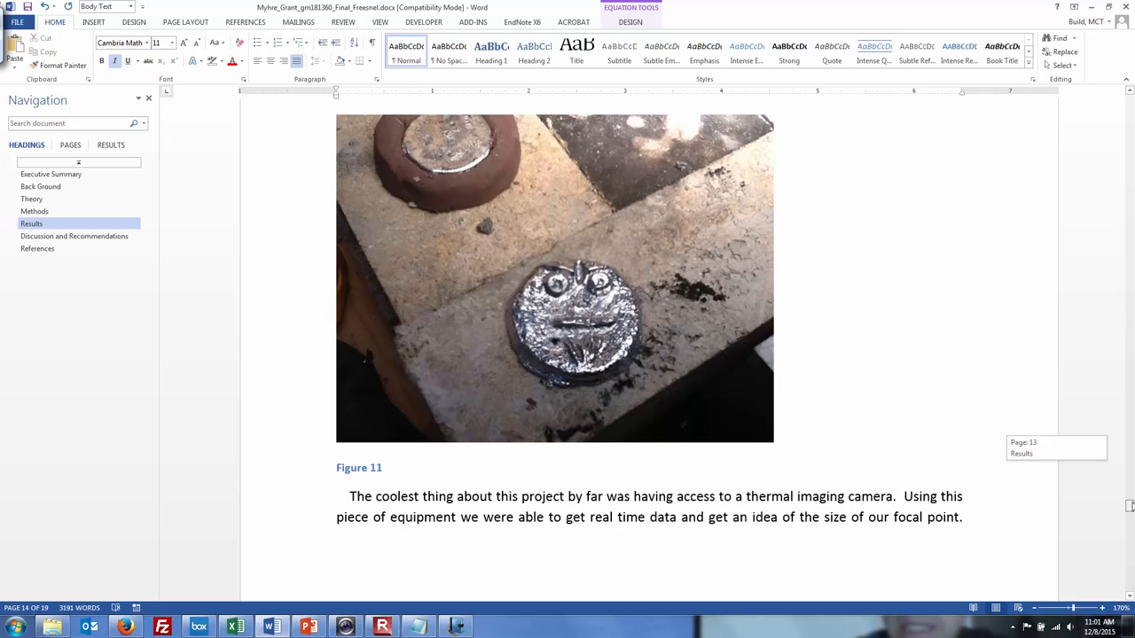
scroll(down, 3)
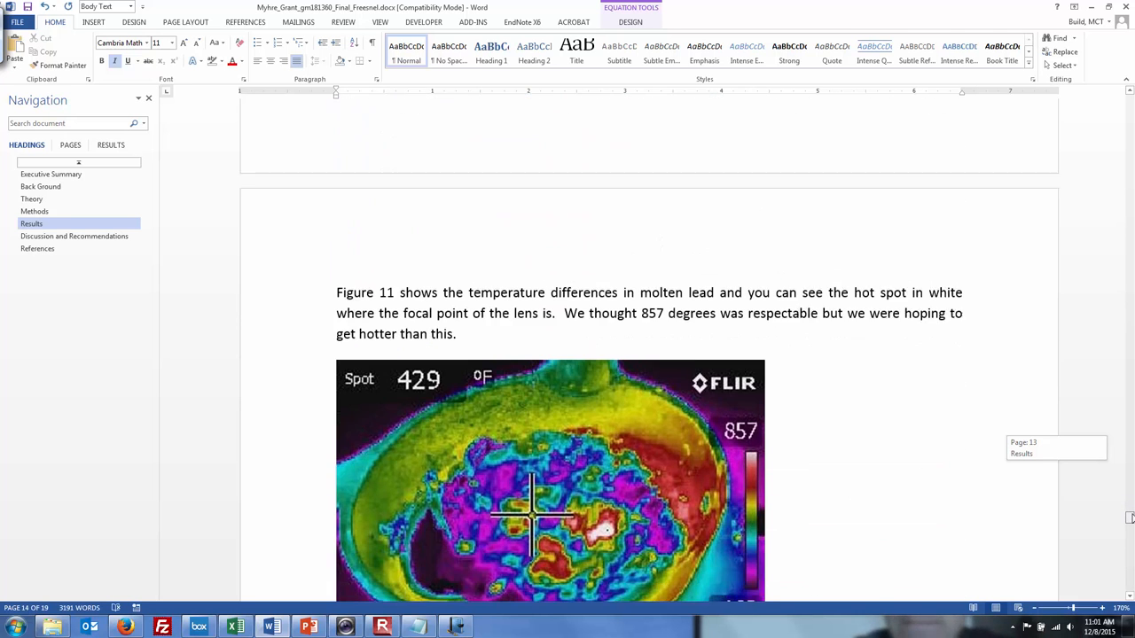
scroll(down, 3)
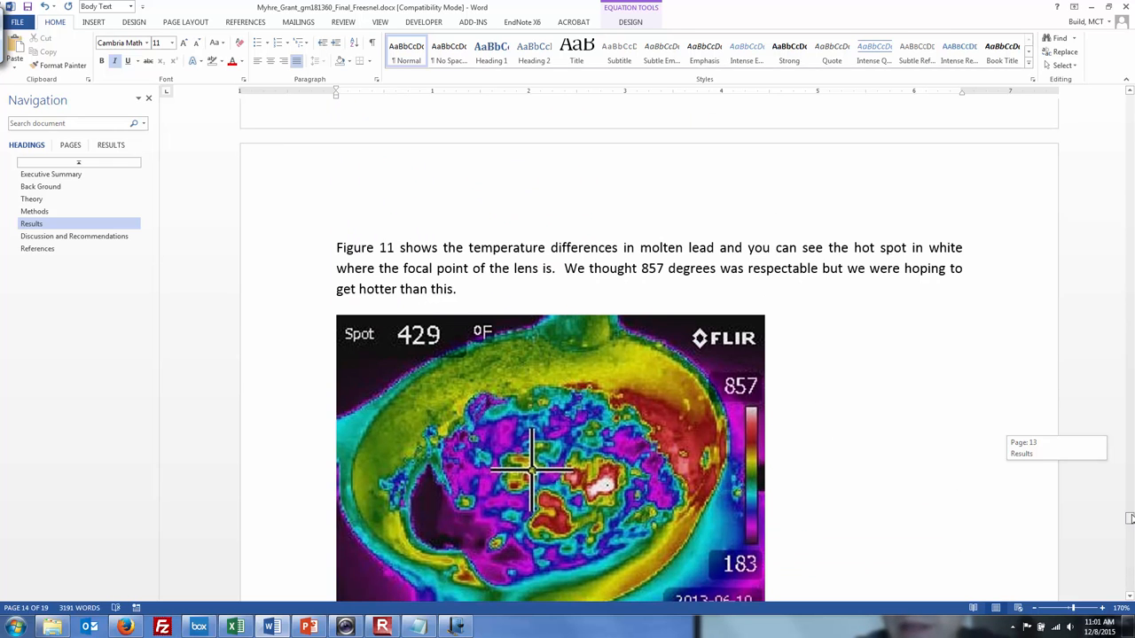
scroll(down, 3)
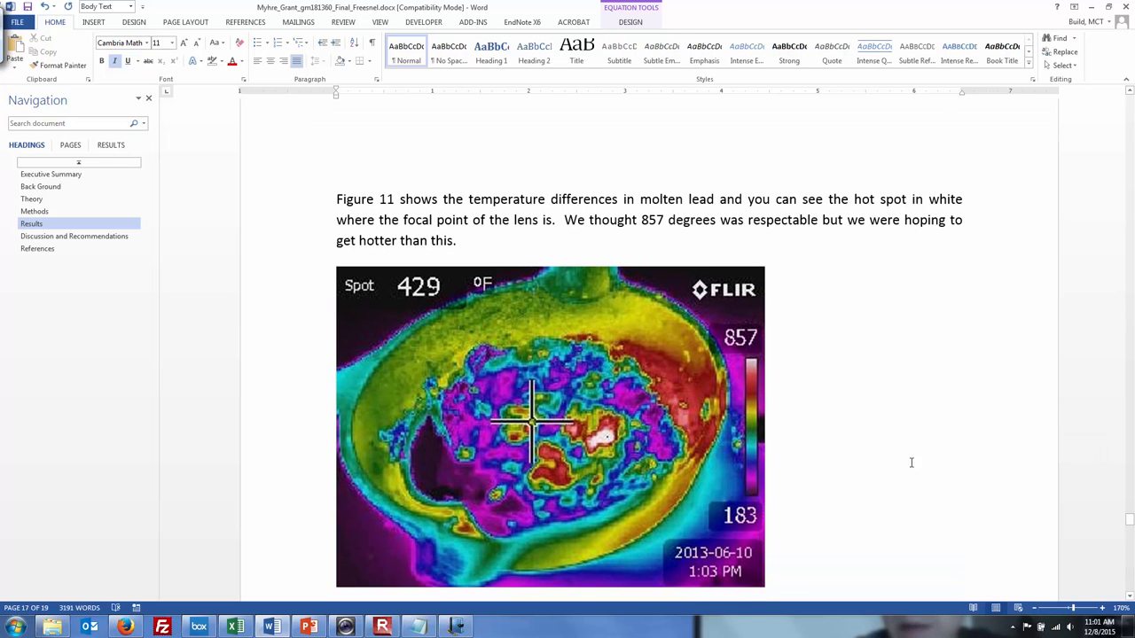
mouse_move(753, 384)
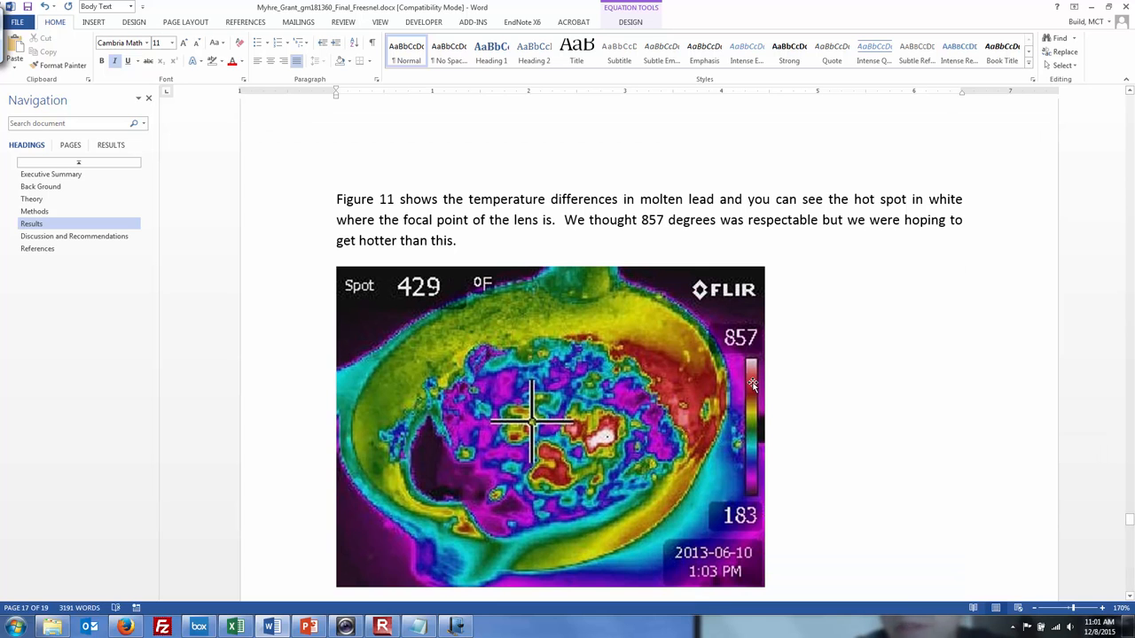
mouse_move(621, 399)
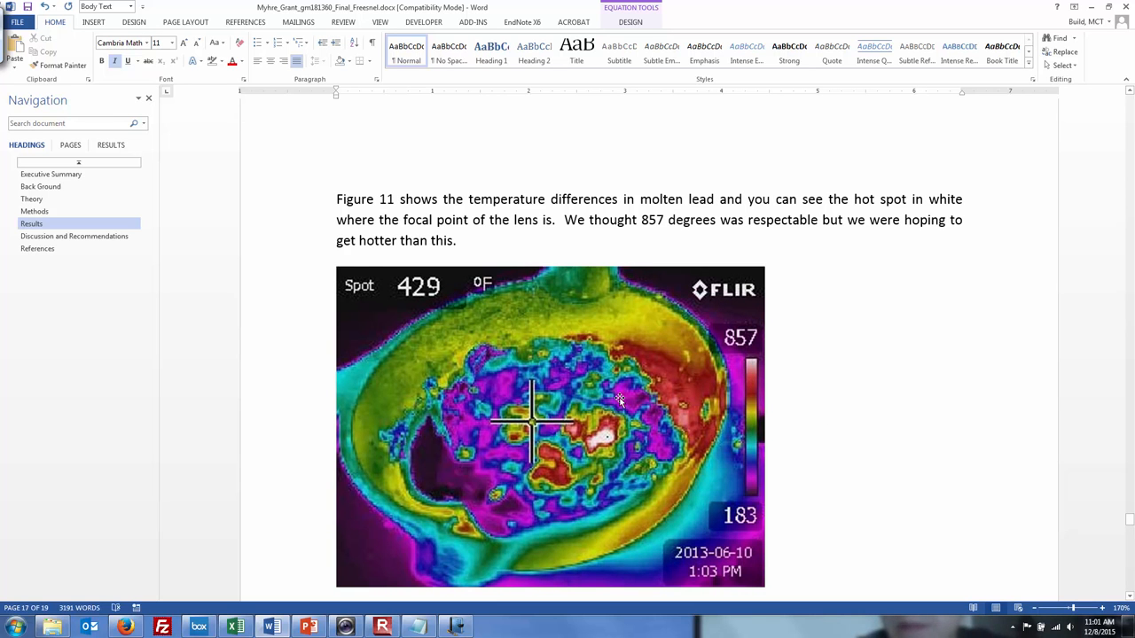